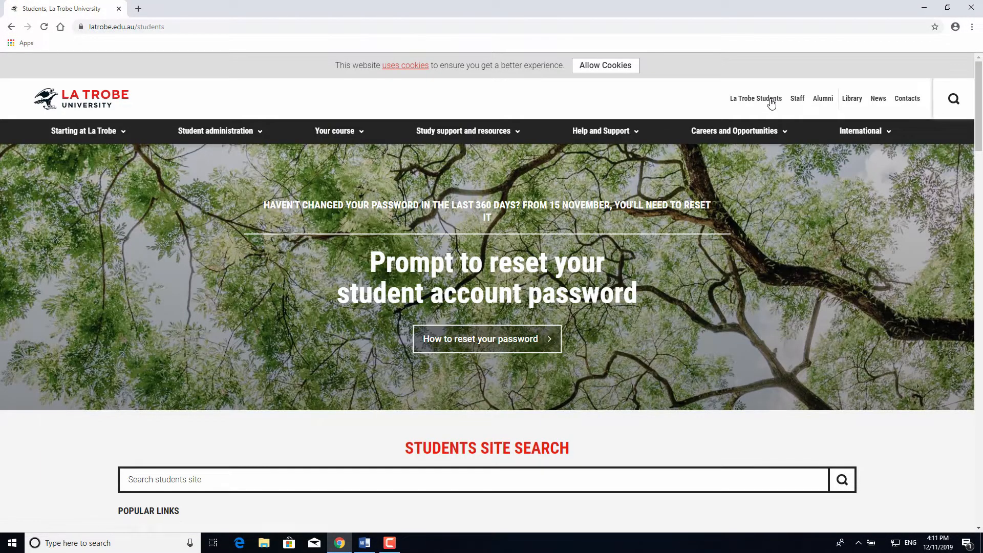
Sign in to StudentOnLine and list the course offers including the admitted Bachelor of Arts.
{"action": "scroll", "scroll_direction": "down", "scroll_amount": 3}
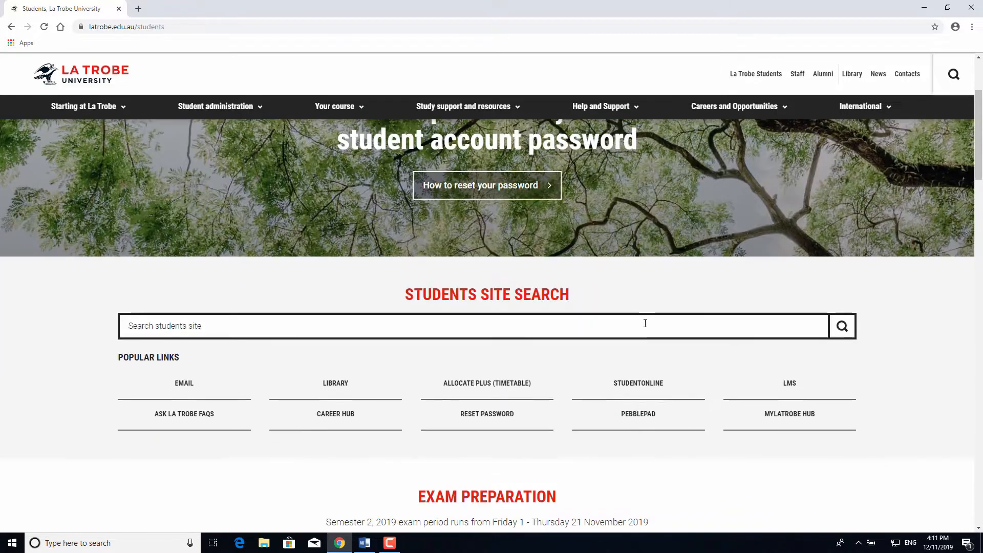
{"action": "left_click", "coordinate": [638, 383]}
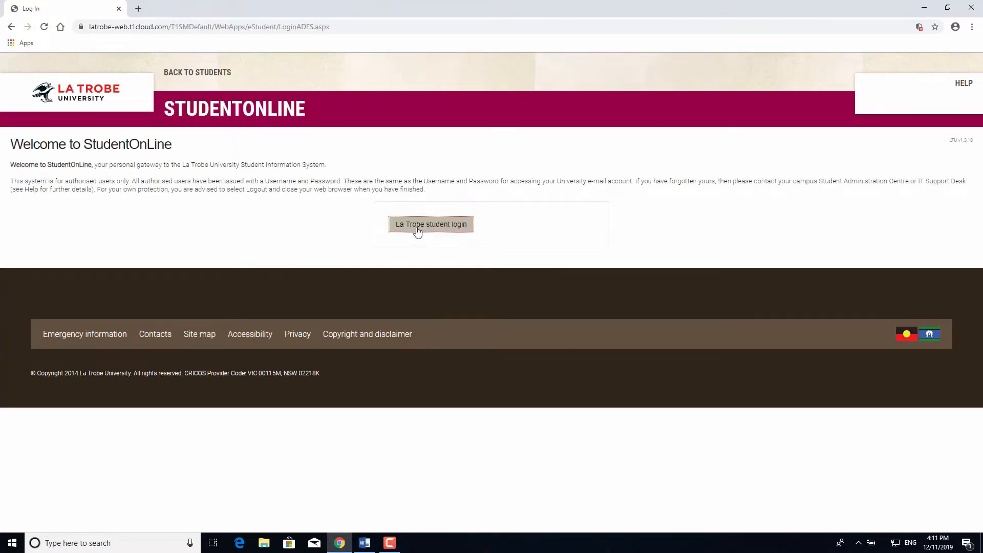
{"action": "left_click", "coordinate": [431, 224]}
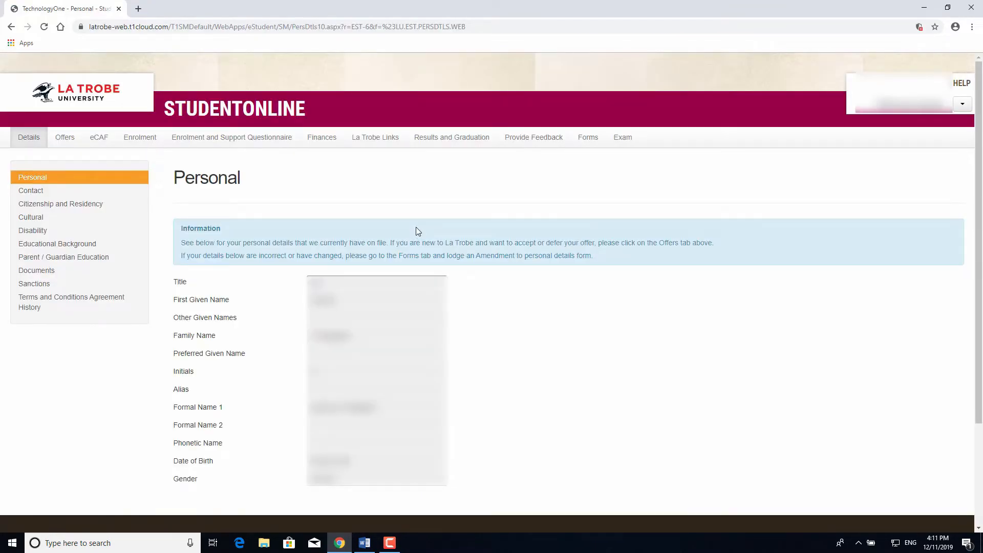
{"action": "left_click", "coordinate": [65, 137]}
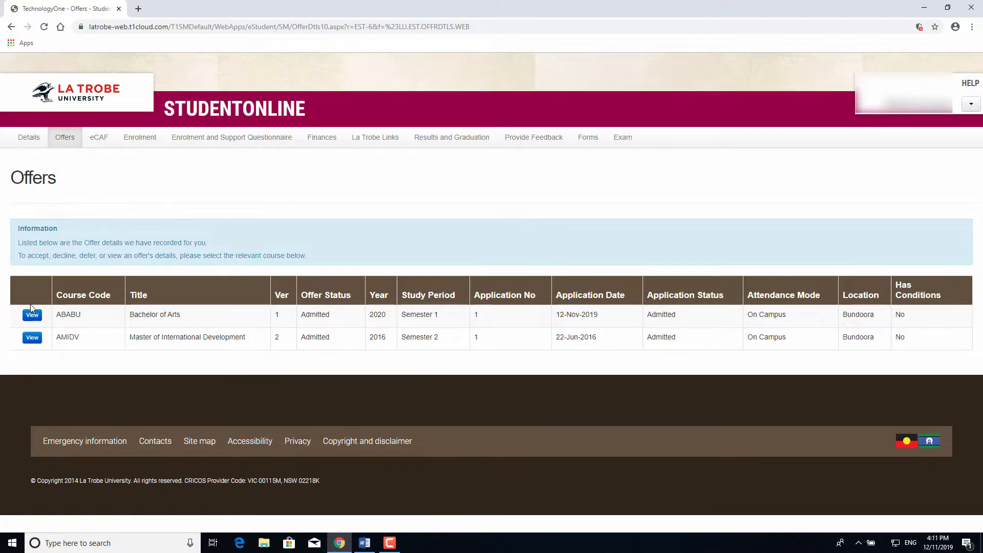
{"action": "left_click", "coordinate": [32, 314]}
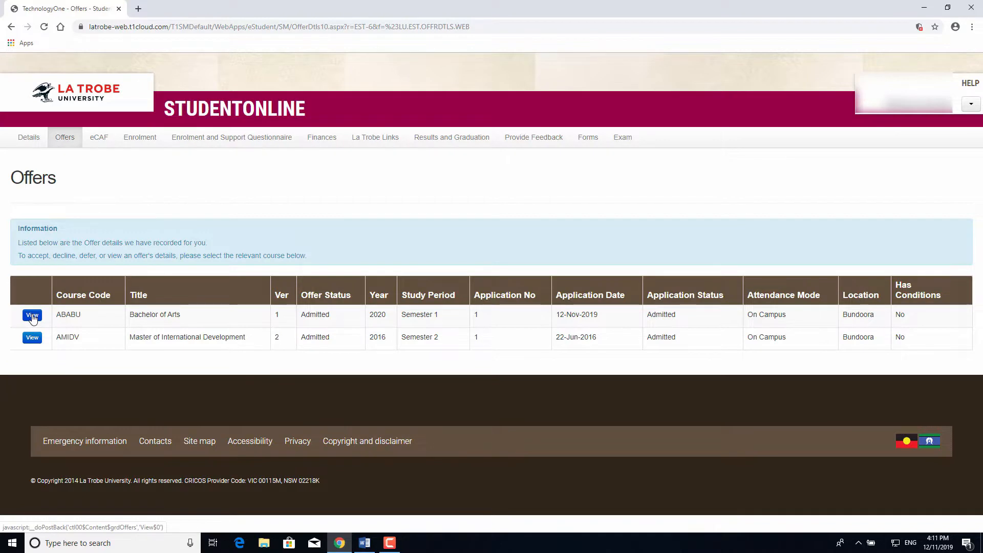
{"action": "mouse_move", "coordinate": [141, 137]}
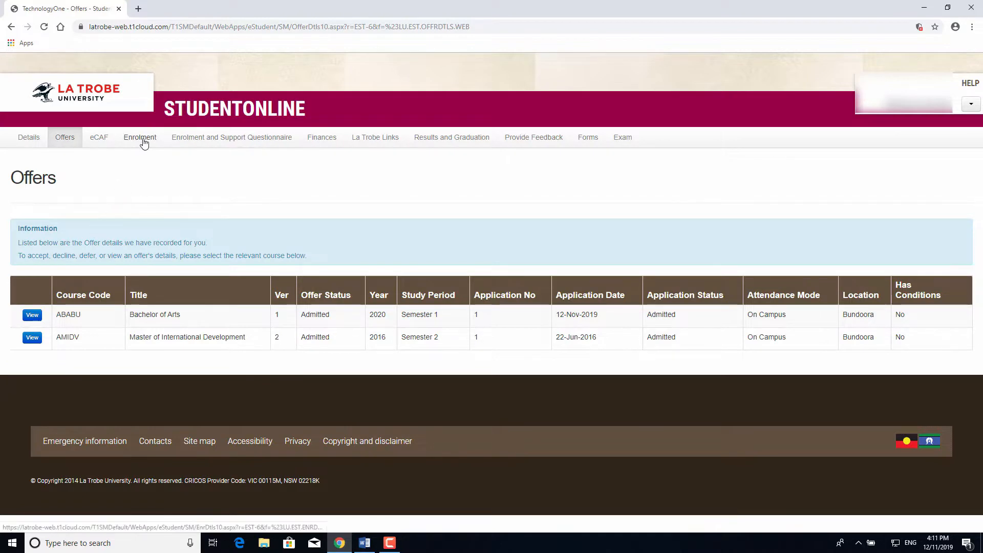
From Enrolment > Study Plans, select the ABABU Bachelor of Arts study plan.
{"action": "left_click", "coordinate": [140, 137]}
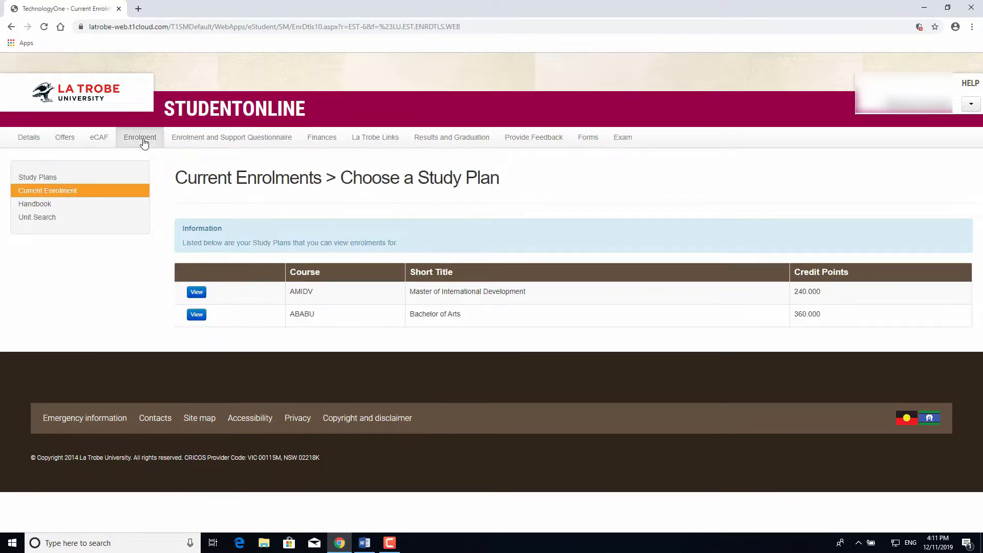
{"action": "left_click", "coordinate": [37, 178]}
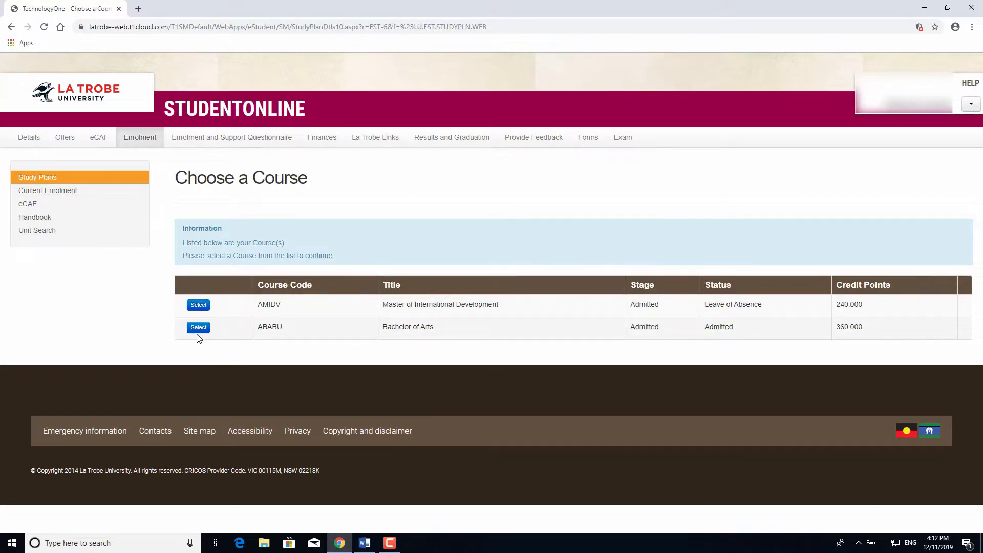
{"action": "left_click", "coordinate": [198, 327]}
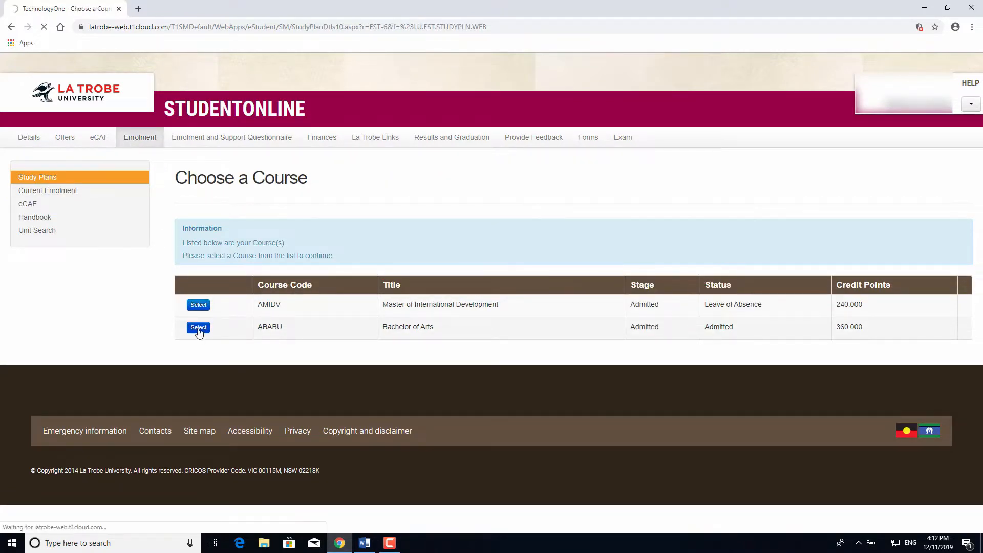
{"action": "left_click", "coordinate": [198, 326]}
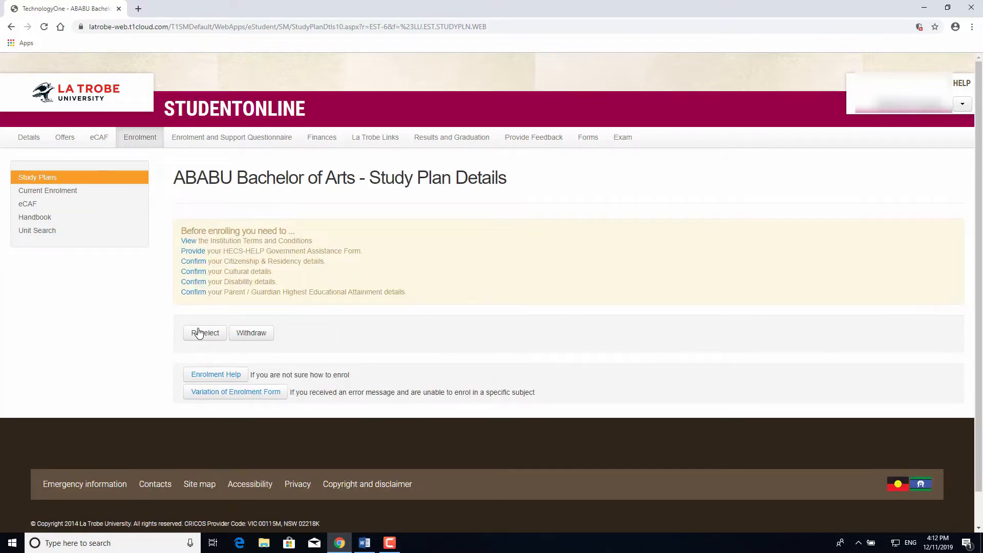
{"action": "mouse_move", "coordinate": [189, 241]}
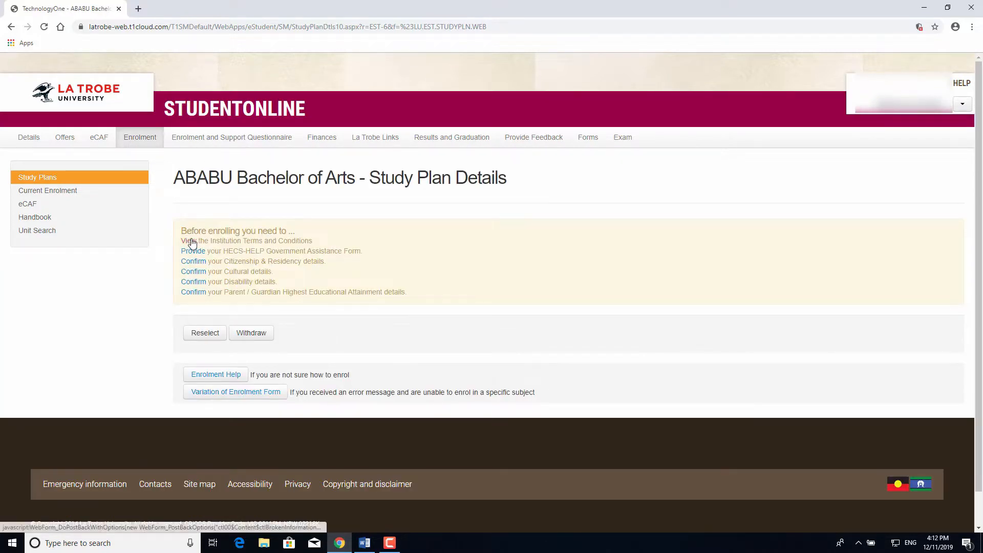
Review the institution terms and conditions and the linked university legislation page.
{"action": "left_click", "coordinate": [189, 240]}
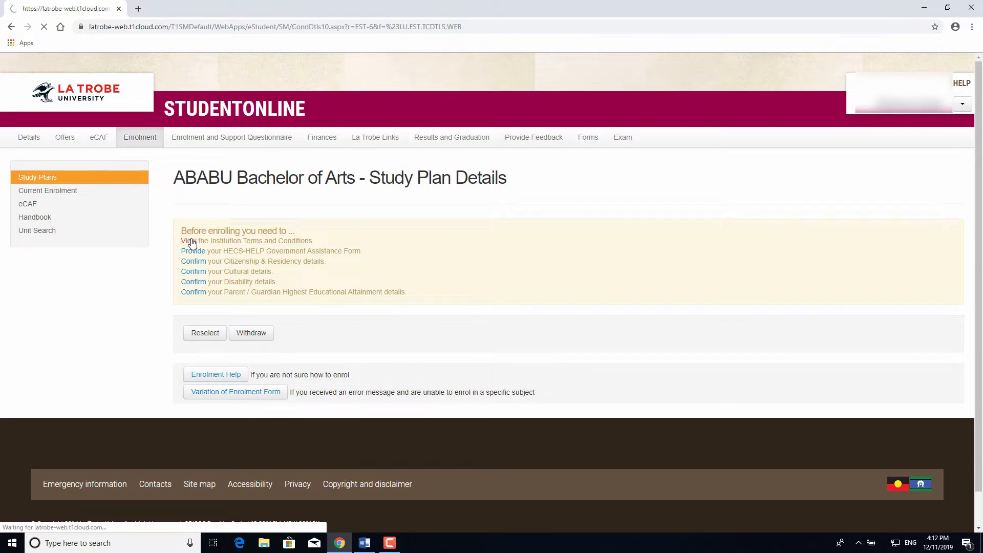
{"action": "left_click", "coordinate": [192, 240]}
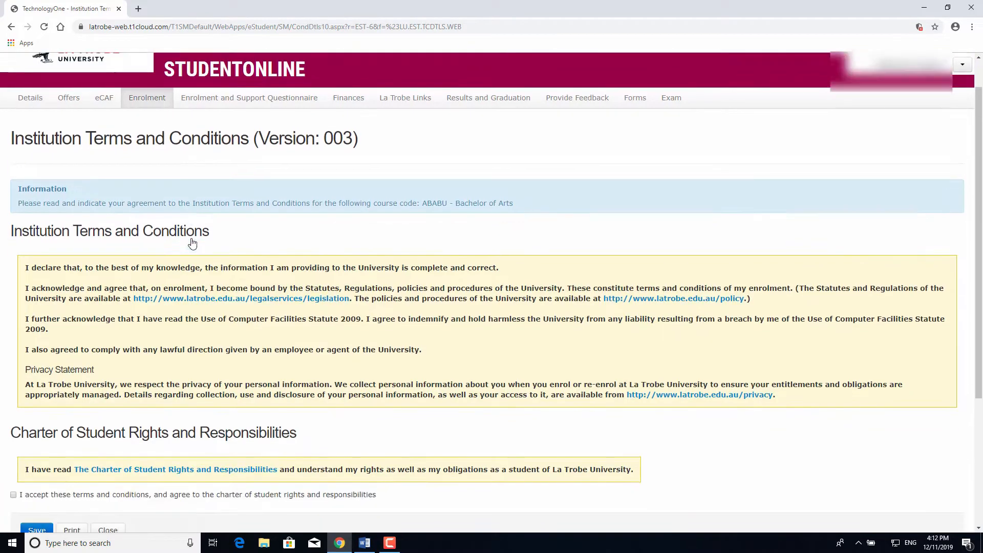
{"action": "scroll", "scroll_direction": "down", "scroll_amount": 3}
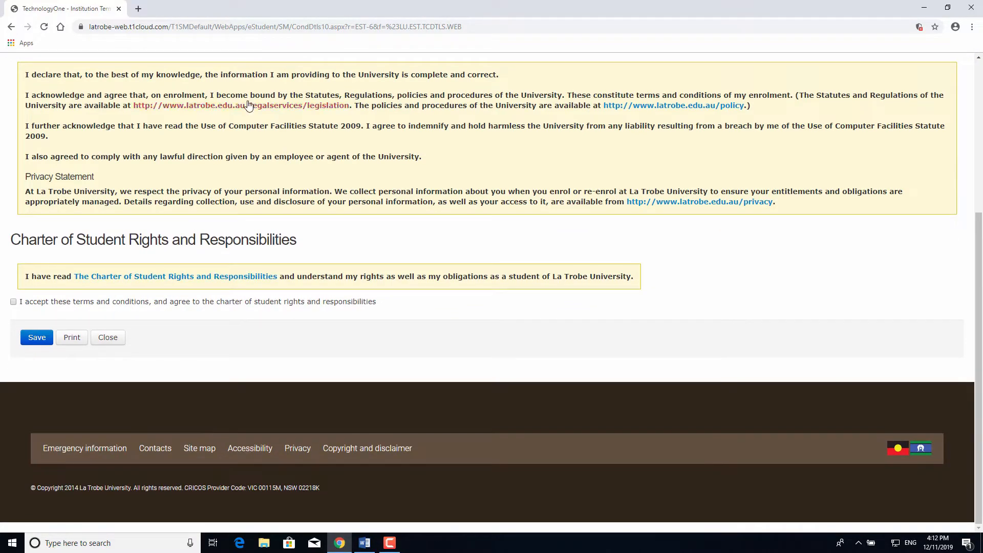
{"action": "mouse_move", "coordinate": [248, 109]}
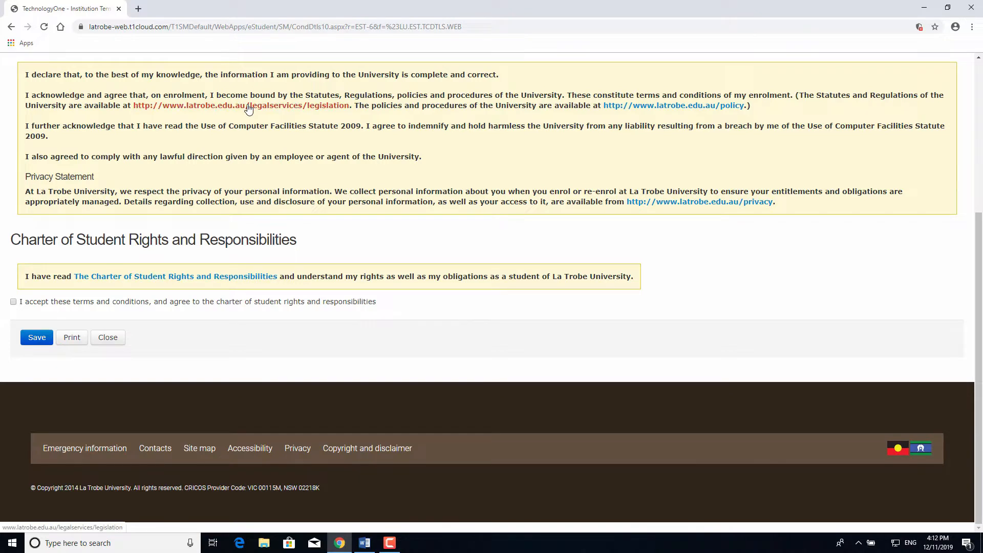
{"action": "left_click", "coordinate": [240, 105]}
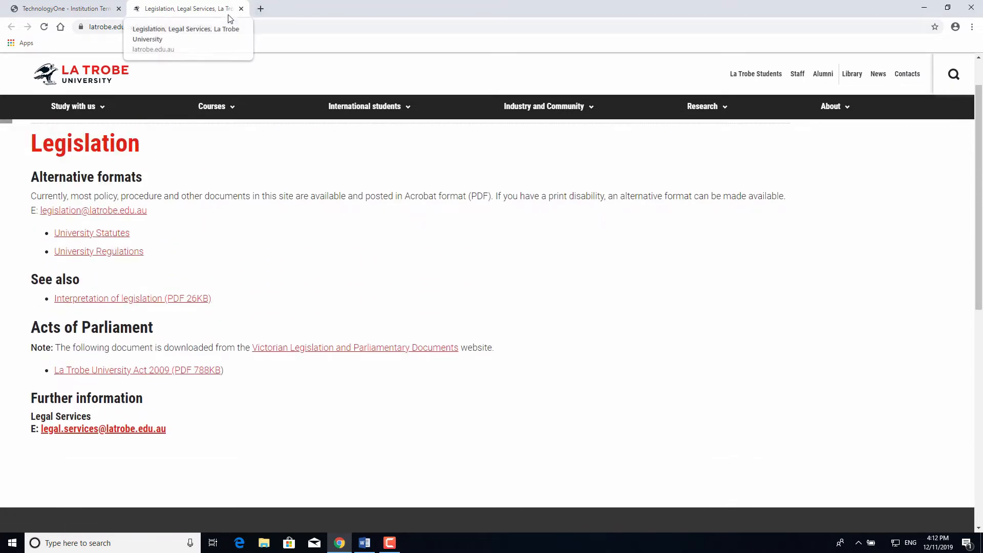
{"action": "left_click", "coordinate": [240, 8]}
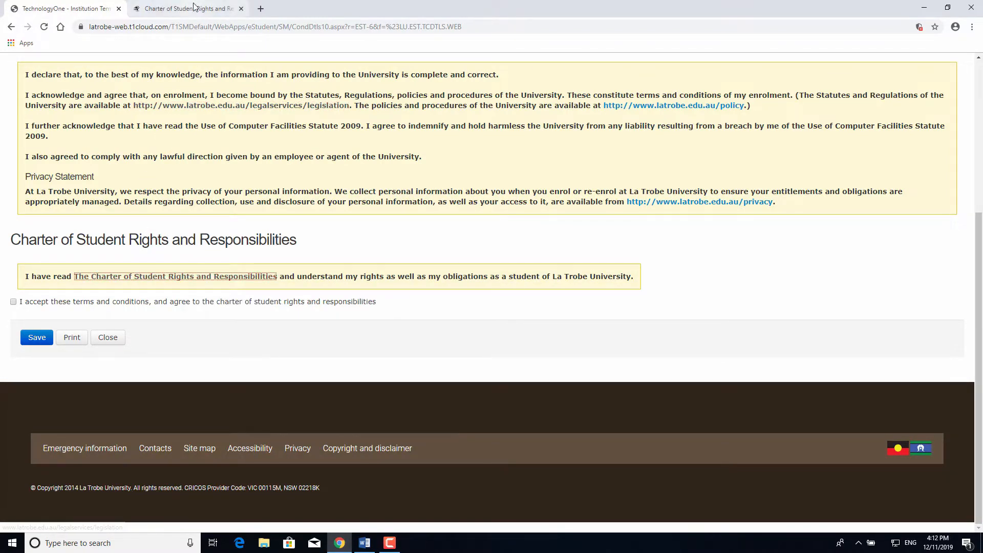
Review the charter of student rights, tick acceptance of the terms and charter, and save.
{"action": "left_click", "coordinate": [174, 275]}
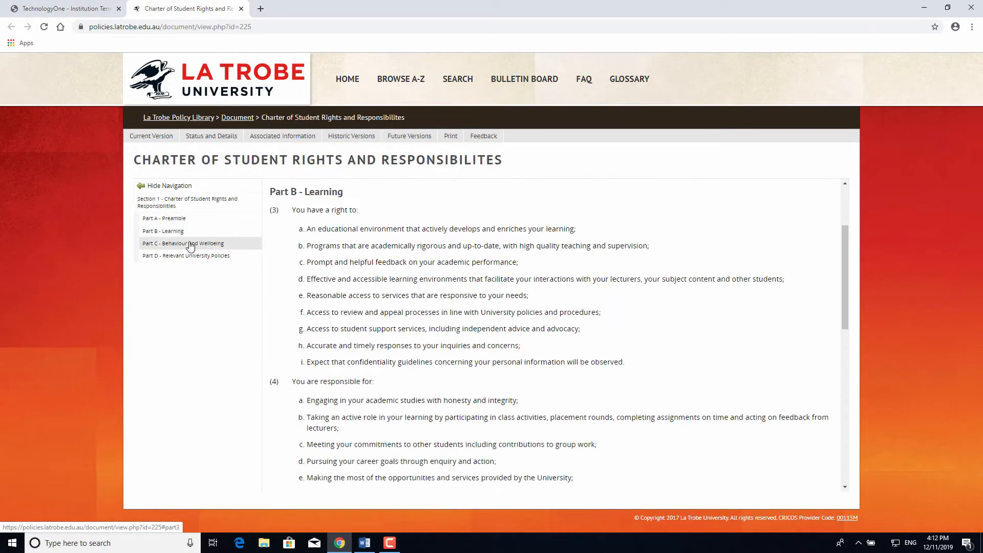
{"action": "left_click", "coordinate": [183, 243]}
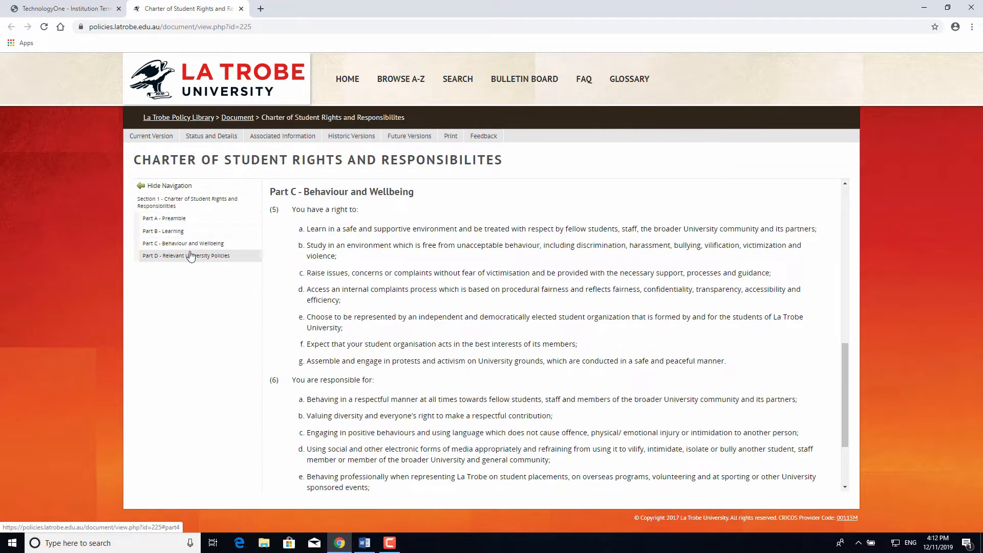
{"action": "scroll", "scroll_direction": "down", "scroll_amount": 3}
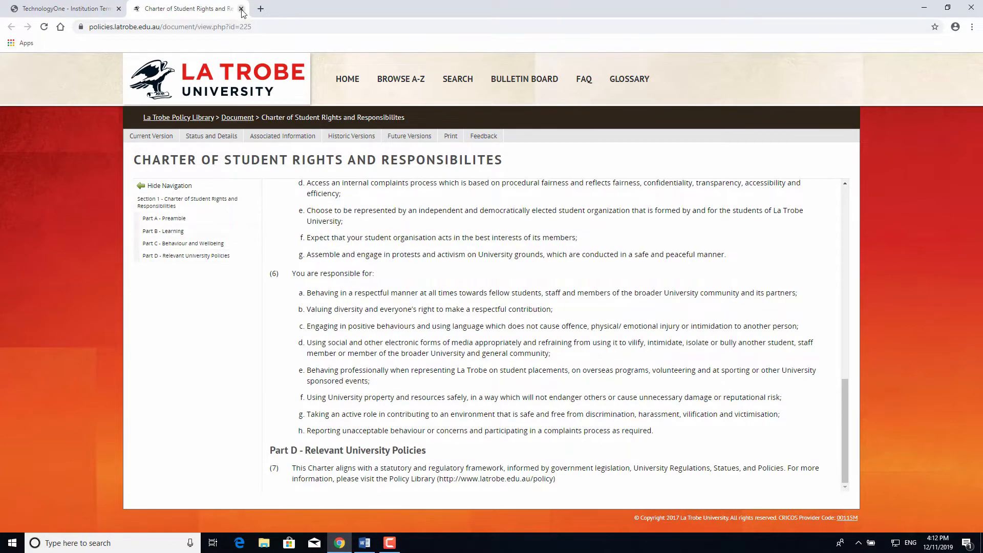
{"action": "left_click", "coordinate": [241, 8]}
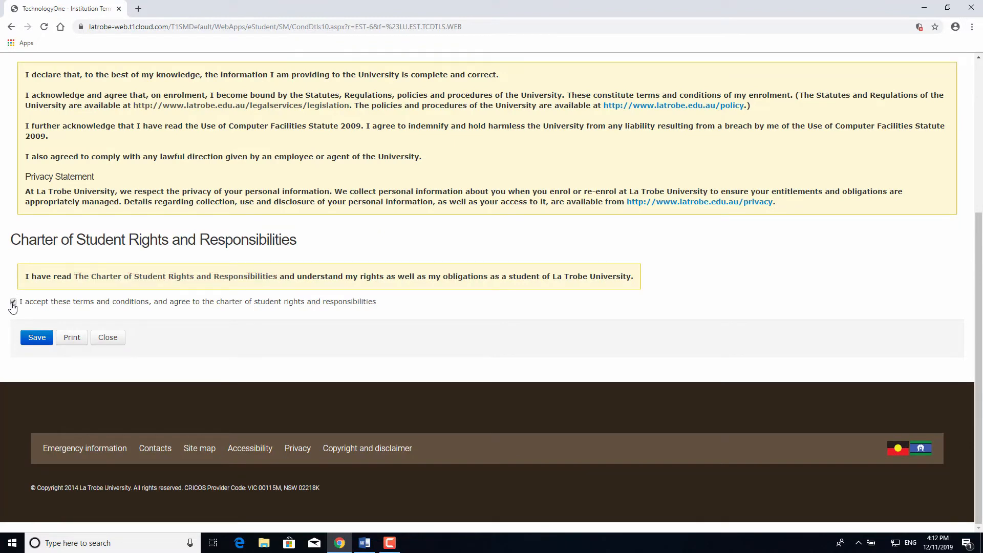
{"action": "left_click", "coordinate": [37, 337]}
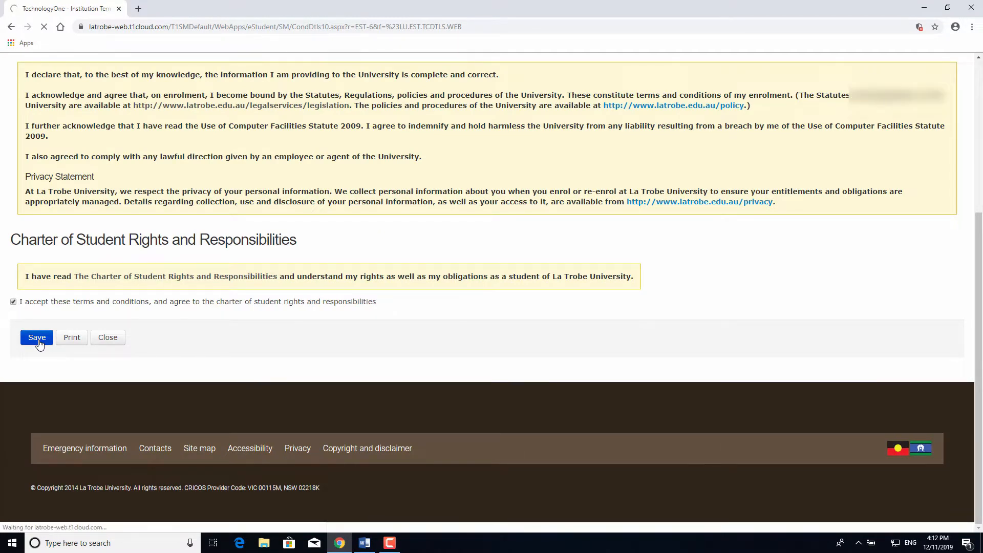
{"action": "left_click", "coordinate": [37, 337]}
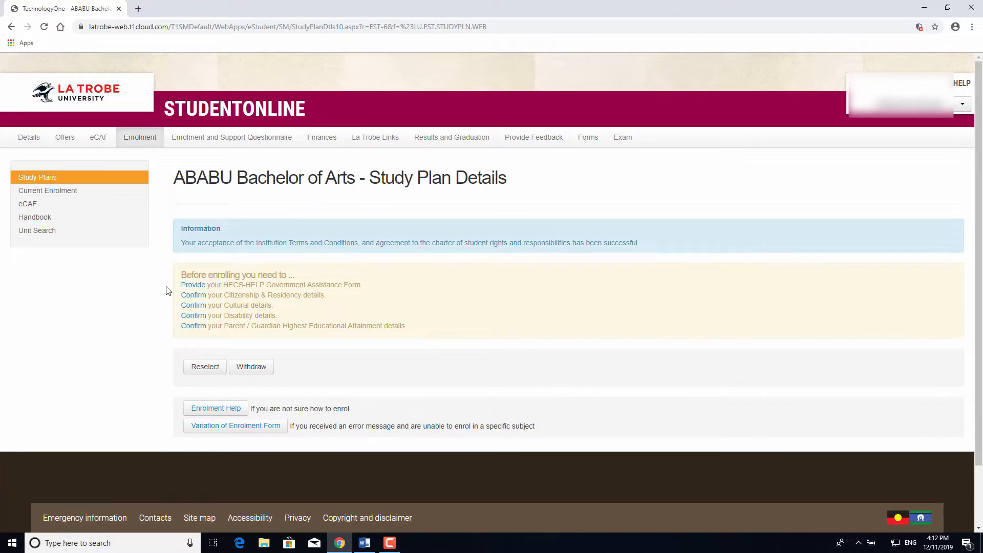
Start the Commonwealth supported place and HECS-HELP eCAF form from the assistance forms step.
{"action": "left_click", "coordinate": [193, 285]}
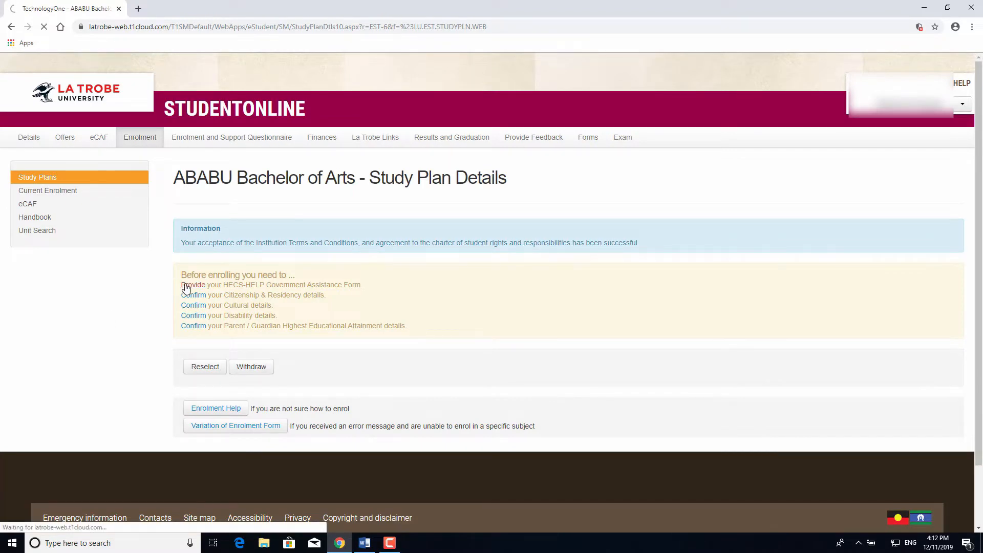
{"action": "left_click", "coordinate": [193, 285]}
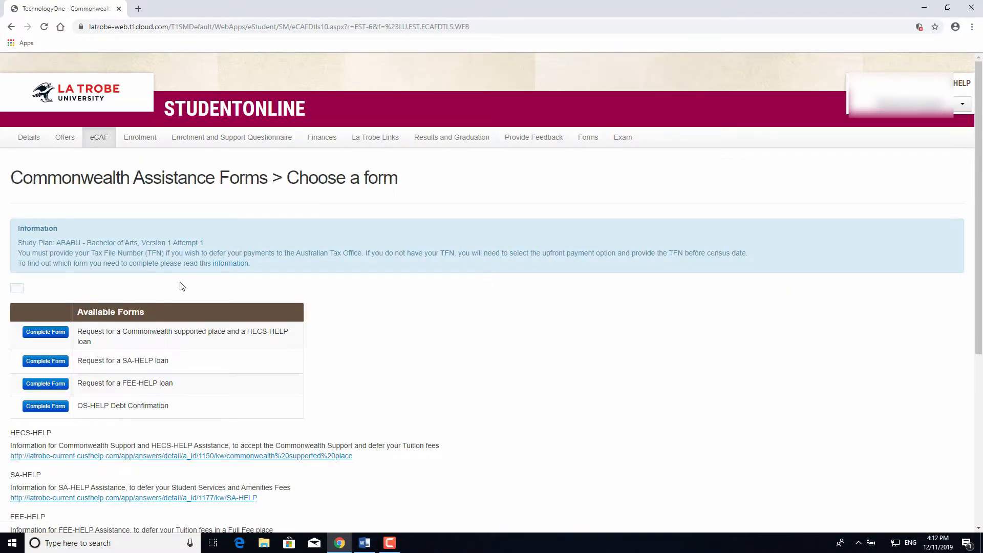
{"action": "left_click", "coordinate": [45, 332]}
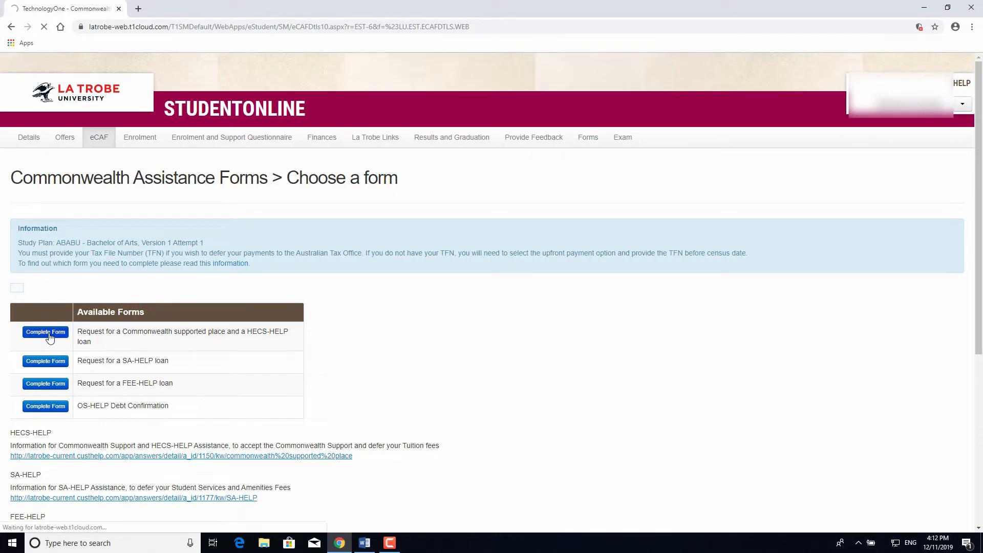
{"action": "left_click", "coordinate": [44, 332]}
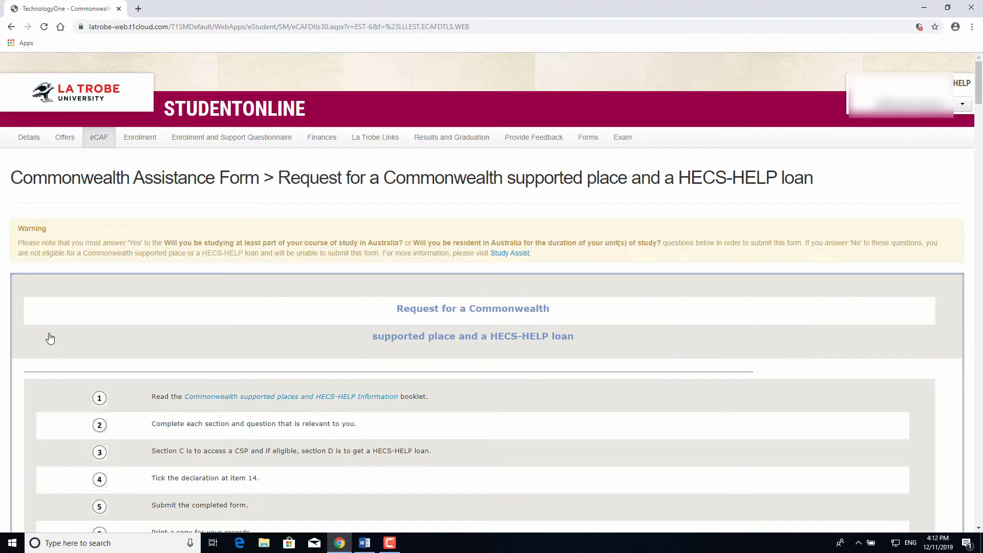
Submit the completed HECS-HELP form and return to the Choose a form page.
{"action": "scroll", "scroll_direction": "down", "scroll_amount": 3}
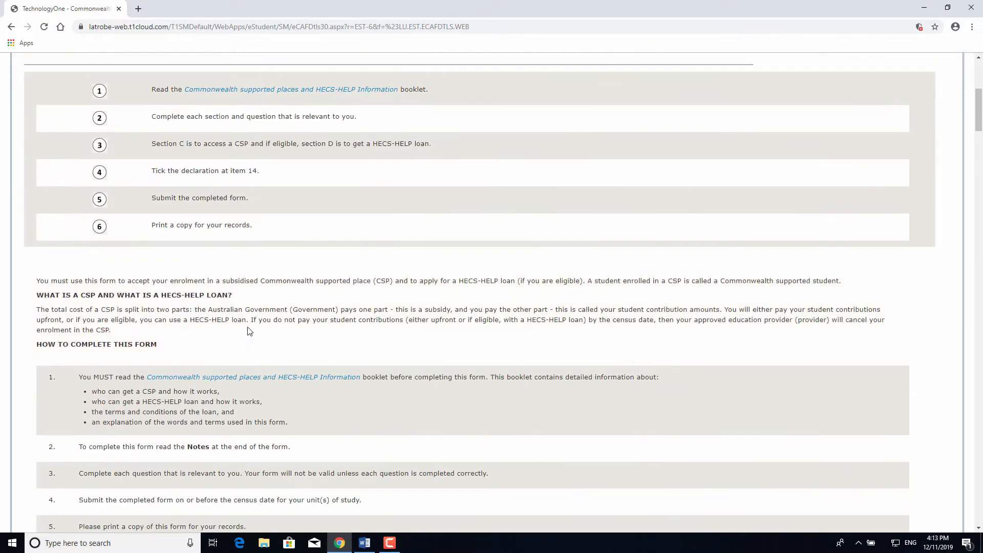
{"action": "scroll", "scroll_direction": "down", "scroll_amount": 3}
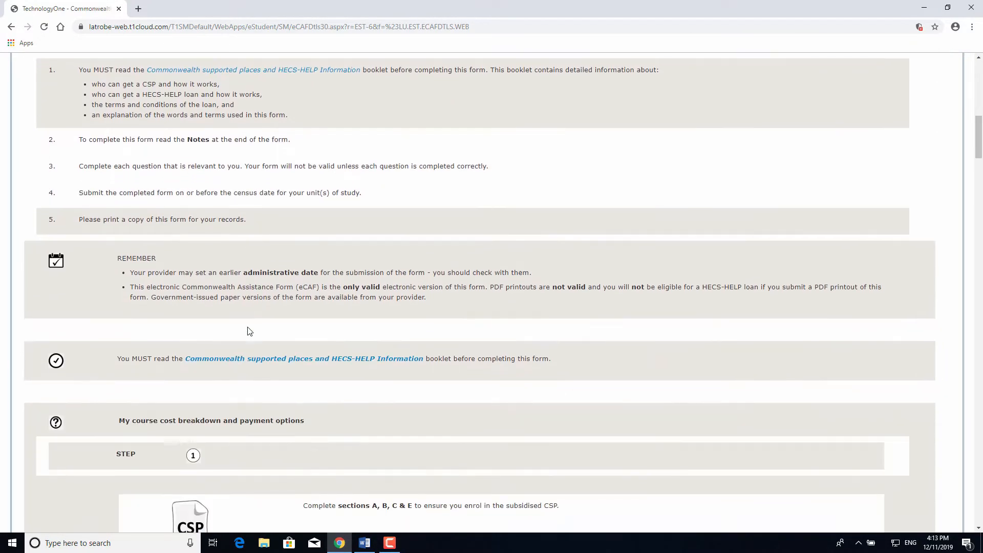
{"action": "scroll", "scroll_direction": "down", "scroll_amount": 3}
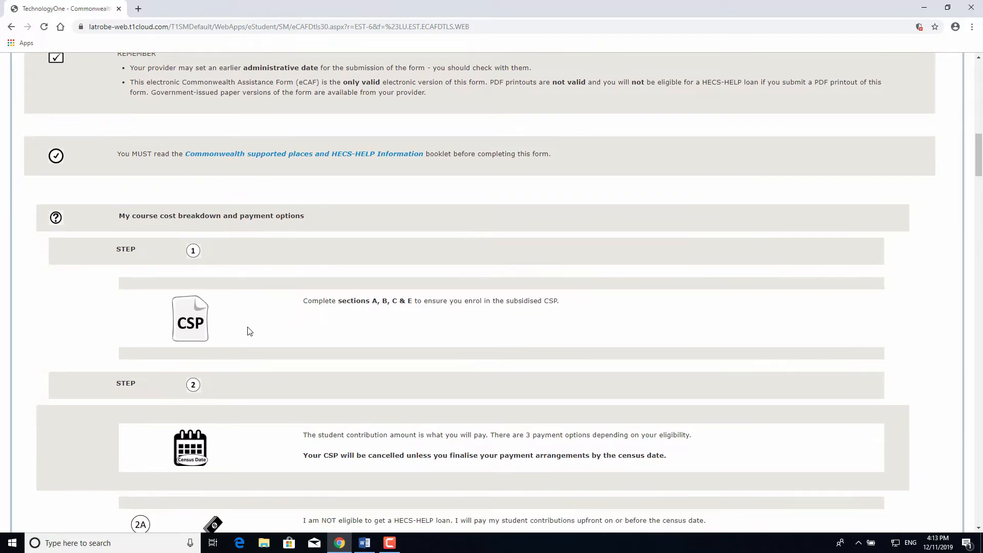
{"action": "scroll", "scroll_direction": "down", "scroll_amount": 3}
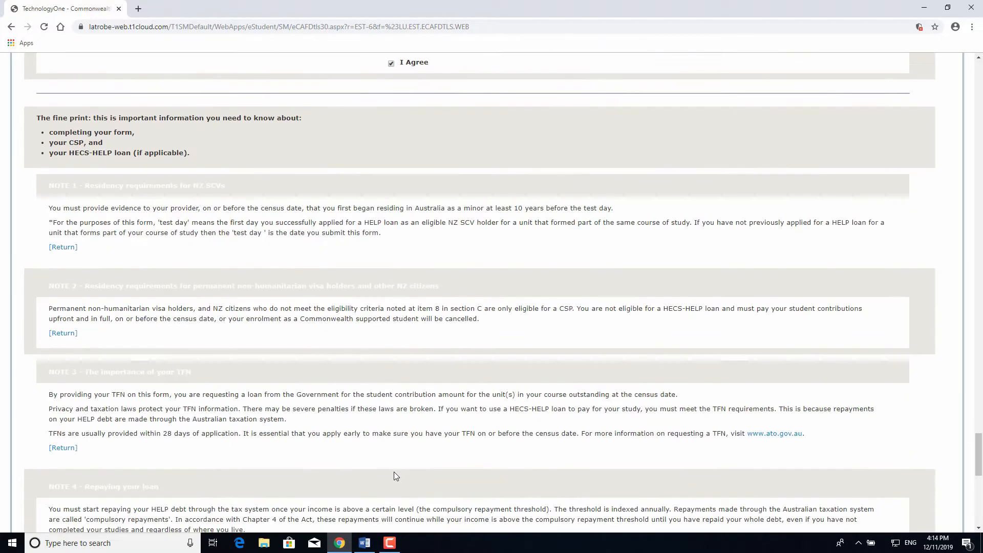
{"action": "scroll", "scroll_direction": "down", "scroll_amount": 3}
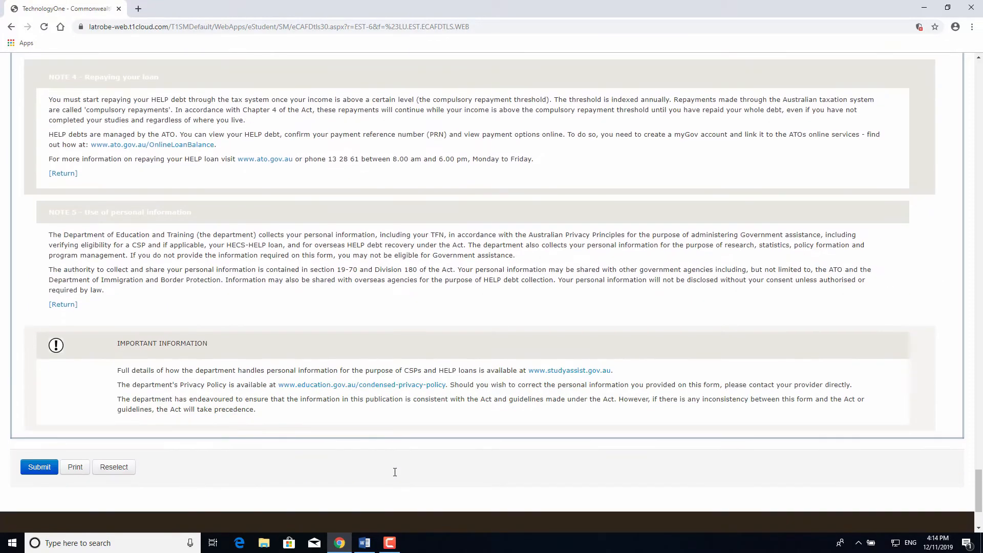
{"action": "left_click", "coordinate": [39, 467]}
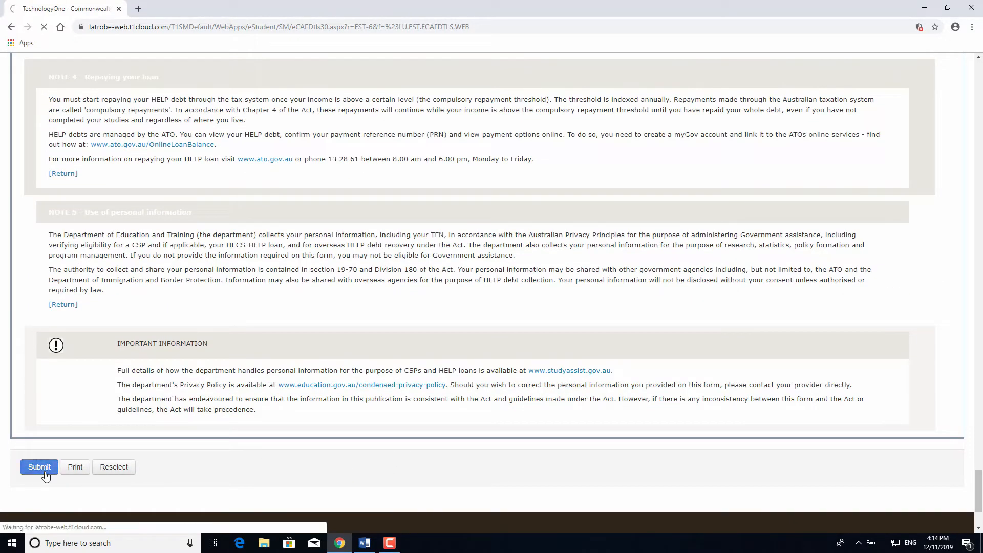
{"action": "left_click", "coordinate": [39, 467]}
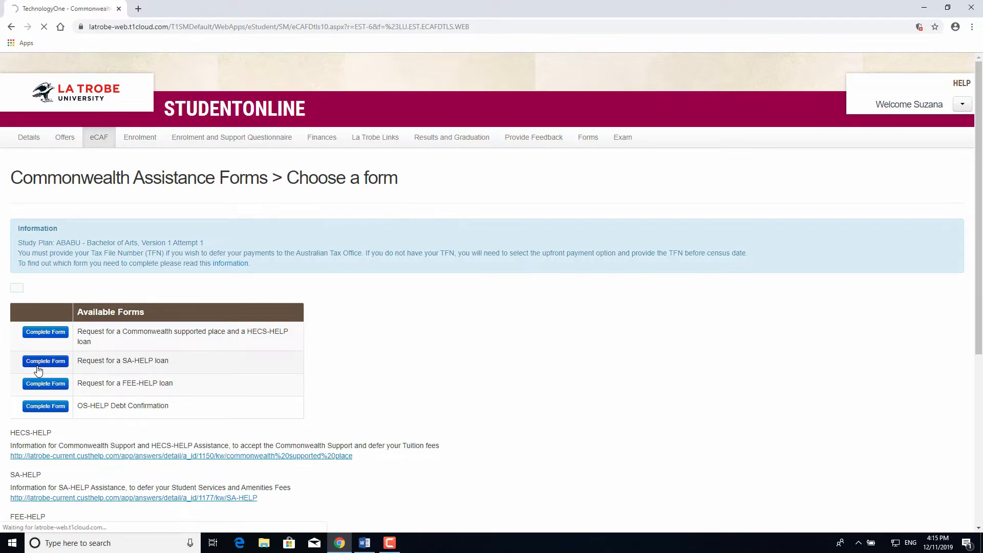
Reopen the ABABU Bachelor of Arts study plan from Enrolment > Study Plans.
{"action": "left_click", "coordinate": [140, 136]}
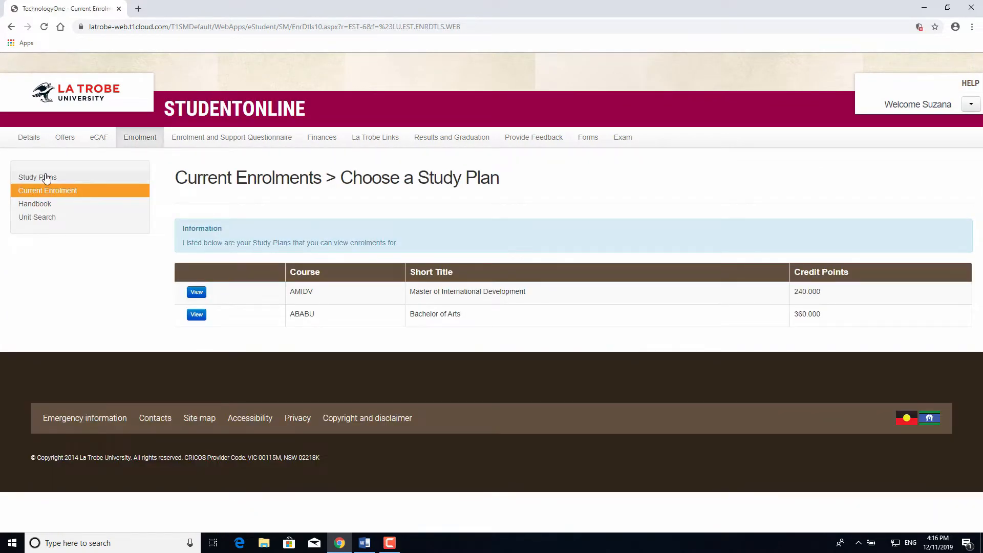
{"action": "left_click", "coordinate": [37, 178]}
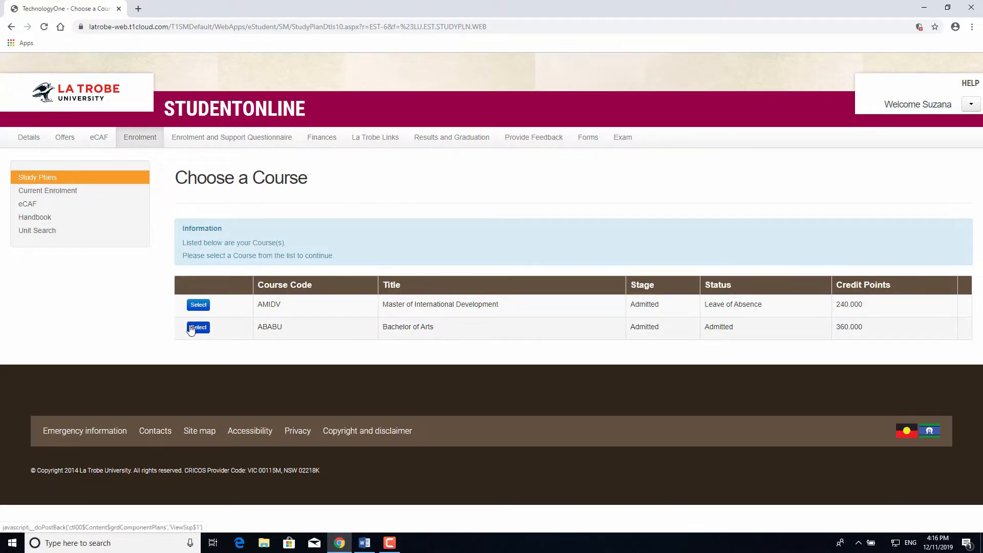
{"action": "left_click", "coordinate": [197, 327]}
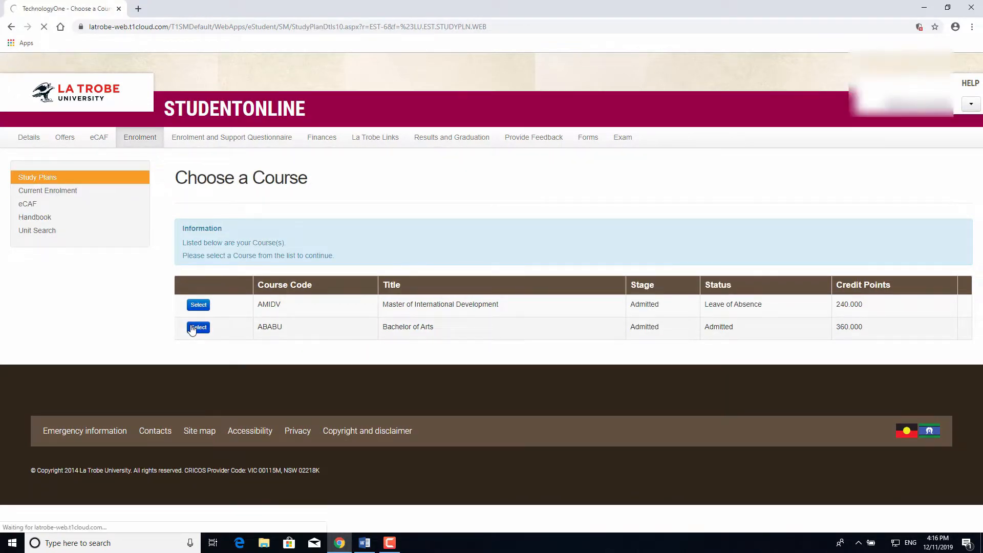
{"action": "left_click", "coordinate": [198, 327]}
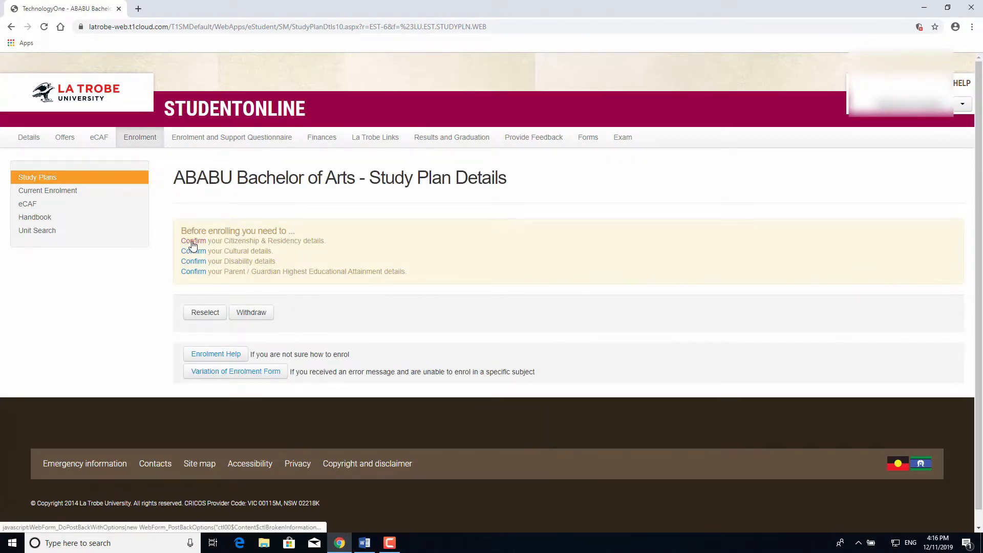
Confirm the citizenship and residency details for the study plan.
{"action": "left_click", "coordinate": [194, 251]}
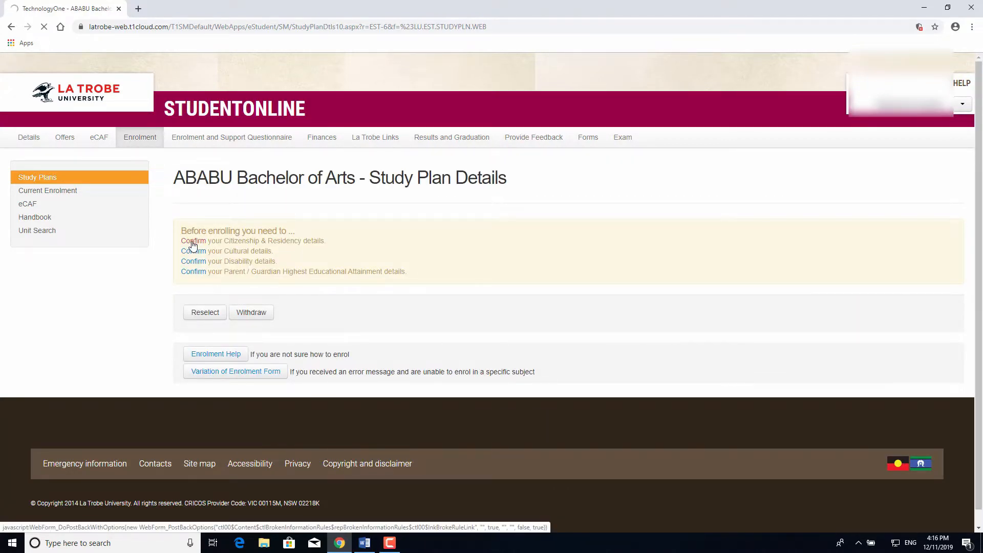
{"action": "left_click", "coordinate": [193, 240]}
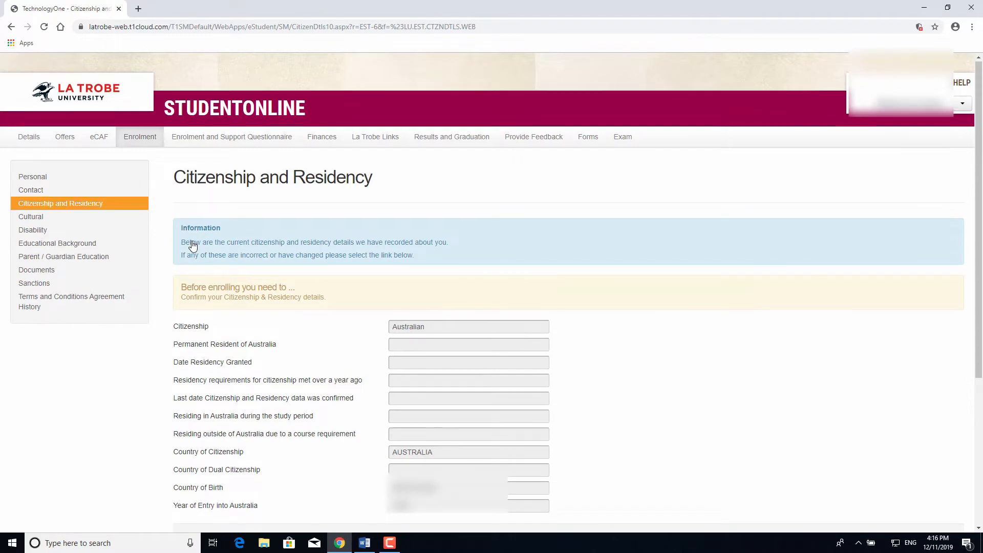
{"action": "scroll", "scroll_direction": "down", "scroll_amount": 3}
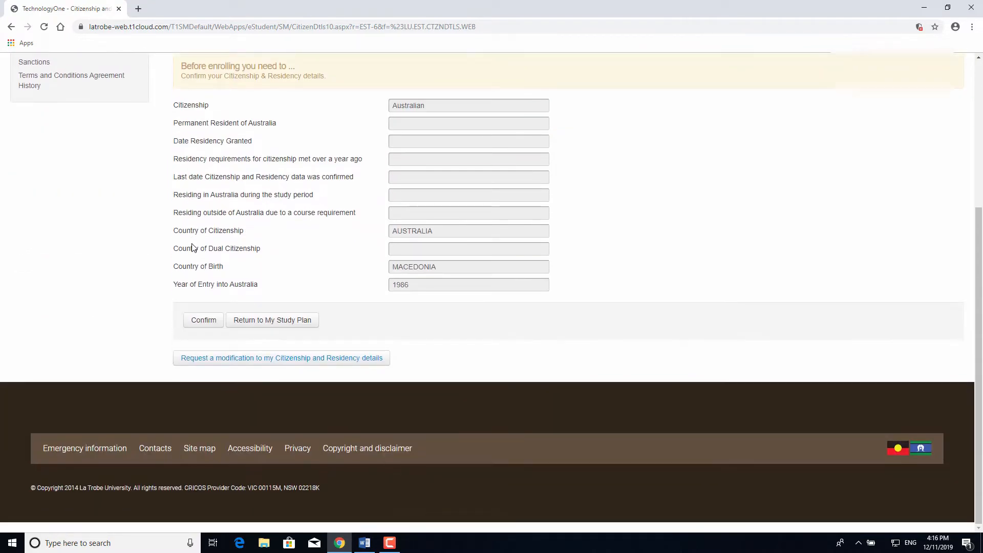
{"action": "mouse_move", "coordinate": [205, 331]}
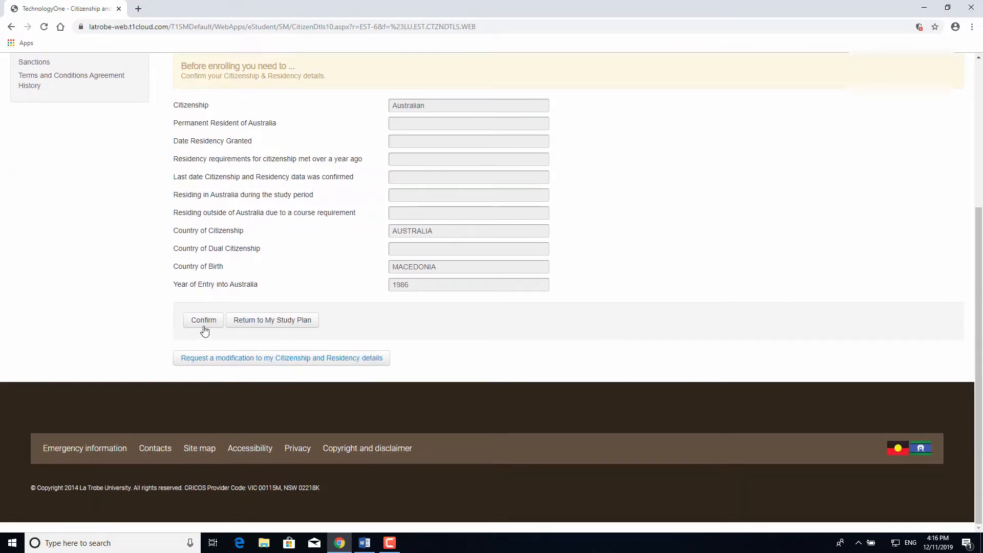
{"action": "left_click", "coordinate": [203, 319]}
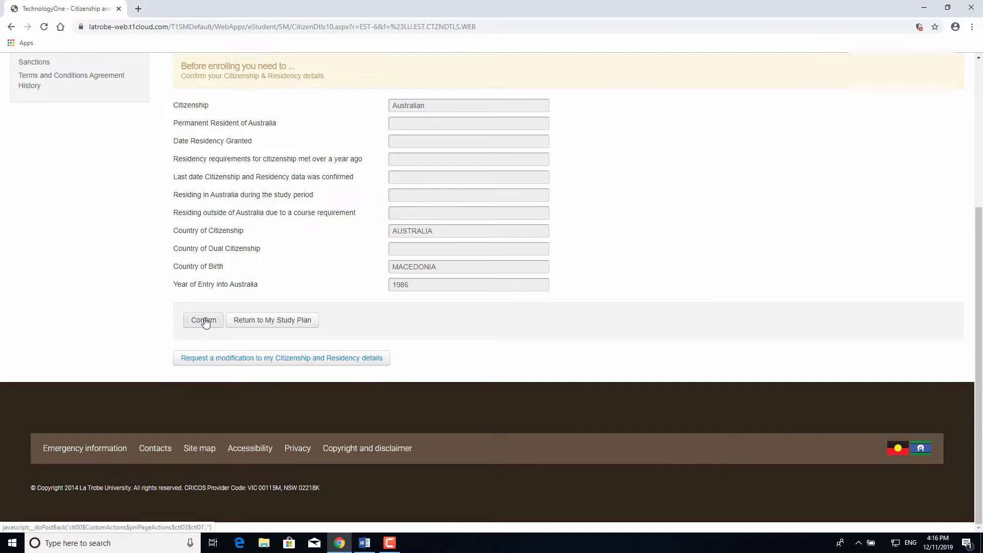
{"action": "left_click", "coordinate": [203, 320]}
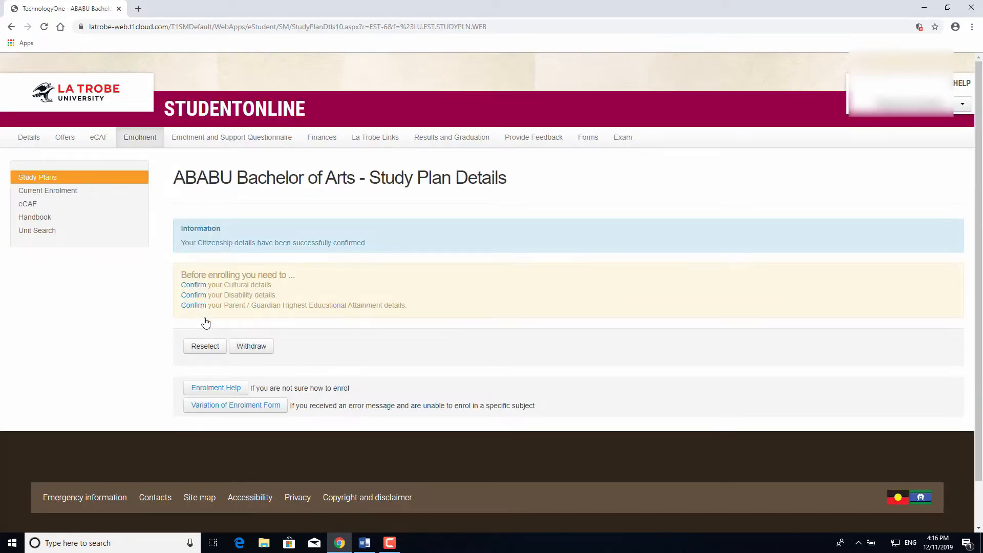
Confirm the cultural details, then confirm the disability details.
{"action": "left_click", "coordinate": [194, 285]}
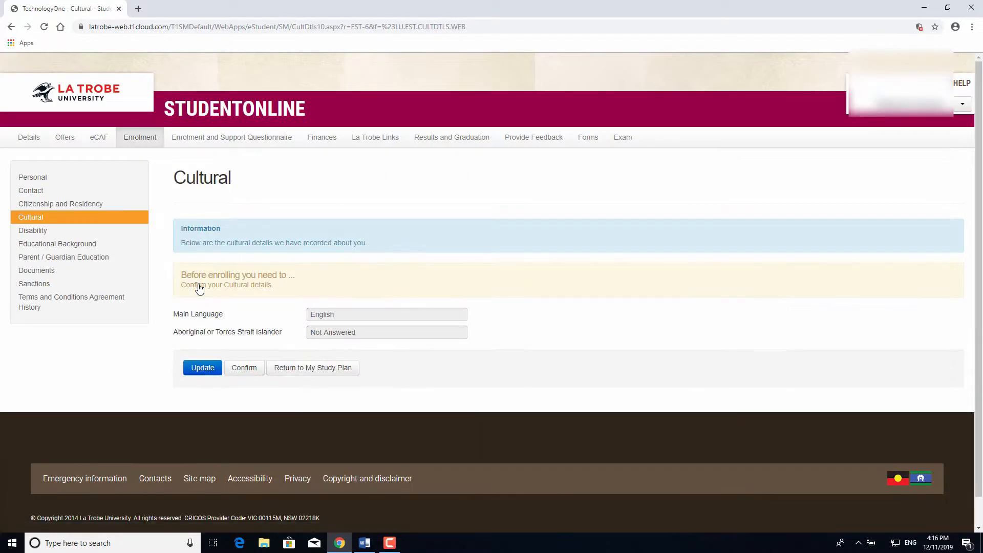
{"action": "left_click", "coordinate": [201, 368]}
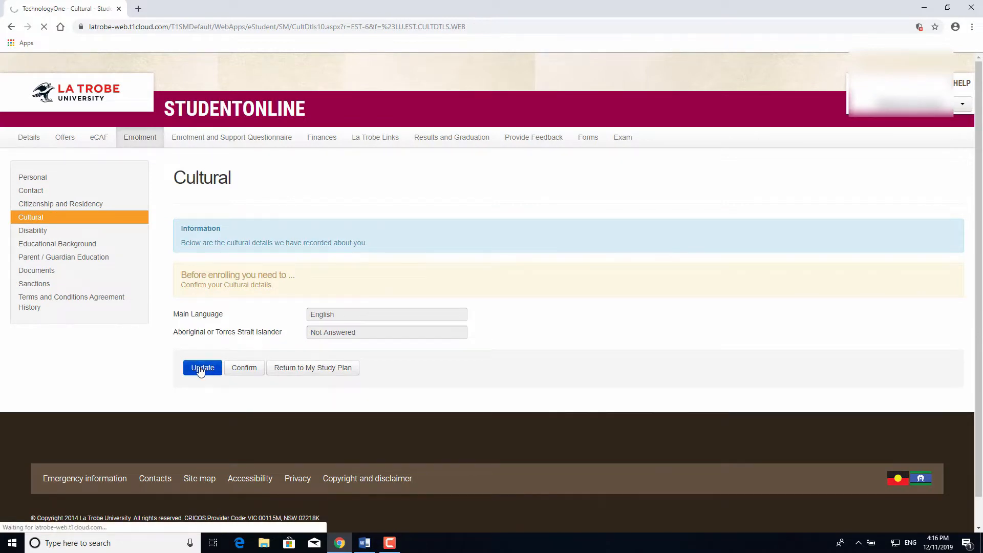
{"action": "left_click", "coordinate": [202, 367]}
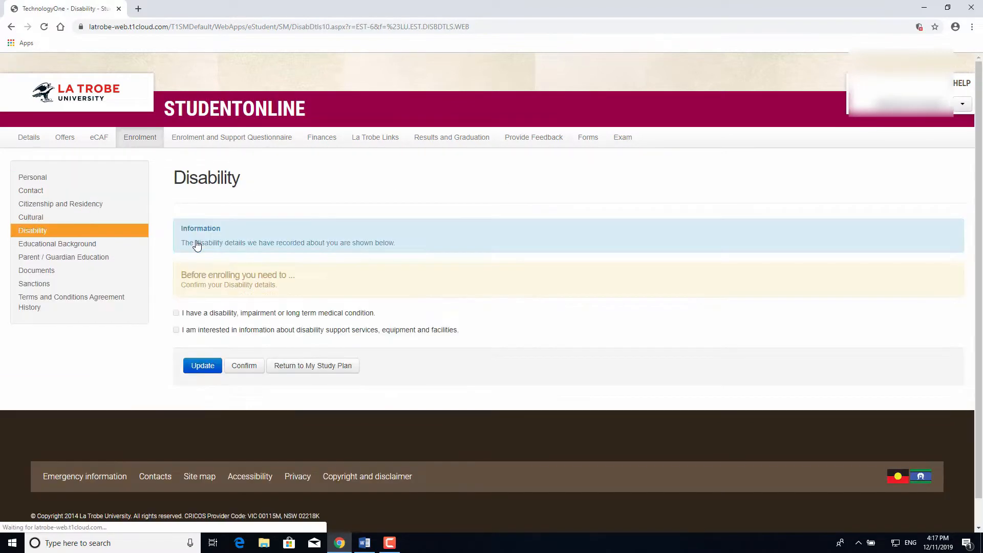
{"action": "mouse_move", "coordinate": [243, 365]}
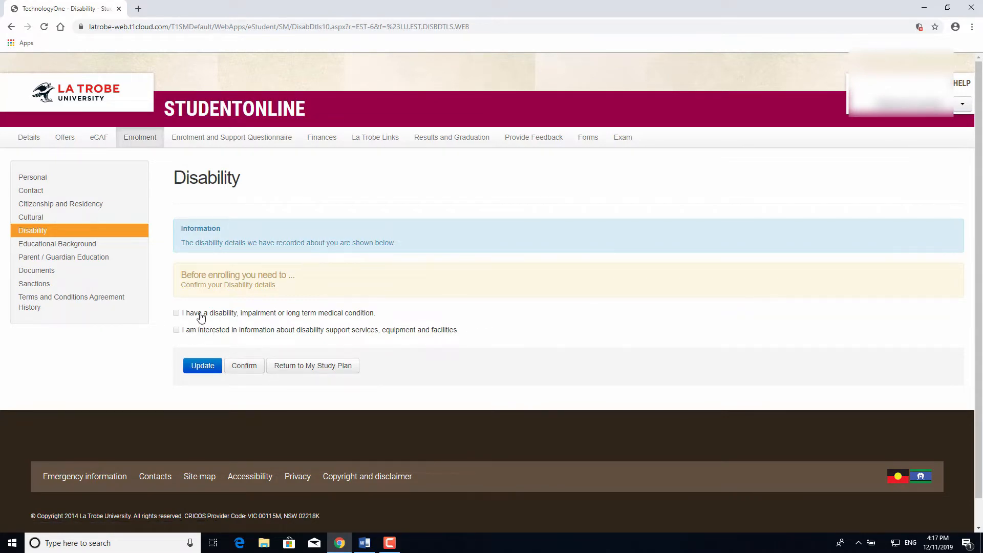
{"action": "mouse_move", "coordinate": [244, 366]}
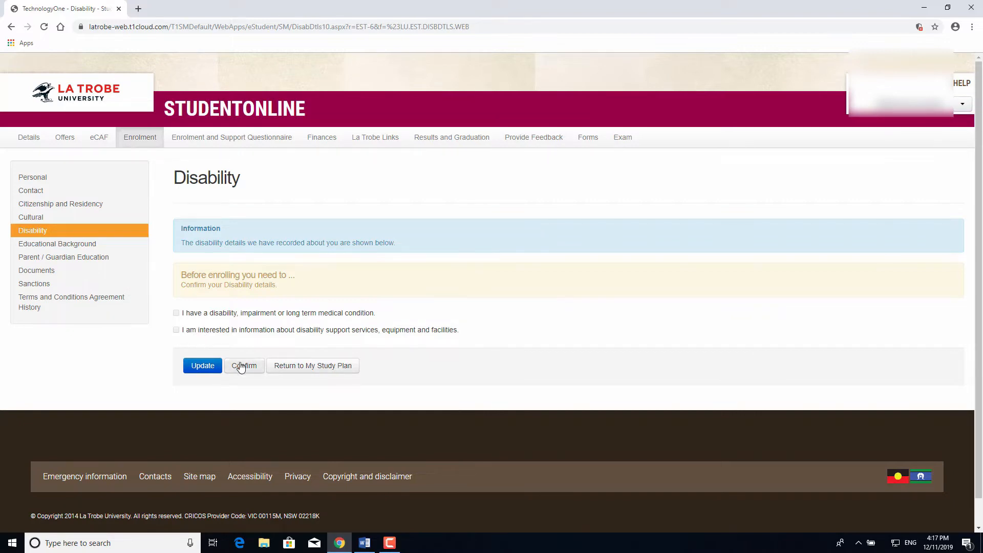
{"action": "left_click", "coordinate": [244, 366]}
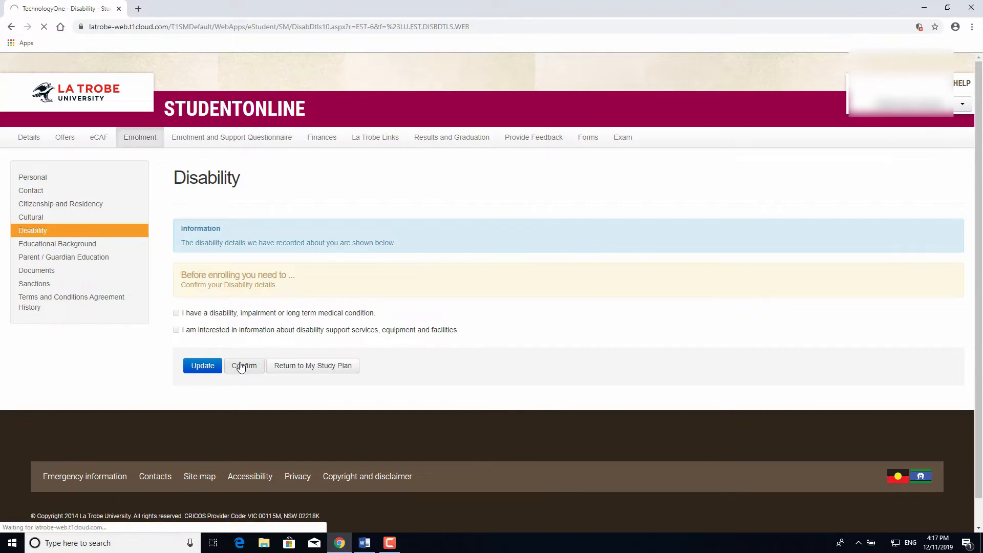
{"action": "left_click", "coordinate": [244, 366]}
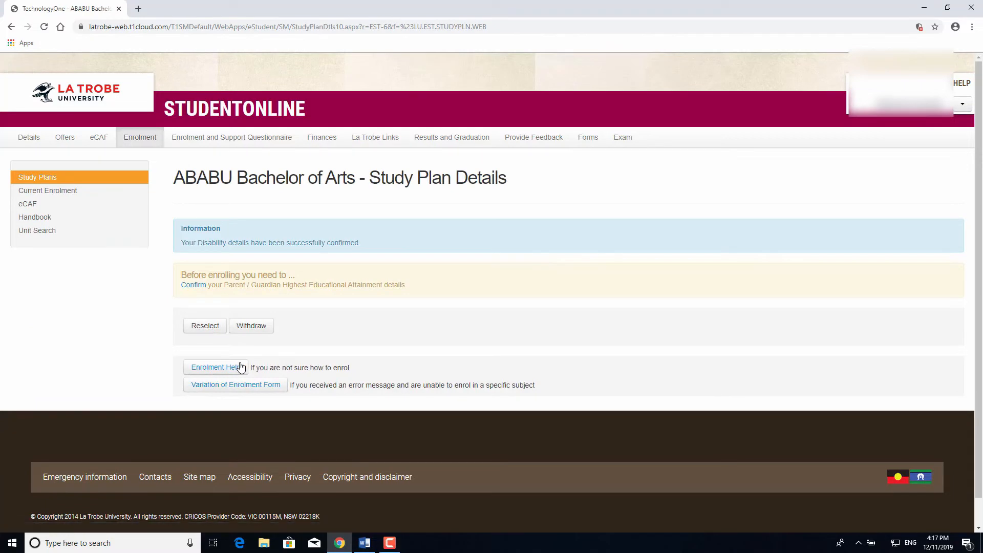
Confirm the parent/guardian education details and return to Study Plan Details.
{"action": "left_click", "coordinate": [194, 285]}
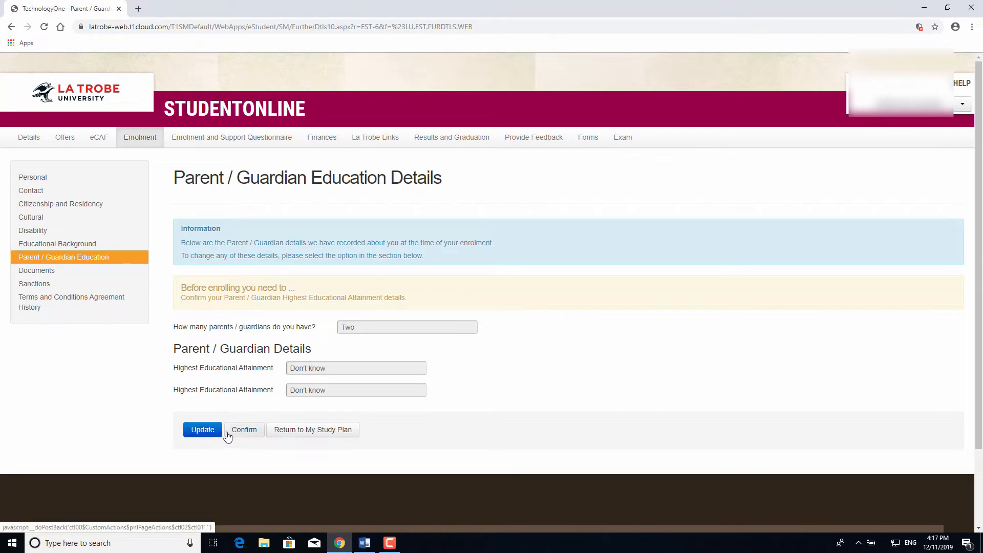
{"action": "mouse_move", "coordinate": [236, 435]}
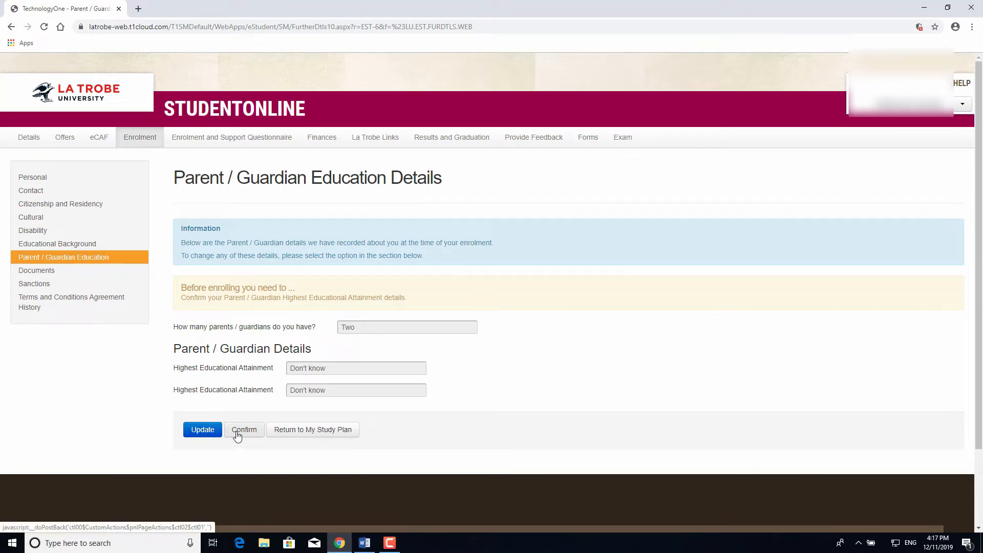
{"action": "left_click", "coordinate": [244, 430]}
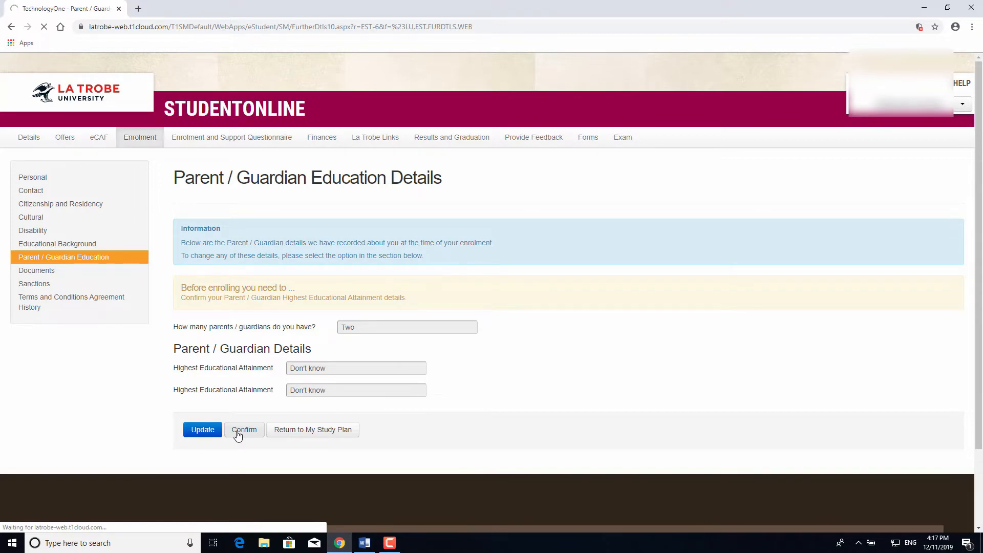
{"action": "left_click", "coordinate": [243, 429]}
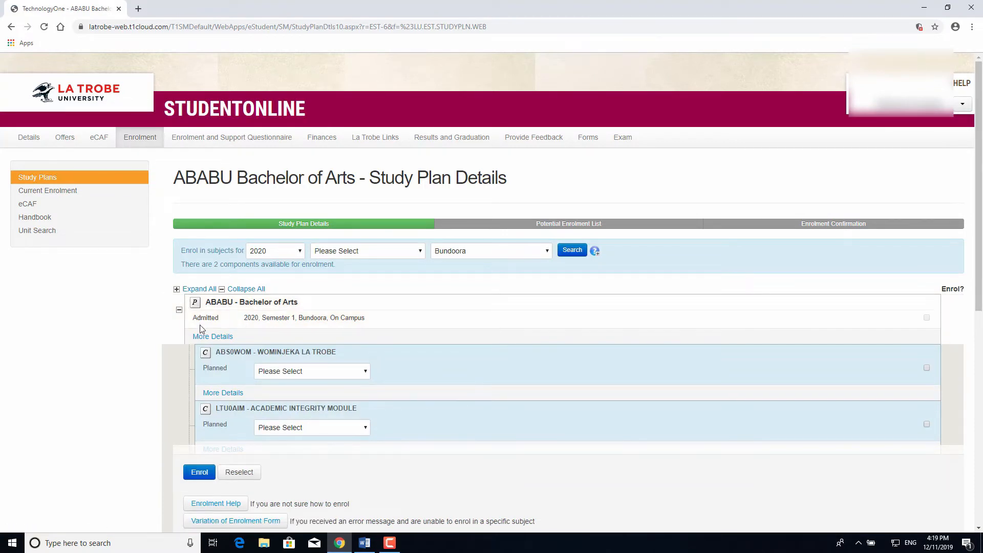
{"action": "mouse_move", "coordinate": [405, 314]}
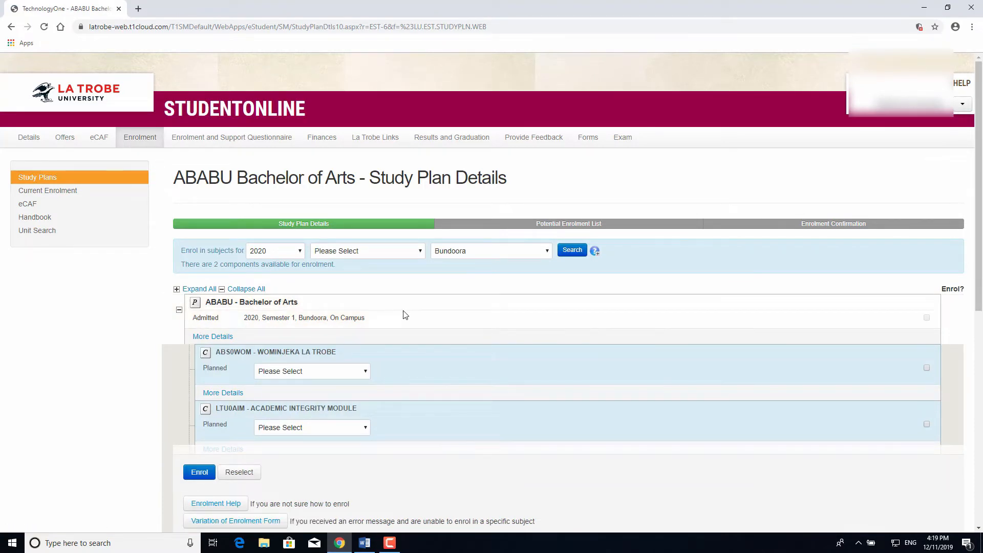
{"action": "scroll", "scroll_direction": "down", "scroll_amount": 3}
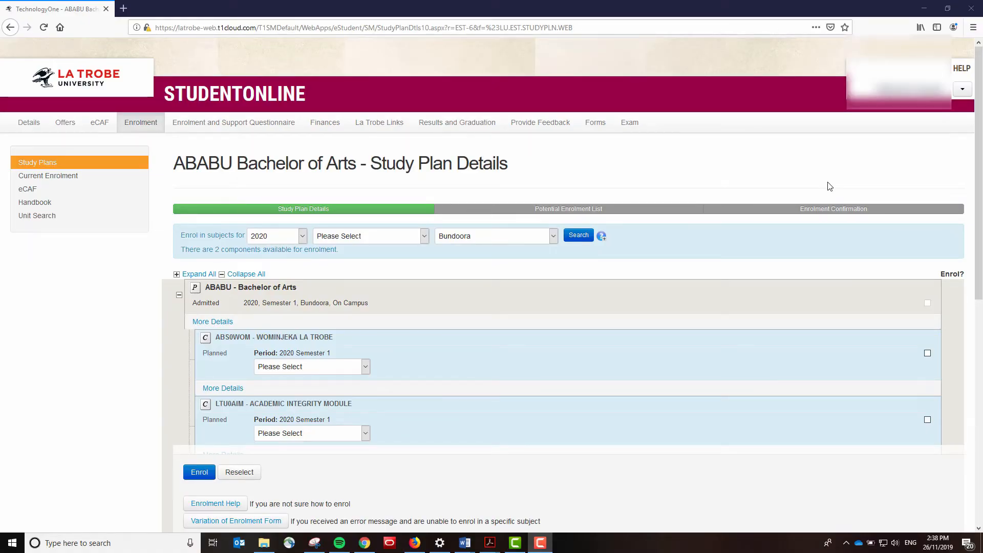
Add the MAJOR-ASHO Ancient Societies and Human Origins major to the planner and save.
{"action": "scroll", "scroll_direction": "down", "scroll_amount": 3}
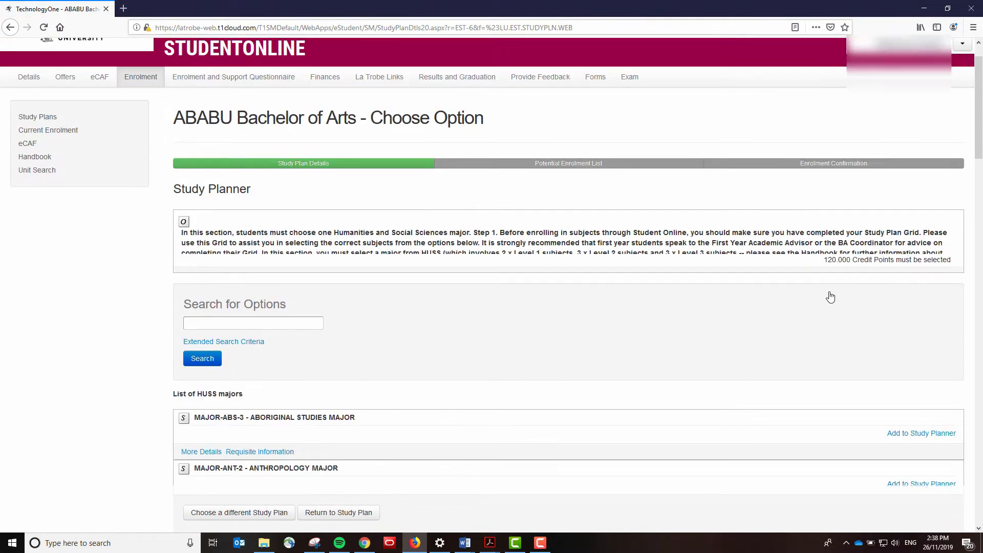
{"action": "scroll", "scroll_direction": "down", "scroll_amount": 3}
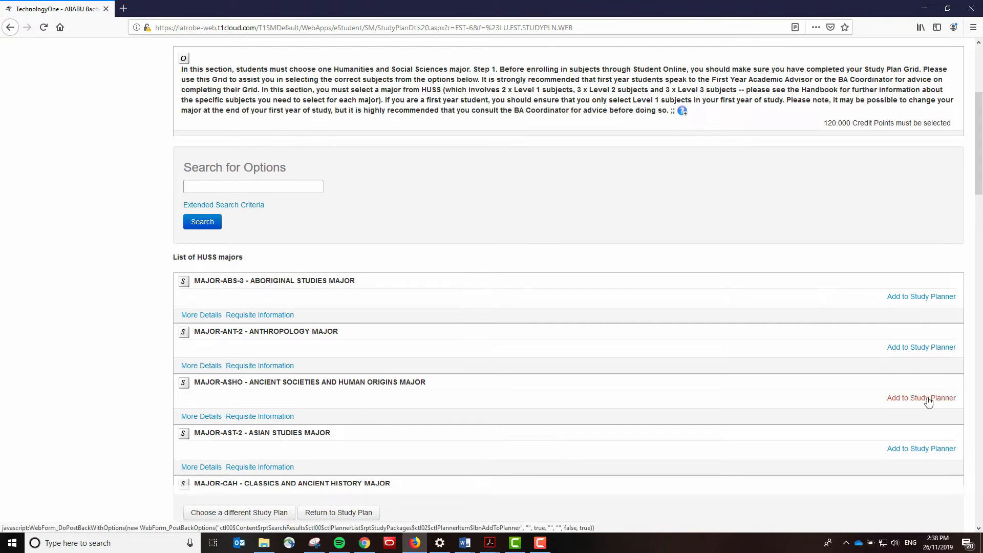
{"action": "left_click", "coordinate": [921, 398]}
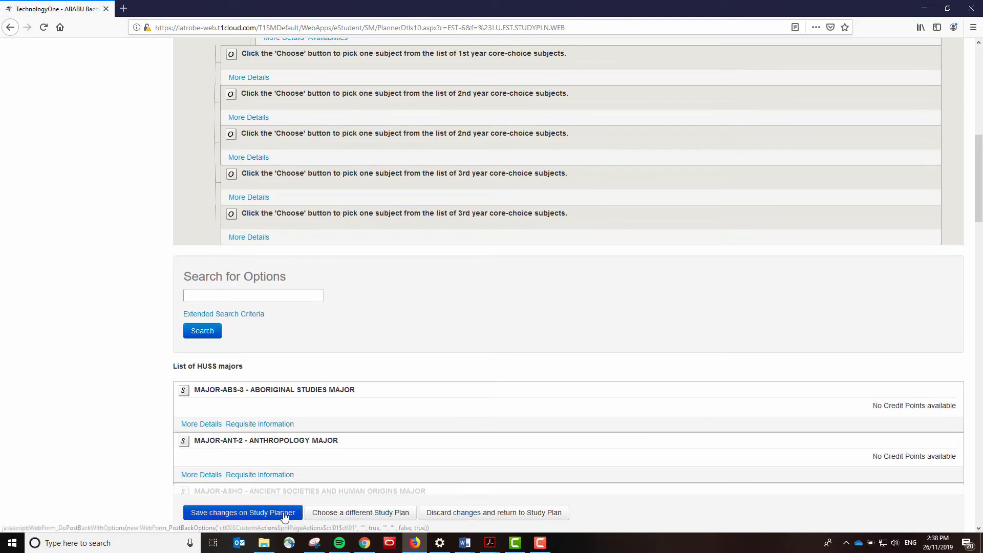
{"action": "left_click", "coordinate": [244, 512]}
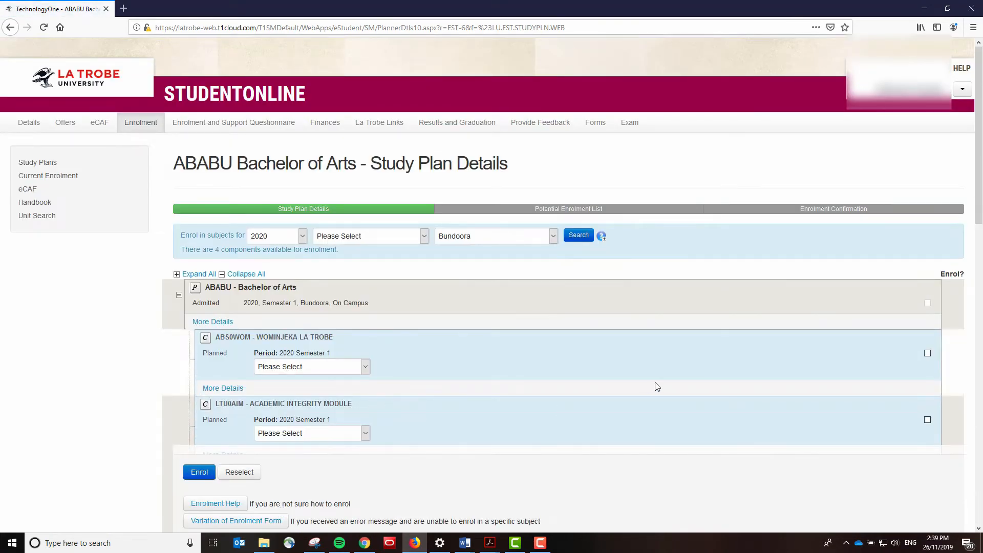
Add the MAJOR-CAH Classics and Ancient History major to the planner and save.
{"action": "scroll", "scroll_direction": "down", "scroll_amount": 3}
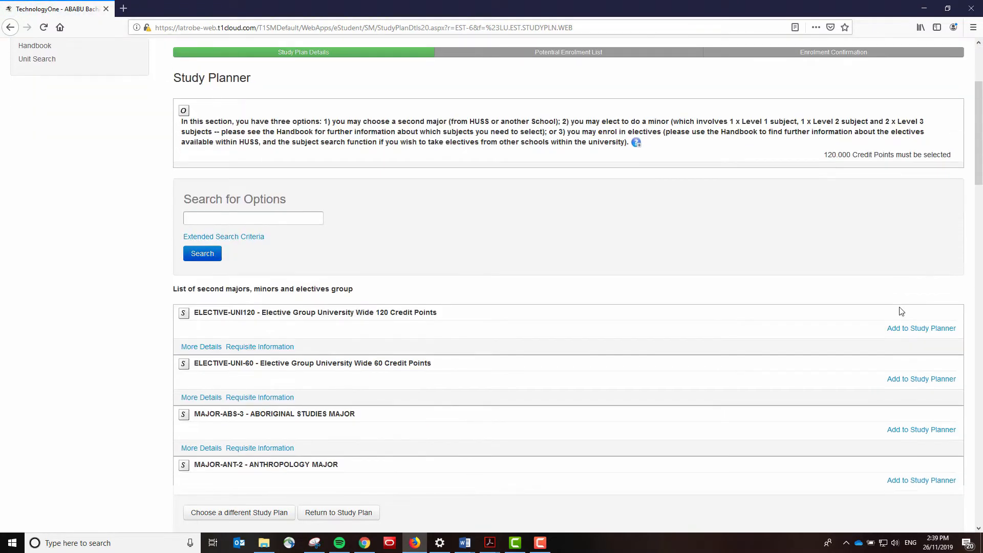
{"action": "scroll", "scroll_direction": "down", "scroll_amount": 3}
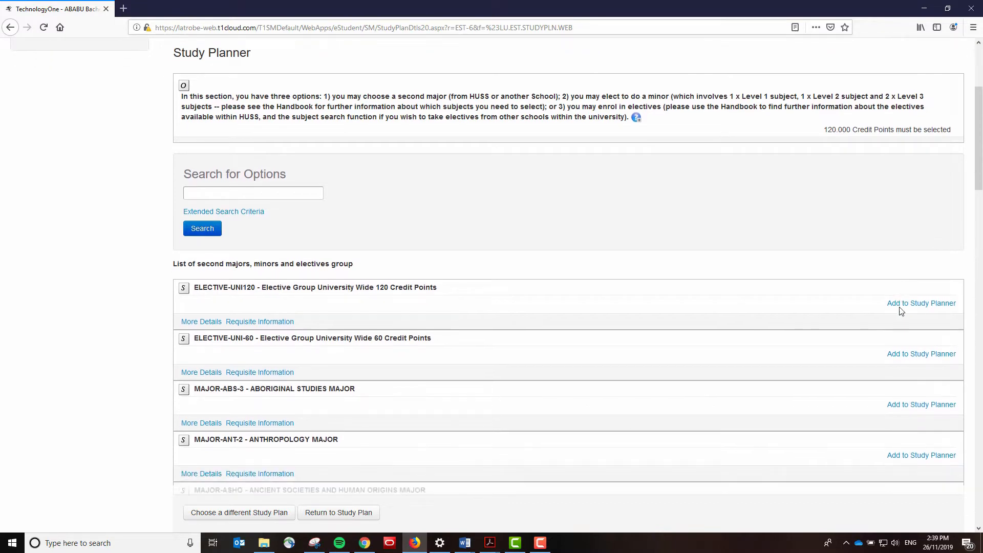
{"action": "scroll", "scroll_direction": "down", "scroll_amount": 3}
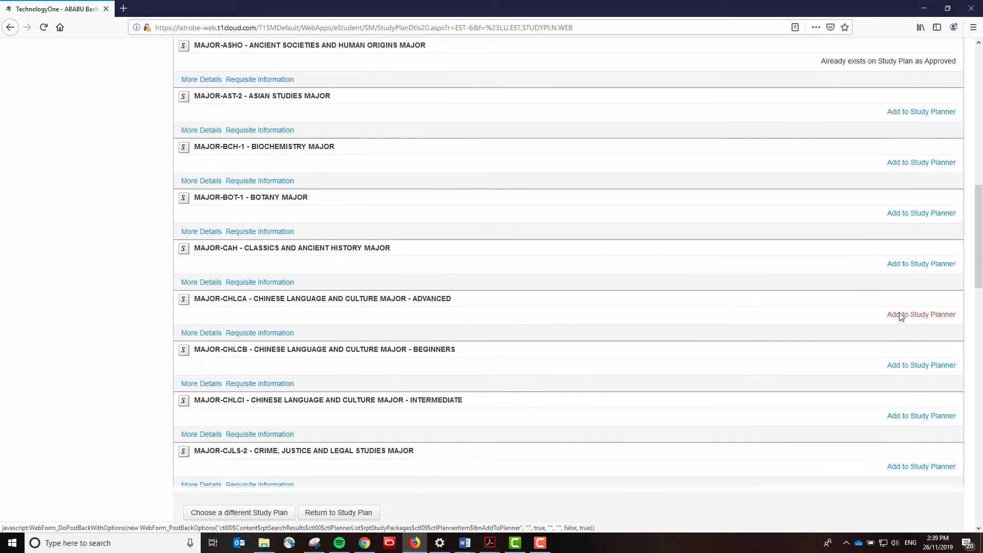
{"action": "mouse_move", "coordinate": [921, 263]}
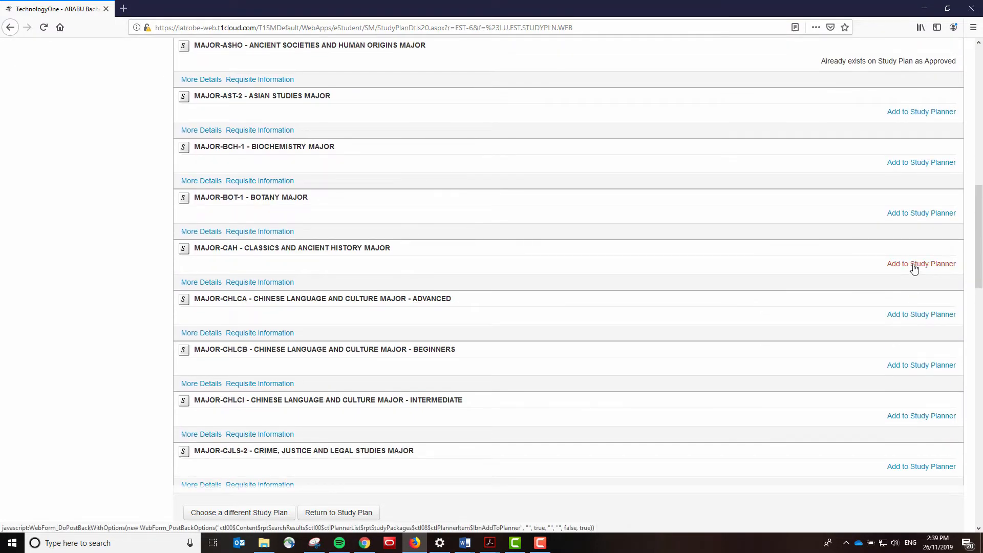
{"action": "left_click", "coordinate": [921, 263]}
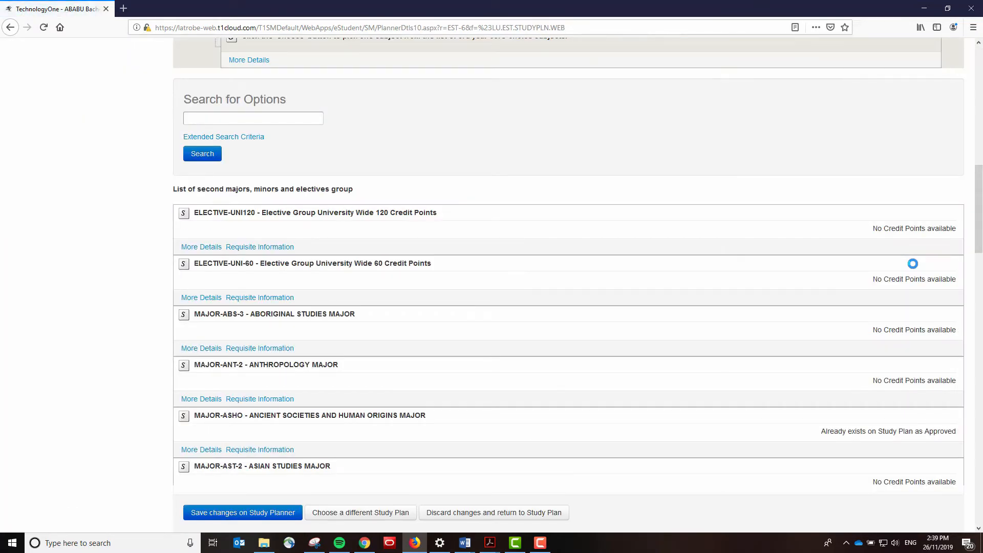
{"action": "left_click", "coordinate": [243, 512]}
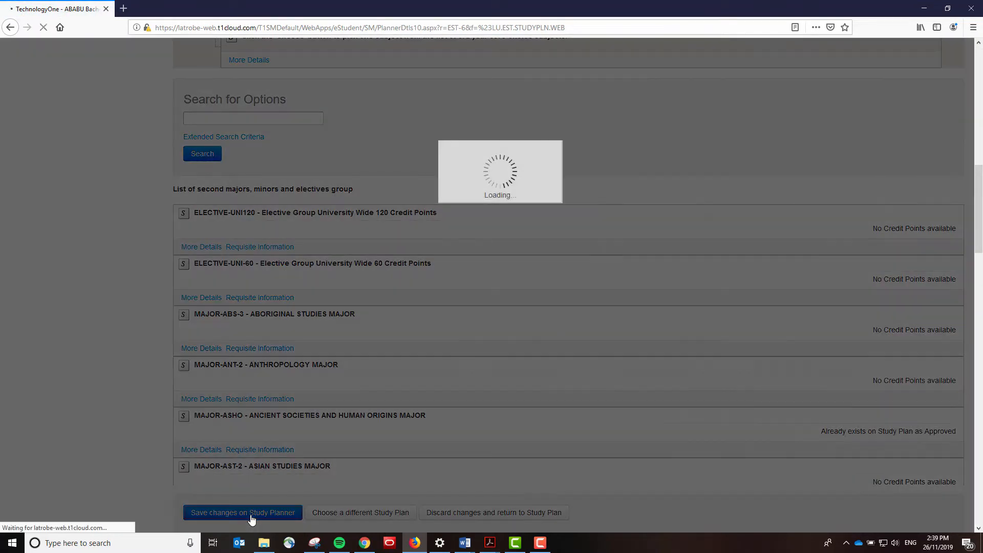
{"action": "left_click", "coordinate": [242, 512]}
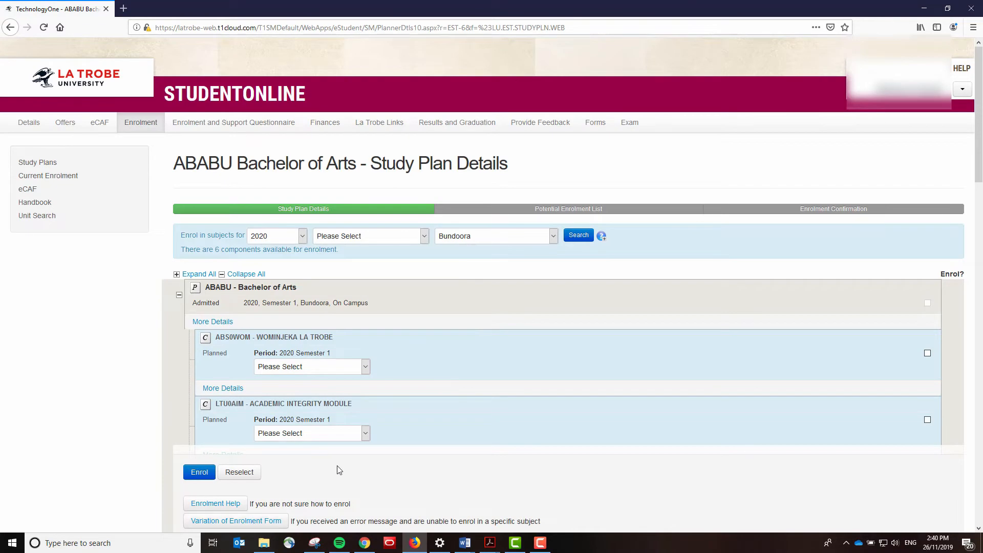
Choose the ELECT-UNI120 university-wide elective group for the minor/electives section and save.
{"action": "scroll", "scroll_direction": "down", "scroll_amount": 3}
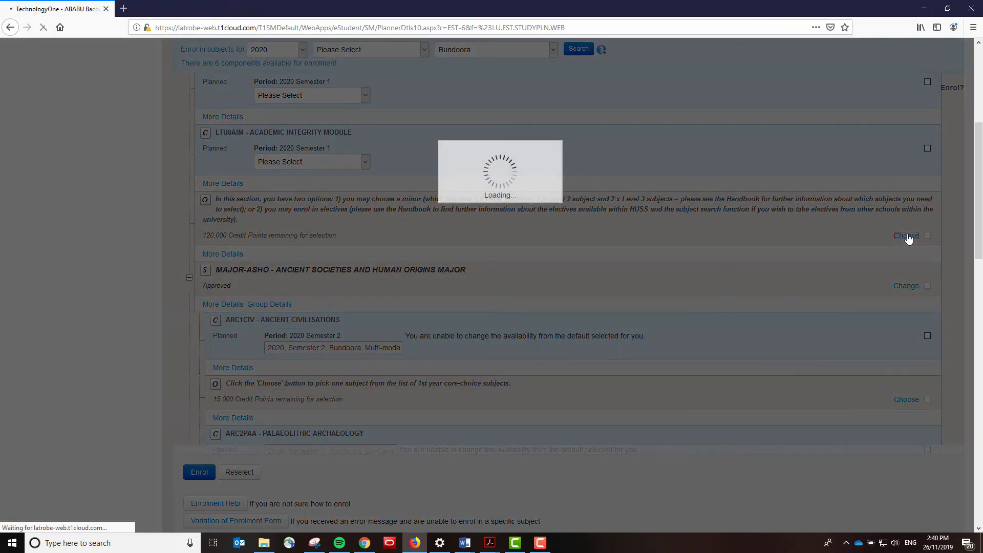
{"action": "left_click", "coordinate": [906, 235]}
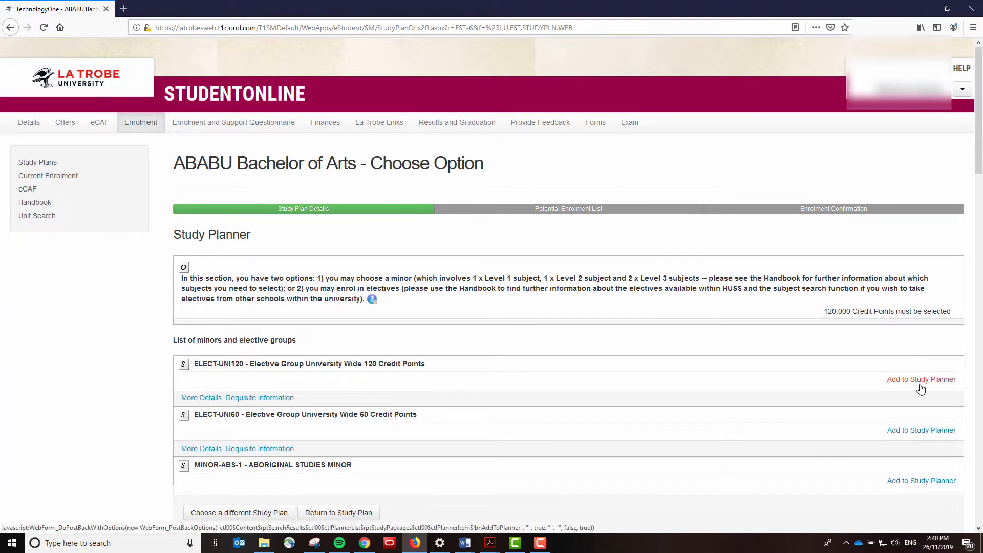
{"action": "left_click", "coordinate": [921, 379]}
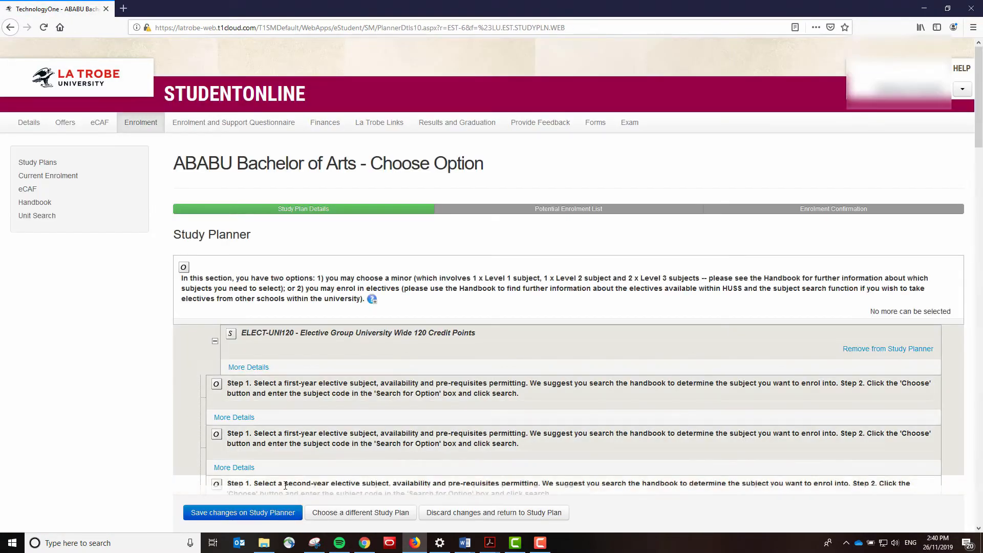
{"action": "left_click", "coordinate": [241, 512]}
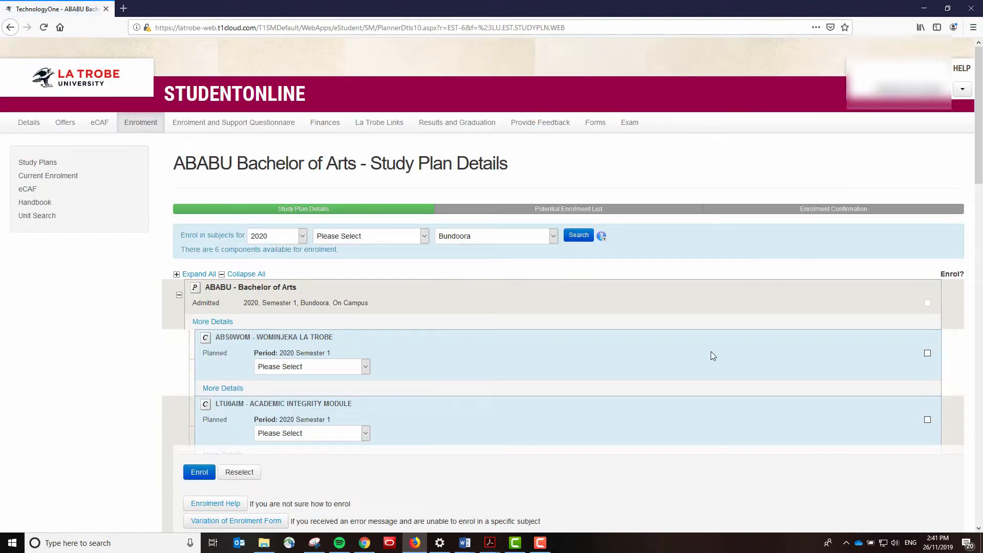
Add ARC1THJ The Human Journey as the Ancient Societies first-year core choice and save.
{"action": "scroll", "scroll_direction": "down", "scroll_amount": 3}
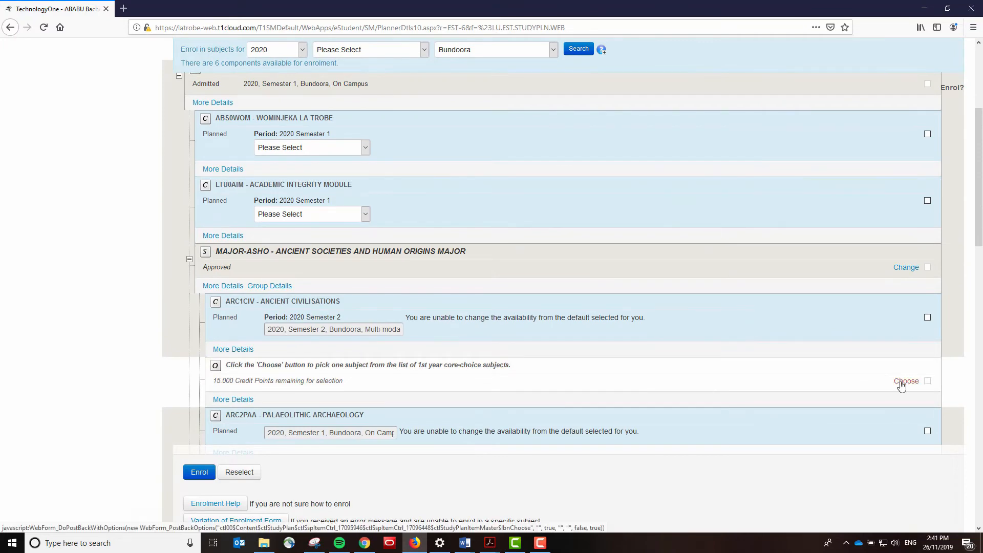
{"action": "left_click", "coordinate": [907, 381]}
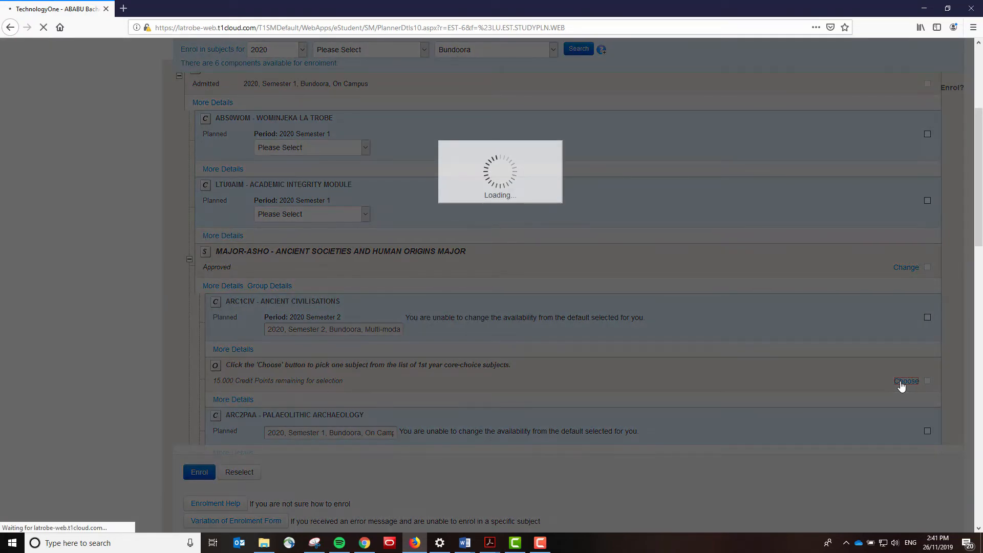
{"action": "left_click", "coordinate": [907, 381]}
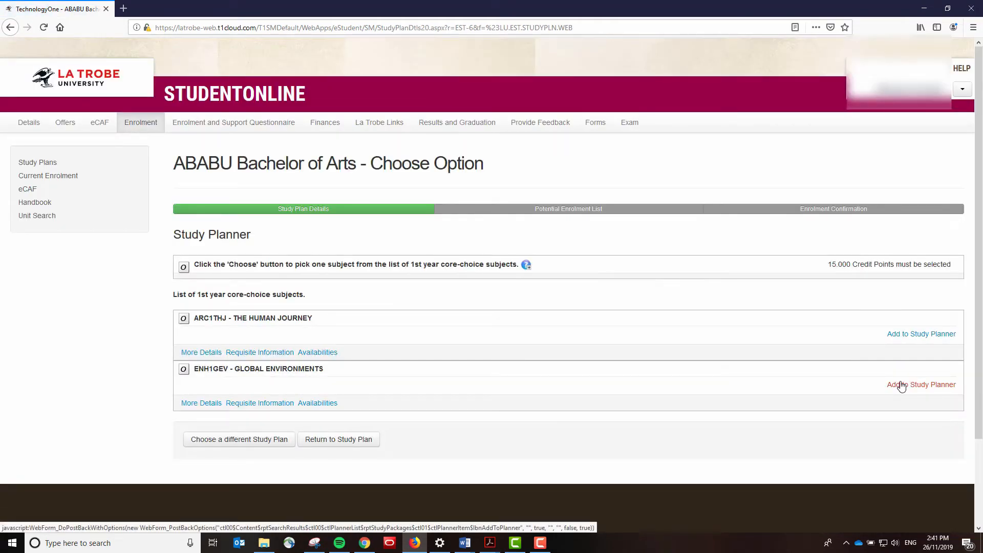
{"action": "left_click", "coordinate": [921, 334]}
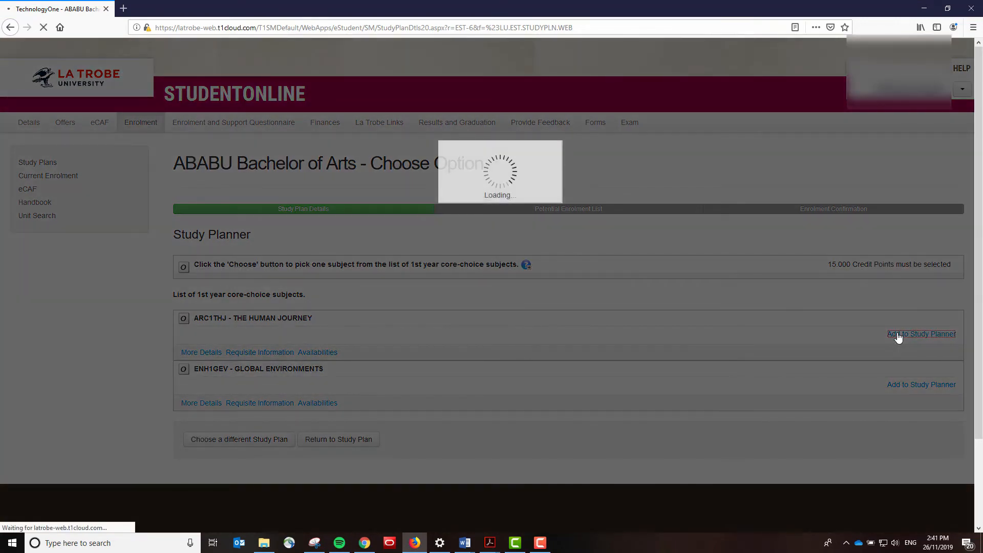
{"action": "left_click", "coordinate": [921, 334]}
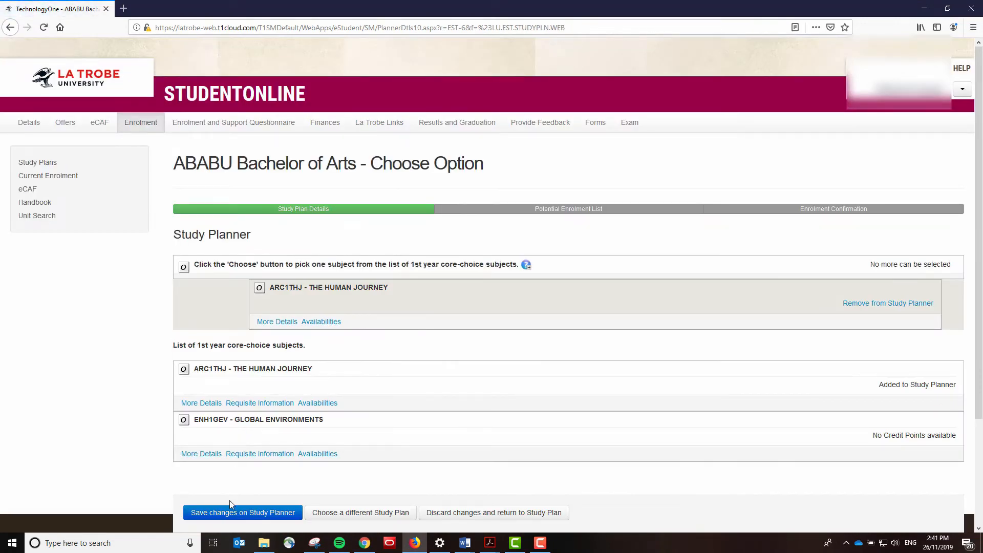
{"action": "left_click", "coordinate": [242, 513]}
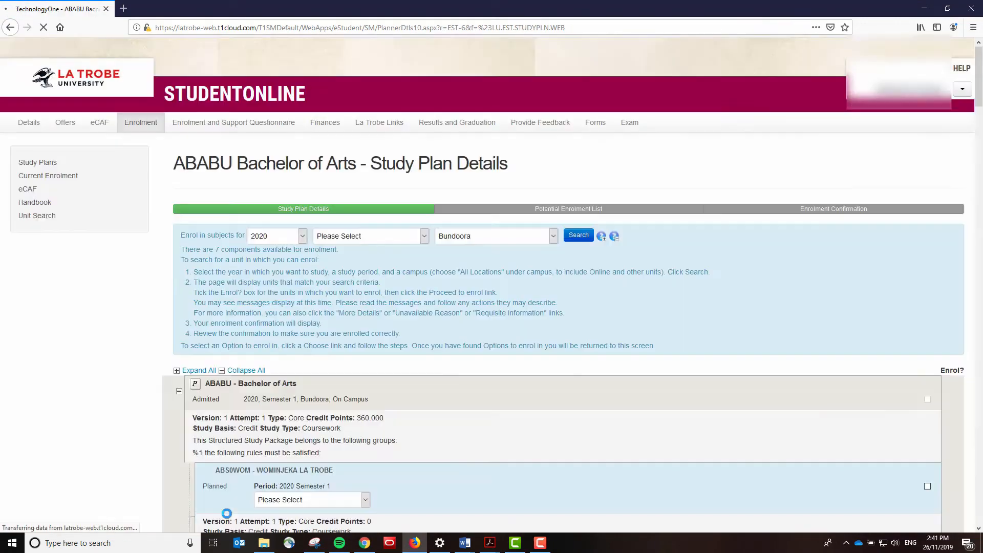
Add CAH1ALS Agora to Hogwarts as the Classics and Ancient History core choice and save.
{"action": "scroll", "scroll_direction": "down", "scroll_amount": 3}
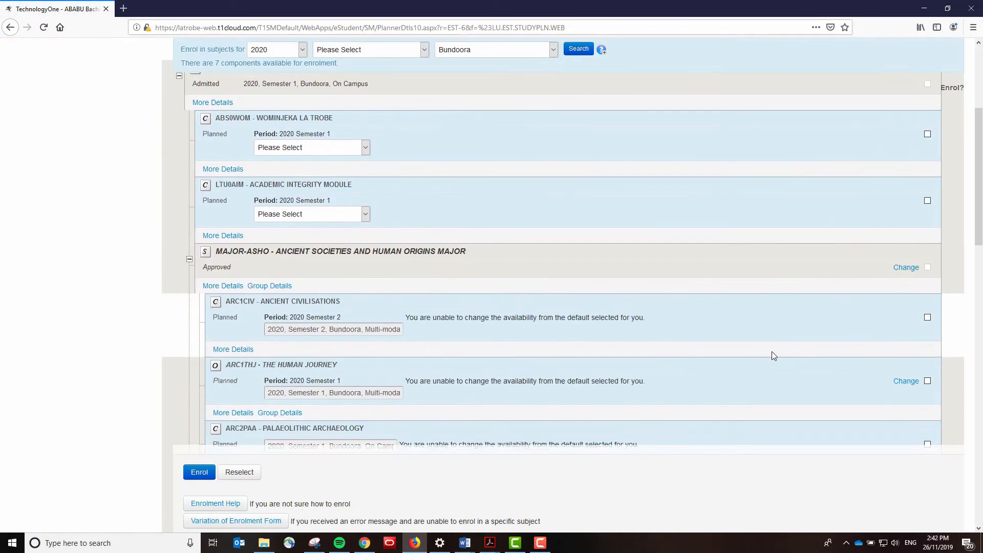
{"action": "scroll", "scroll_direction": "down", "scroll_amount": 3}
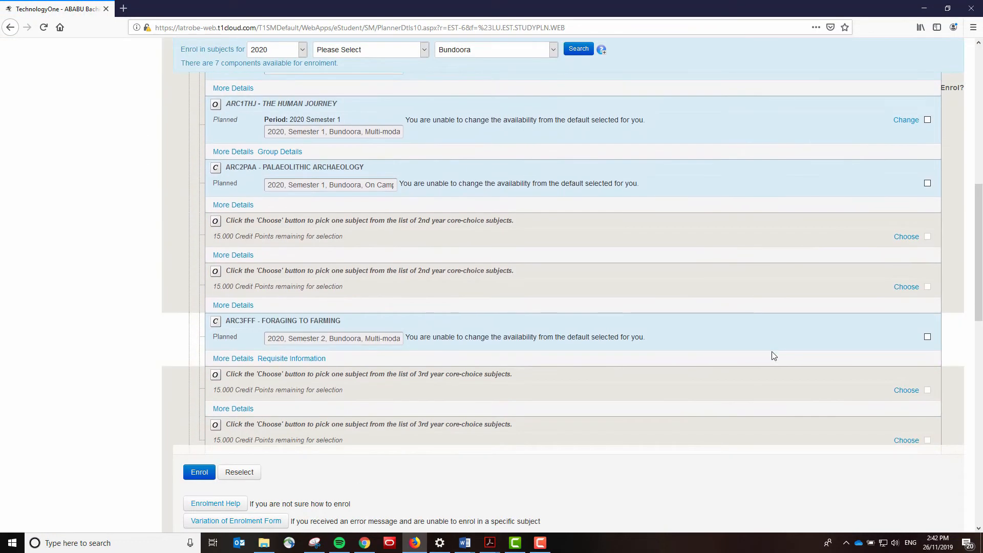
{"action": "scroll", "scroll_direction": "down", "scroll_amount": 3}
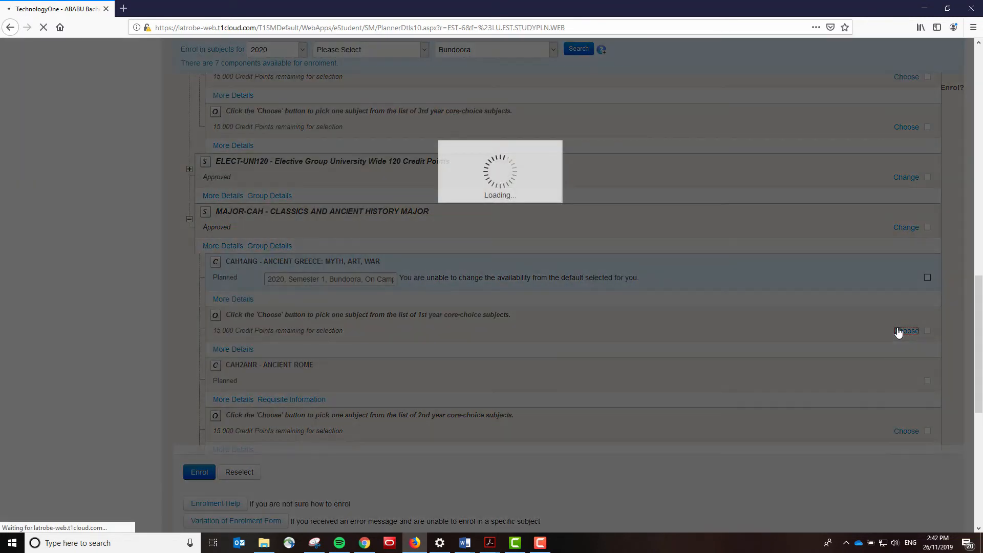
{"action": "left_click", "coordinate": [905, 331]}
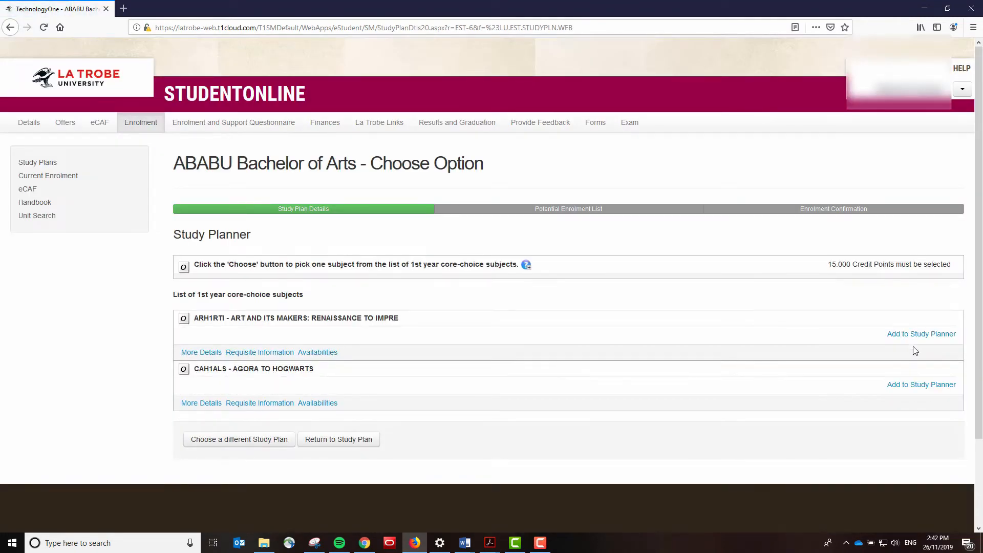
{"action": "left_click", "coordinate": [338, 439]}
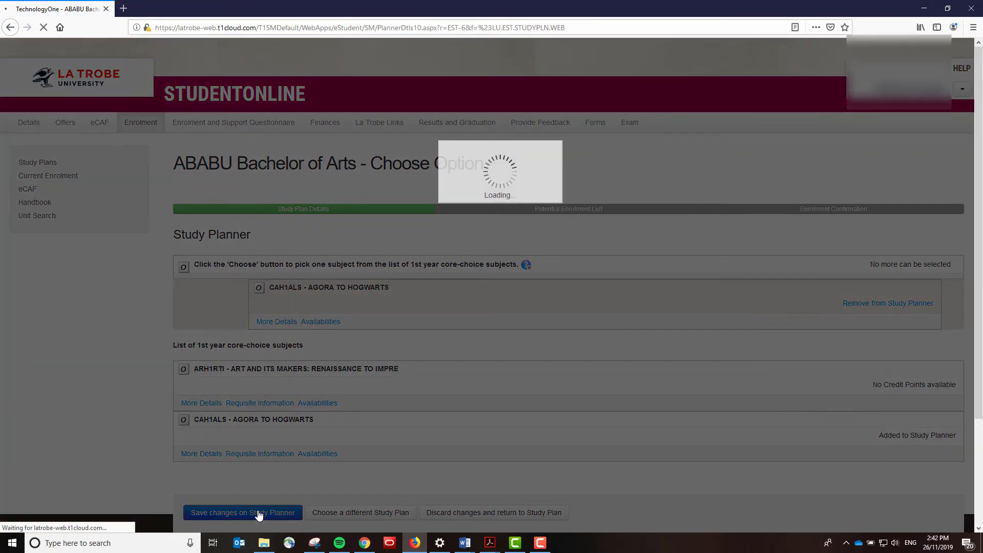
{"action": "left_click", "coordinate": [242, 512]}
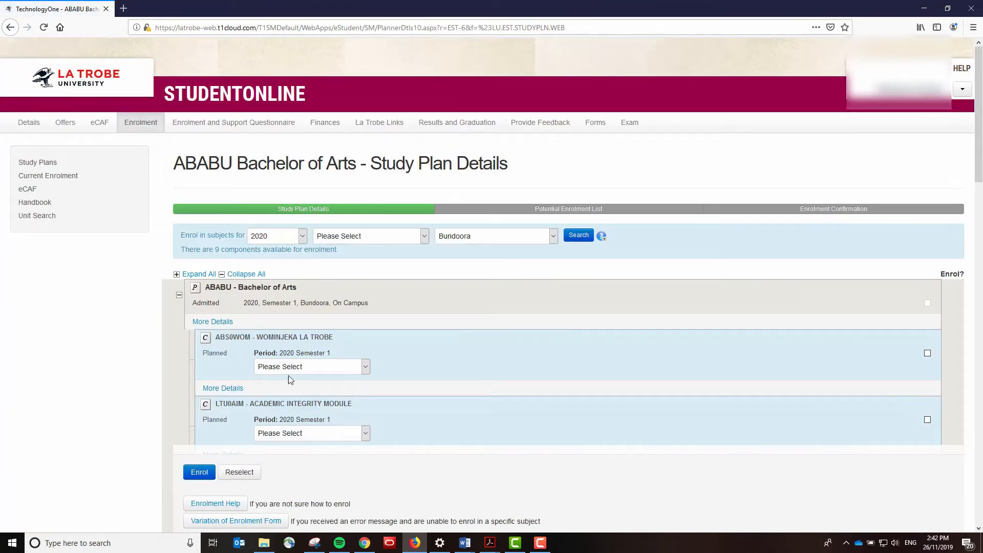
Add HIS1MLH Myth, Legend and History as a first-year elective and save the plan.
{"action": "scroll", "scroll_direction": "down", "scroll_amount": 3}
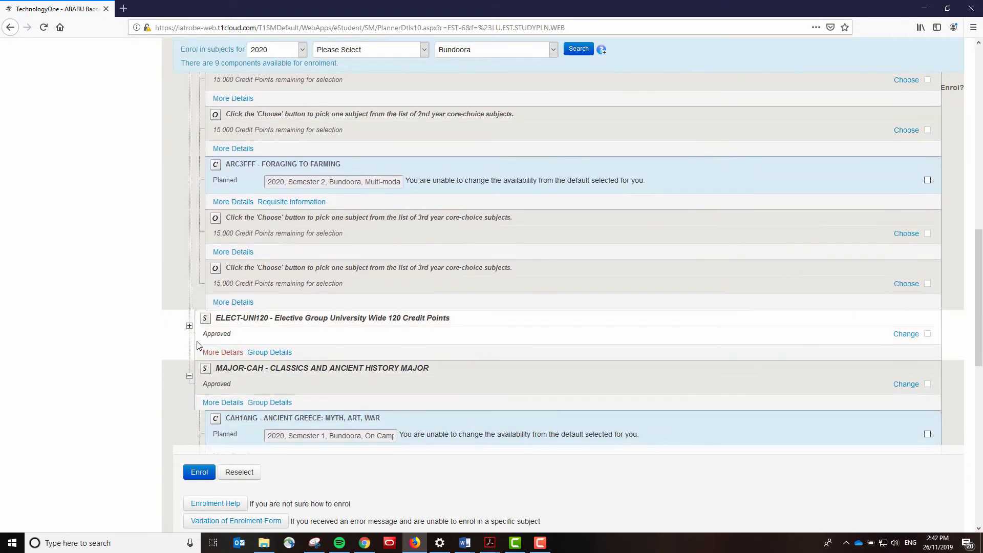
{"action": "left_click", "coordinate": [189, 326]}
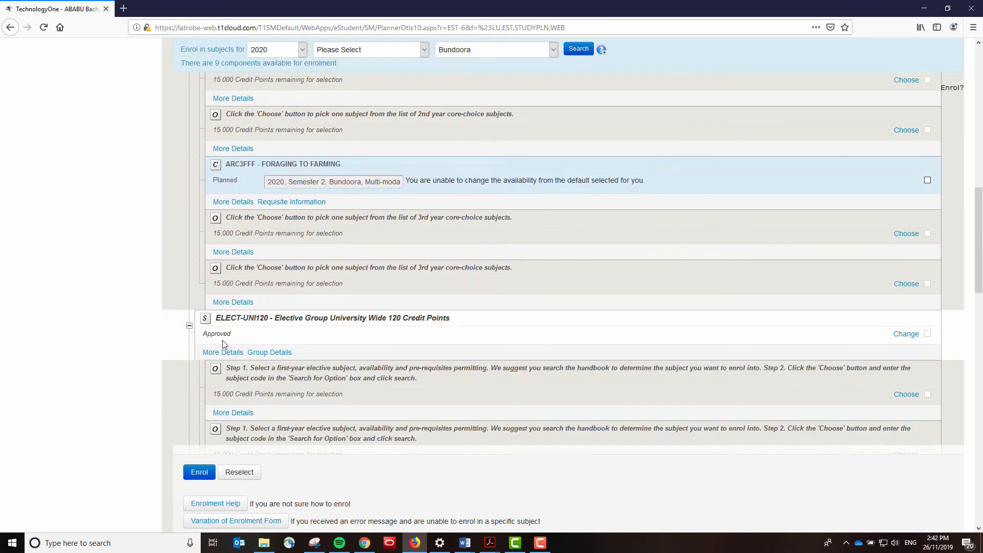
{"action": "left_click", "coordinate": [906, 393]}
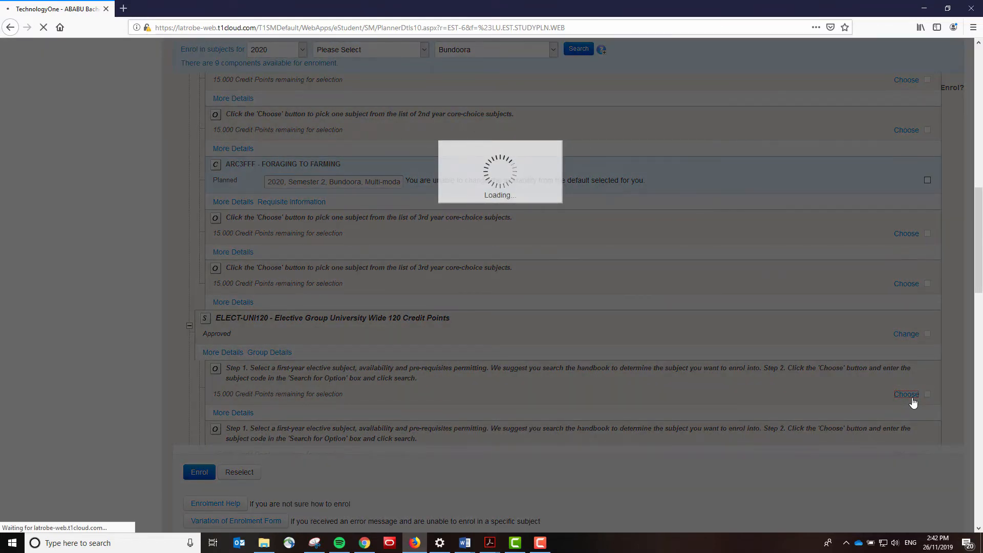
{"action": "left_click", "coordinate": [906, 394]}
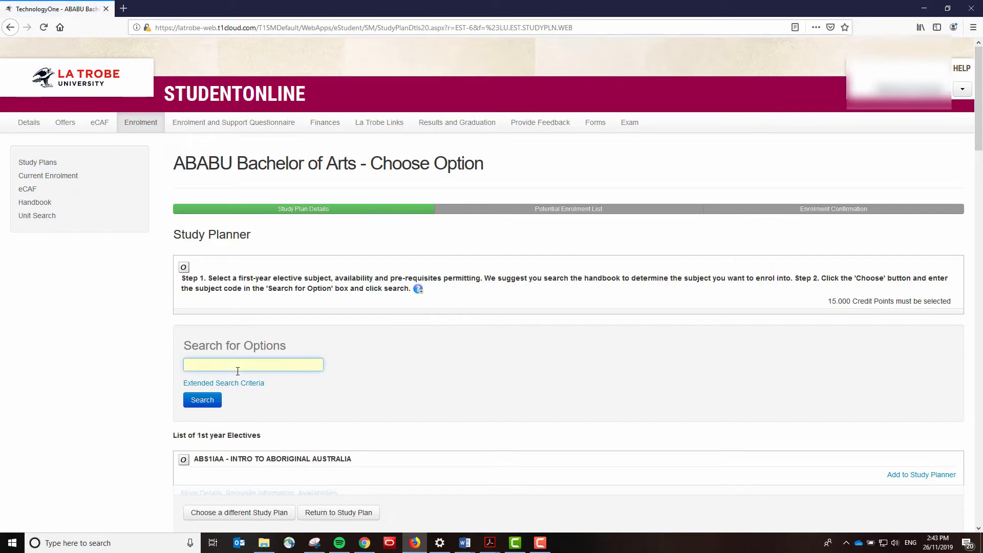
{"action": "type", "text": "HIS1ML"}
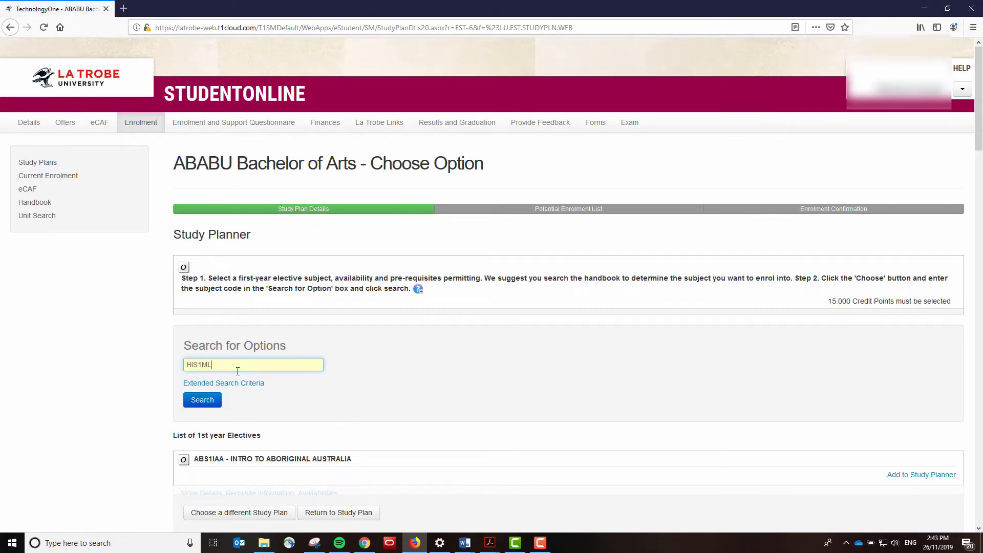
{"action": "left_click", "coordinate": [202, 400]}
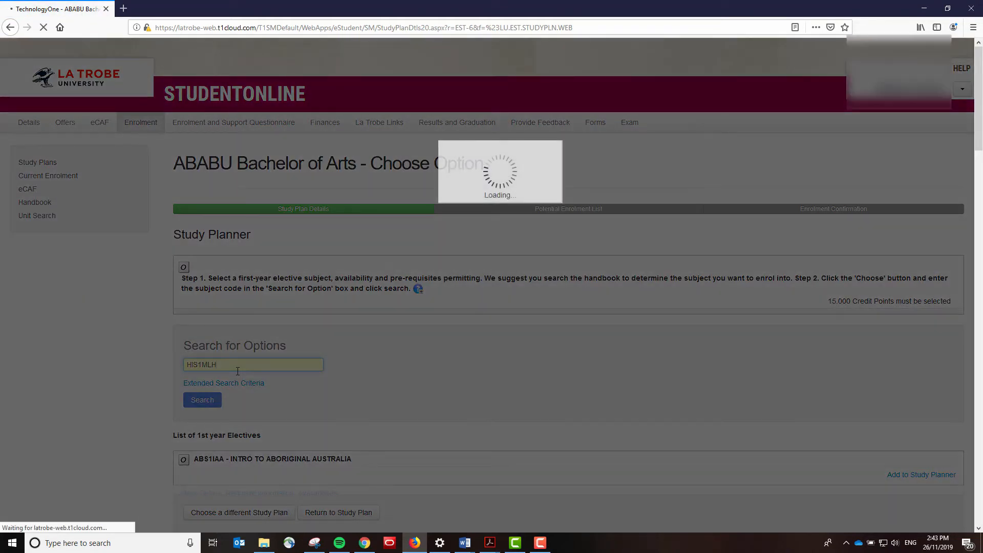
{"action": "left_click", "coordinate": [202, 400]}
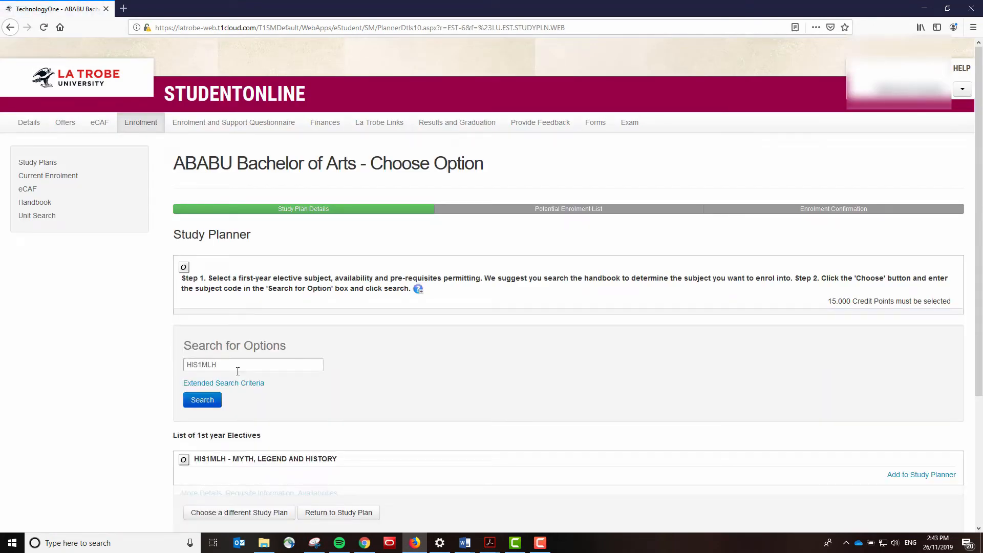
{"action": "mouse_move", "coordinate": [907, 474]}
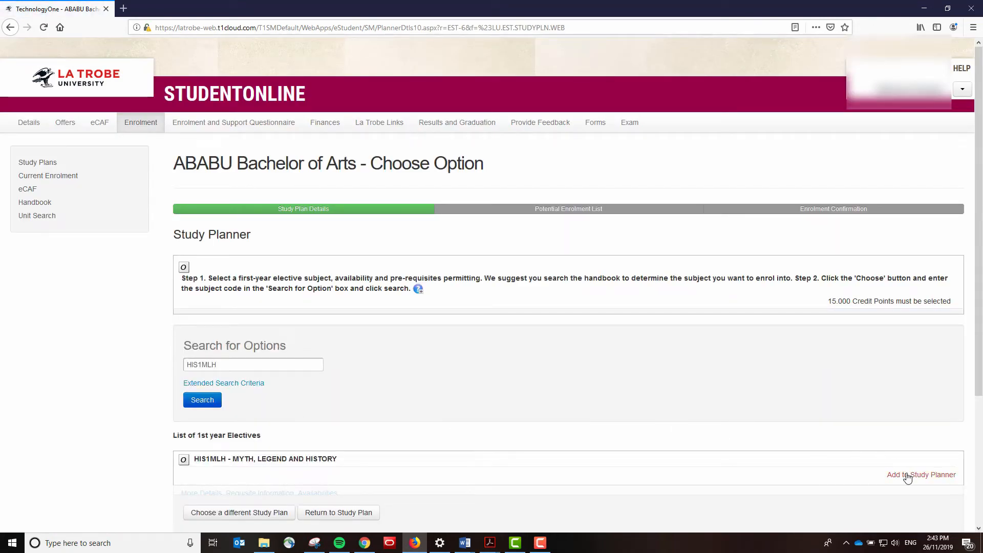
{"action": "left_click", "coordinate": [922, 474]}
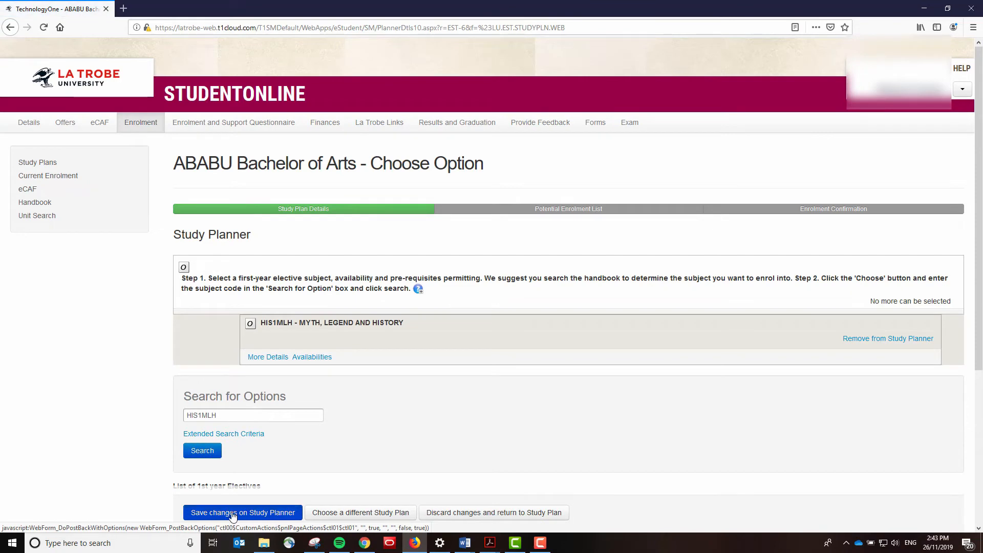
{"action": "left_click", "coordinate": [243, 513]}
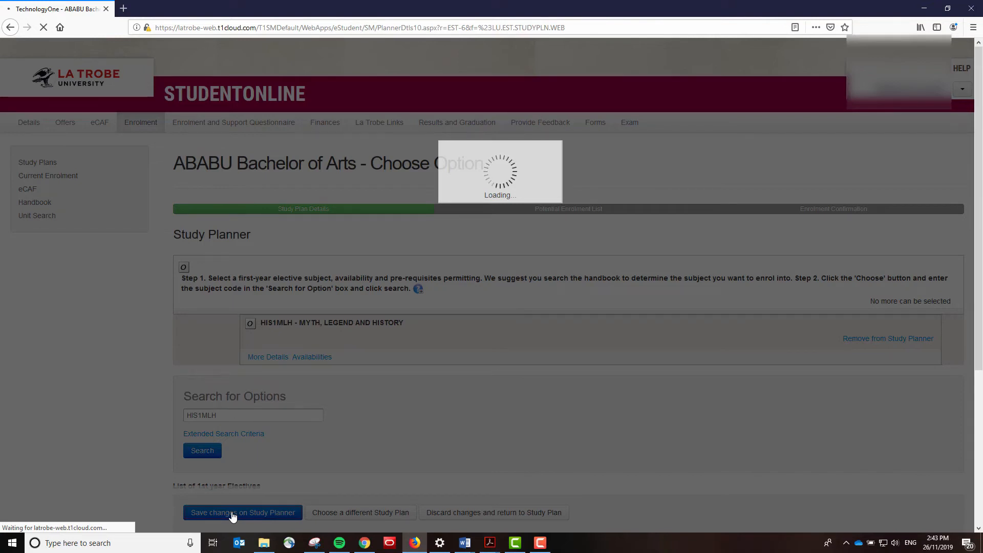
{"action": "left_click", "coordinate": [241, 513]}
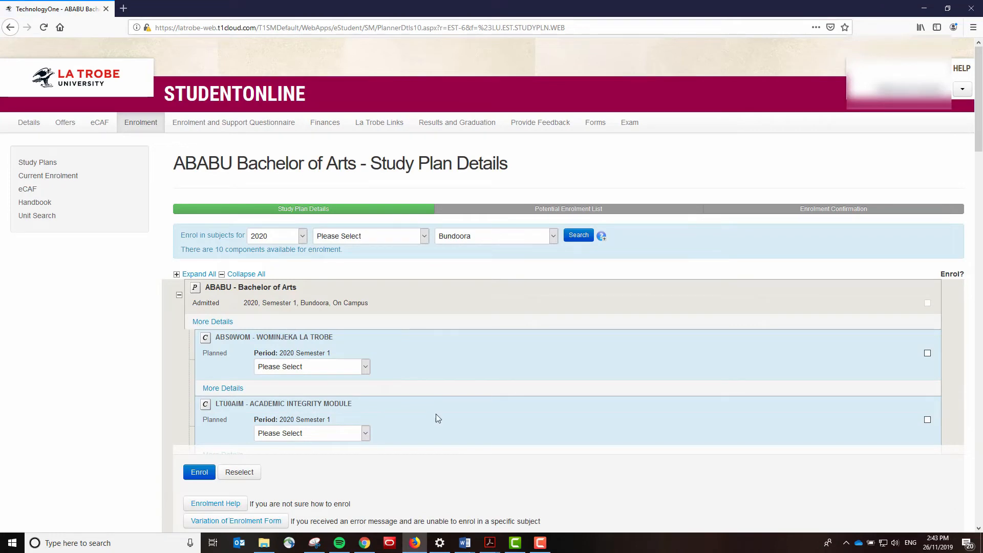
Add ANT1CAG Culture and Globalisation as the second first-year elective and save the plan.
{"action": "scroll", "scroll_direction": "down", "scroll_amount": 3}
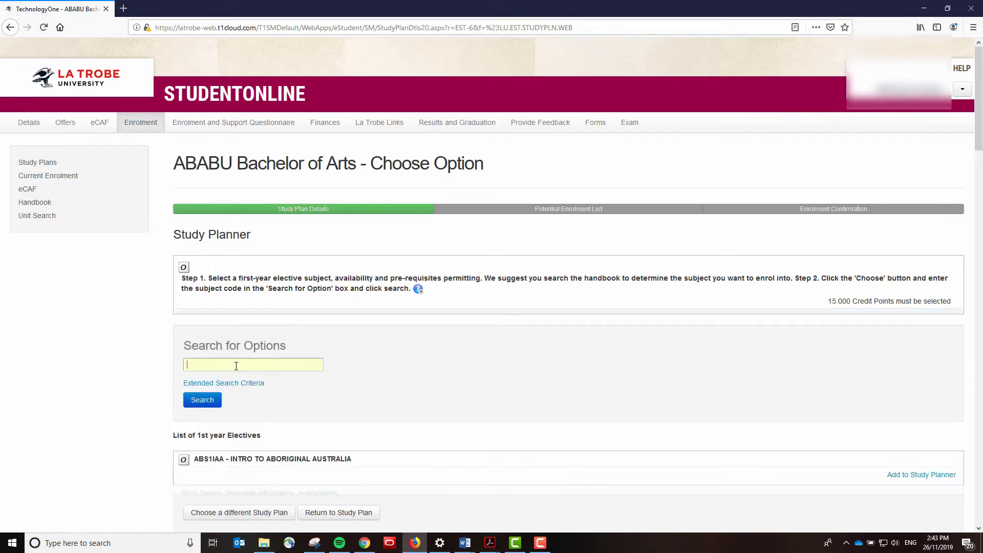
{"action": "type", "text": "ANT1CA"}
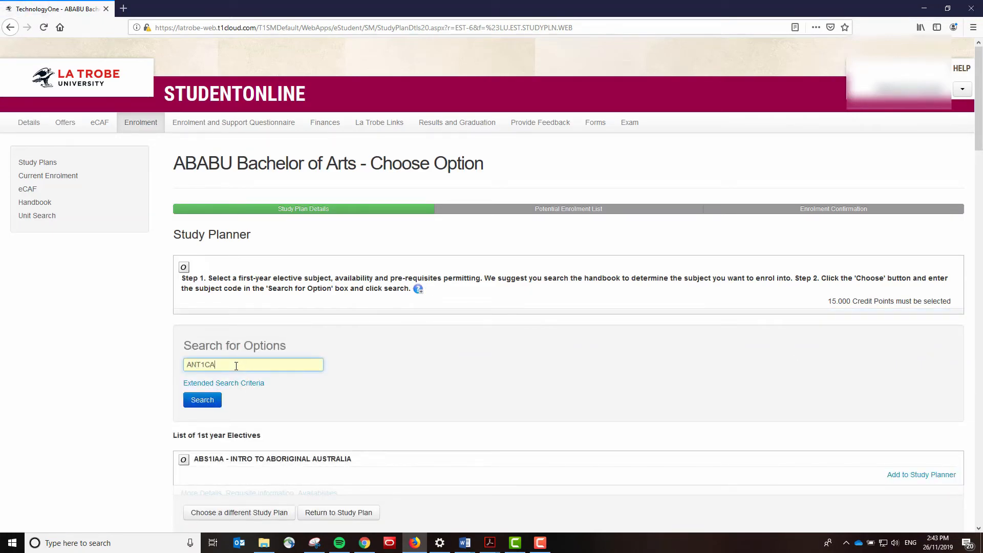
{"action": "left_click", "coordinate": [201, 399]}
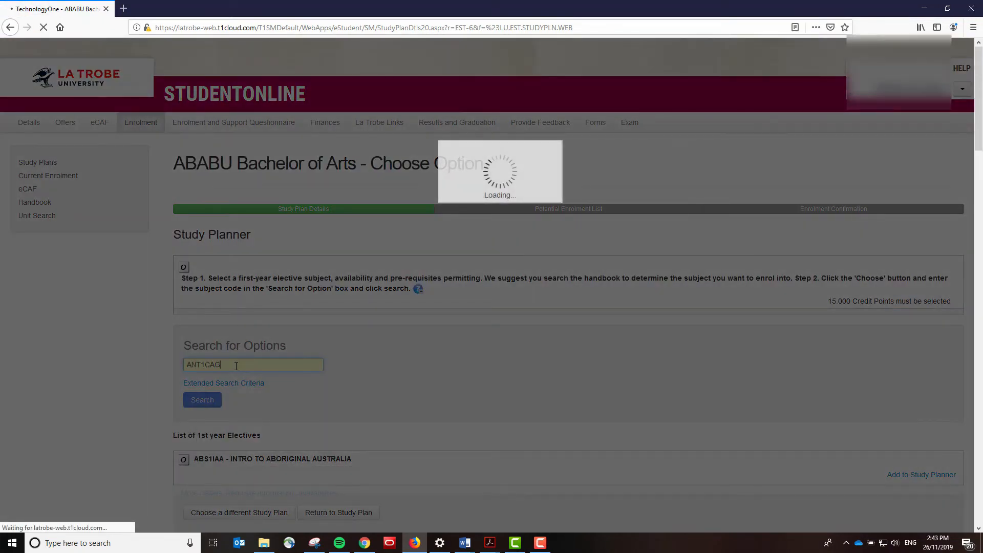
{"action": "left_click", "coordinate": [201, 400]}
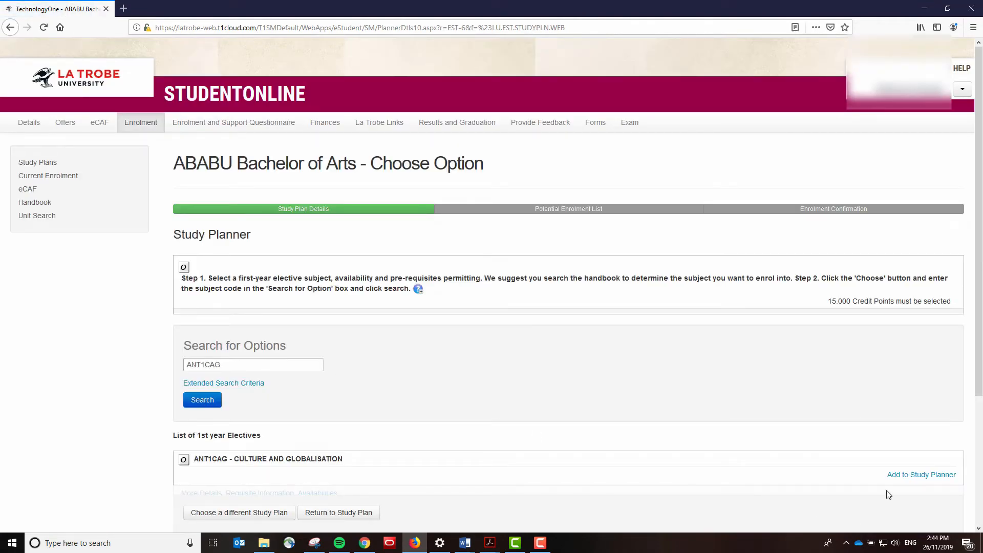
{"action": "left_click", "coordinate": [921, 474]}
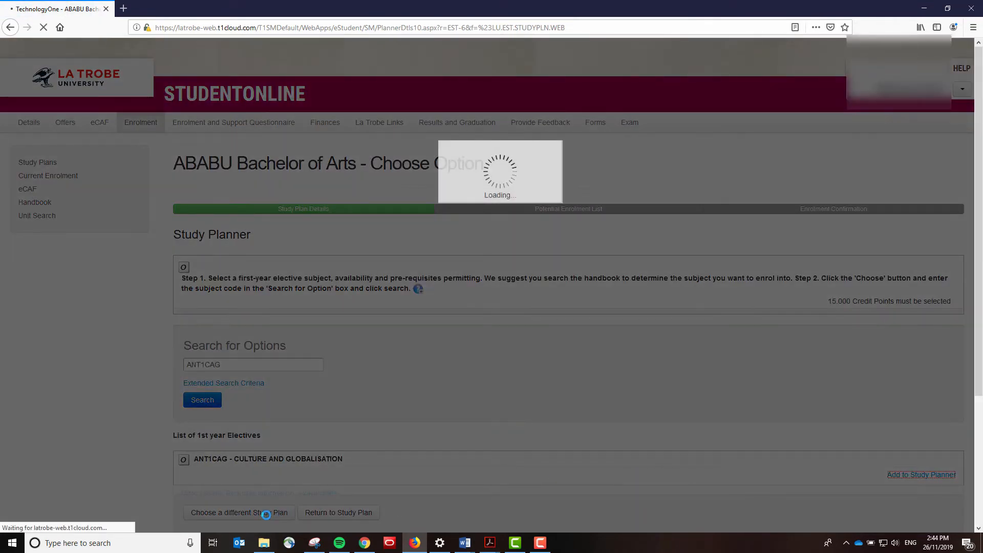
{"action": "left_click", "coordinate": [920, 474]}
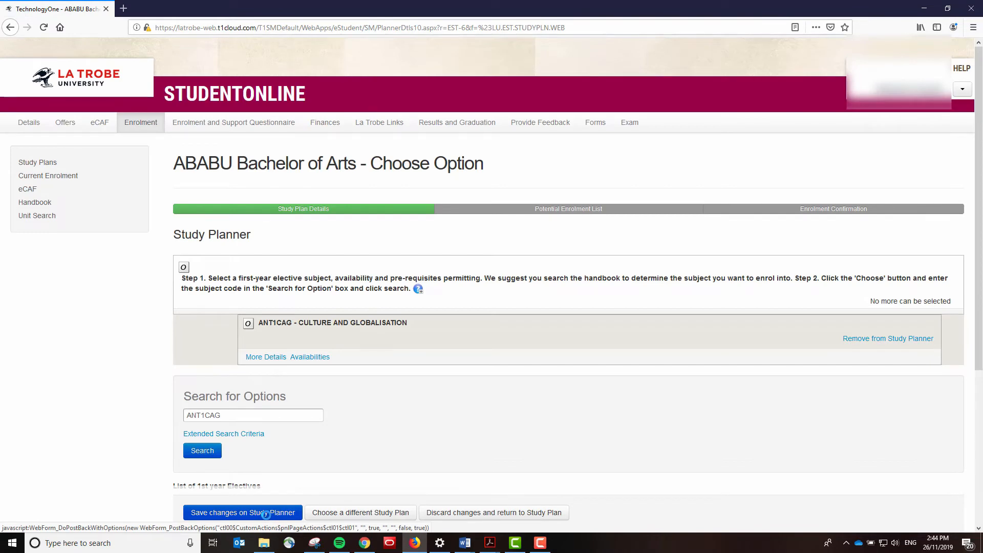
{"action": "left_click", "coordinate": [243, 513]}
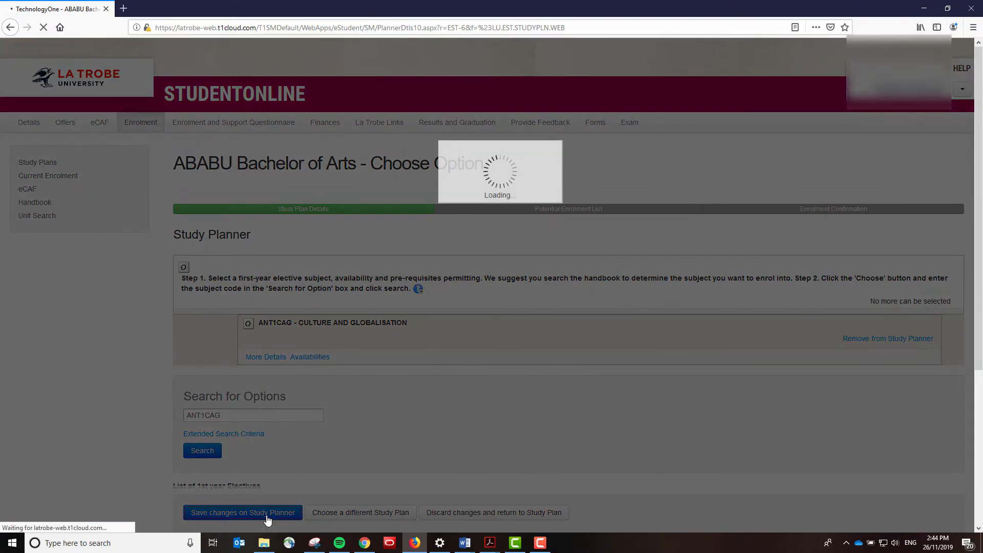
{"action": "left_click", "coordinate": [242, 512]}
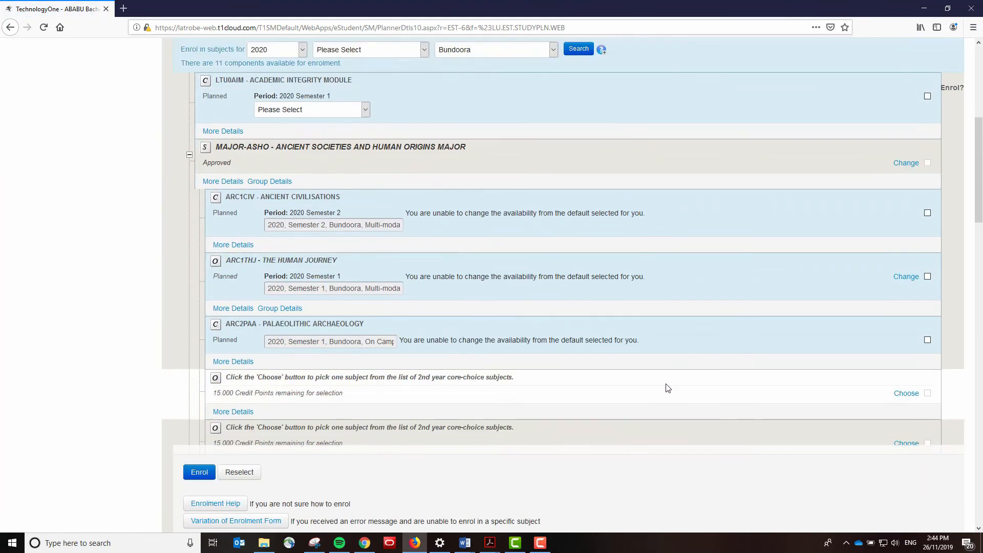
{"action": "scroll", "scroll_direction": "down", "scroll_amount": 3}
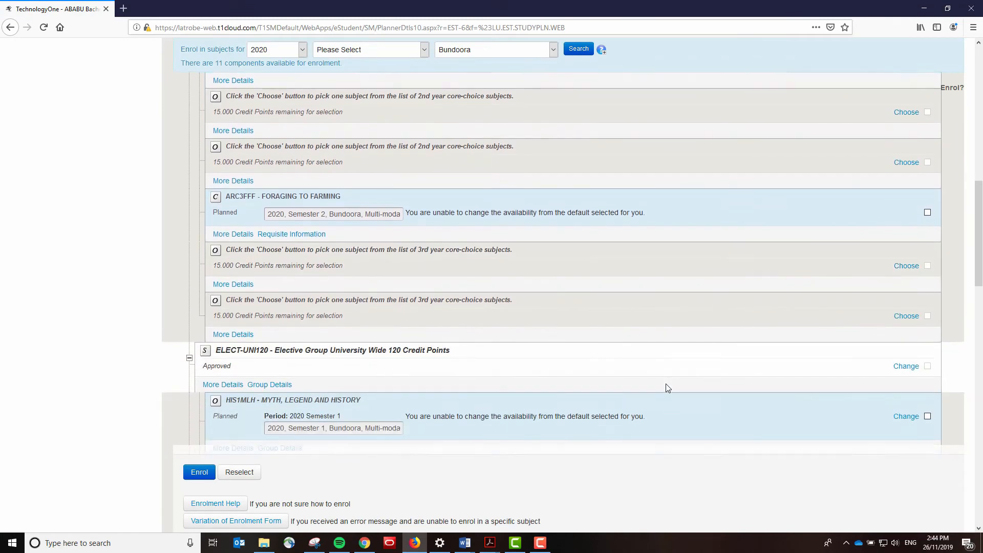
{"action": "scroll", "scroll_direction": "down", "scroll_amount": 3}
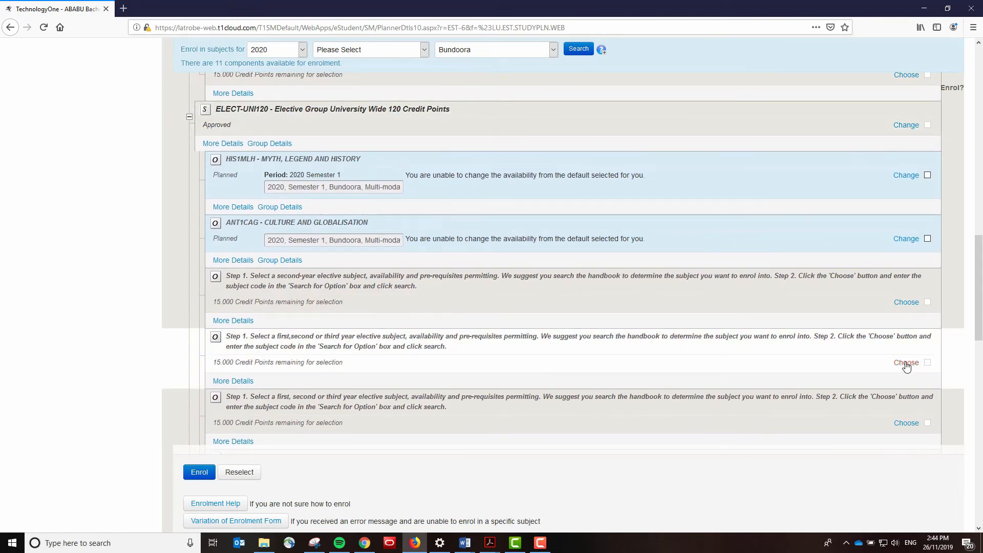
Add HIS1EPM Empires, Power and the Modern World to the any-year elective slot and save.
{"action": "left_click", "coordinate": [905, 363]}
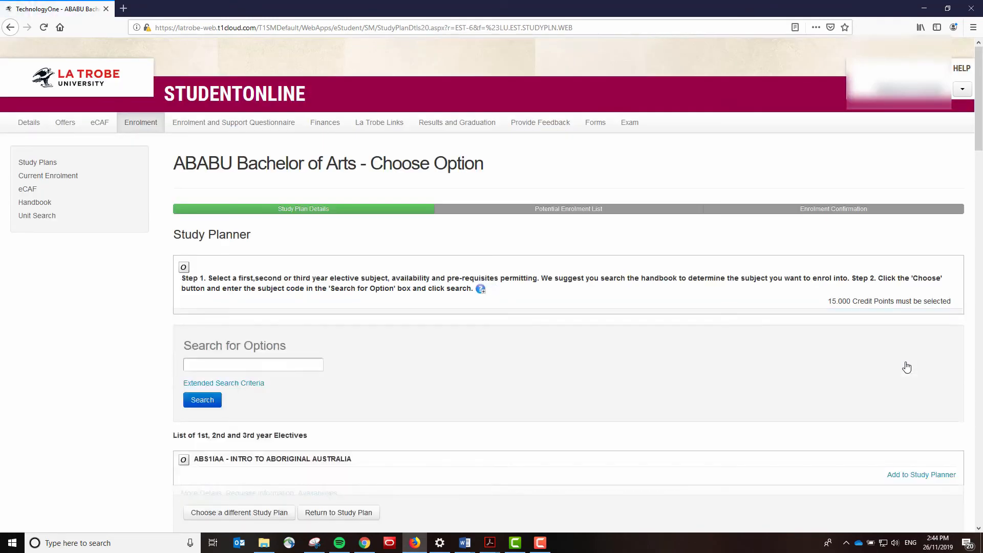
{"action": "left_click", "coordinate": [253, 364]}
{"action": "type", "text": "HIS1EPM"}
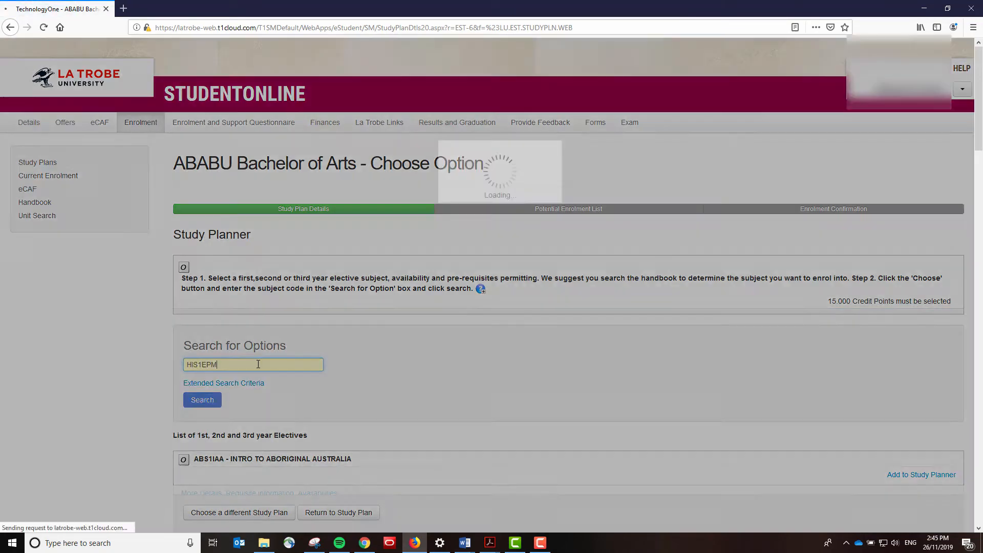
{"action": "left_click", "coordinate": [202, 399]}
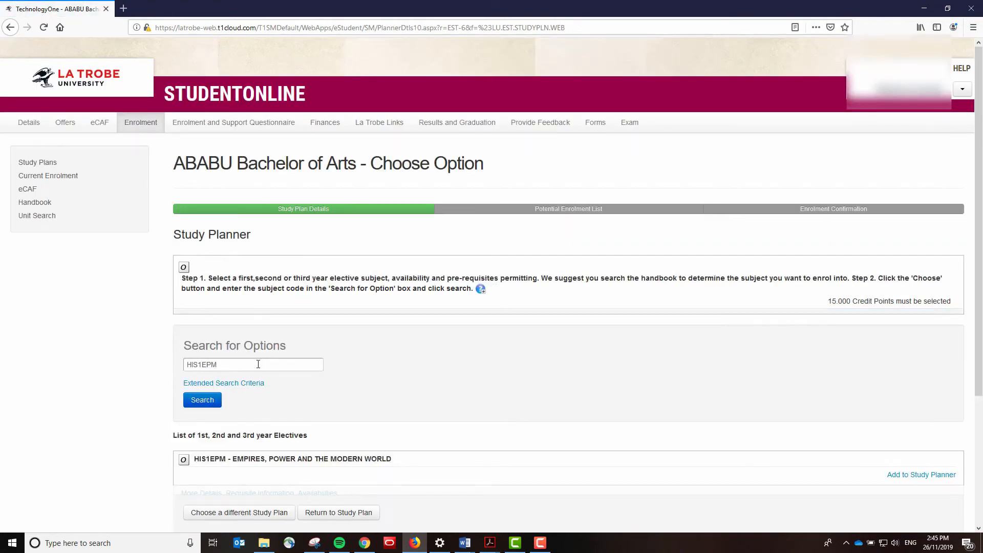
{"action": "left_click", "coordinate": [921, 474]}
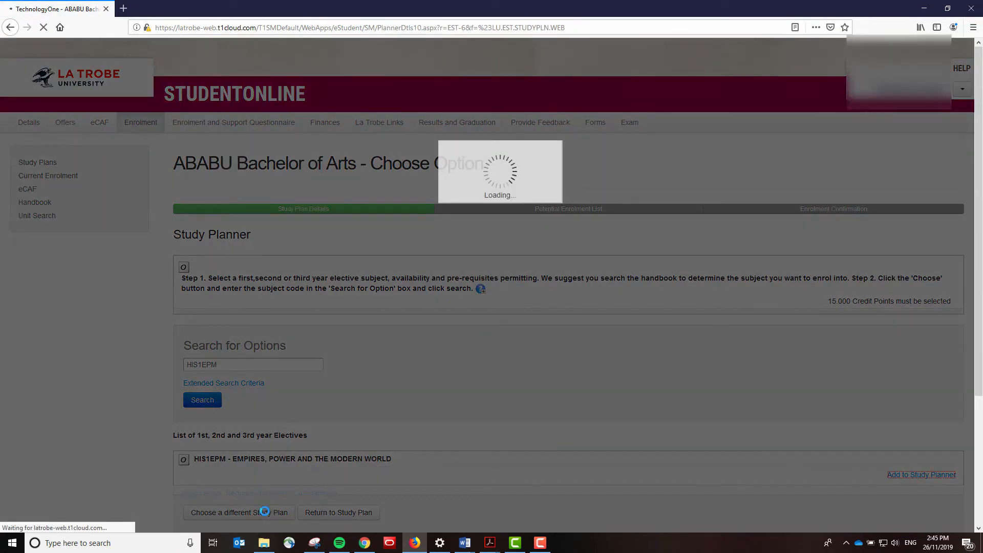
{"action": "left_click", "coordinate": [921, 474]}
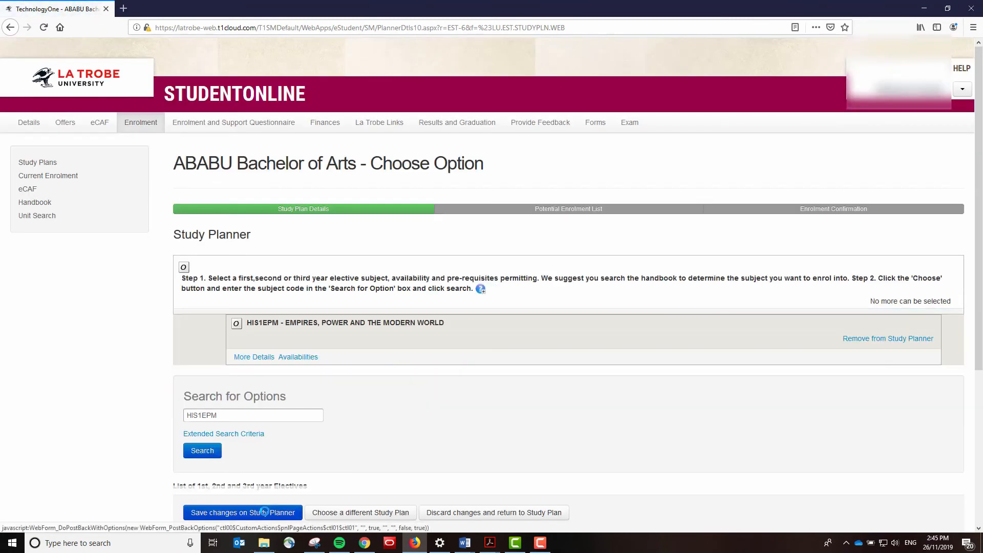
{"action": "left_click", "coordinate": [242, 512]}
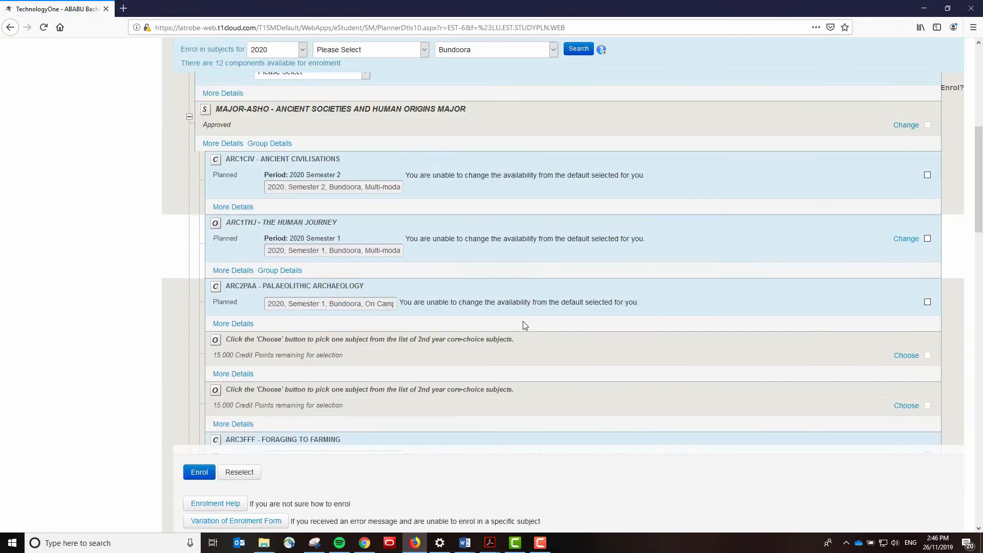
{"action": "scroll", "scroll_direction": "down", "scroll_amount": 3}
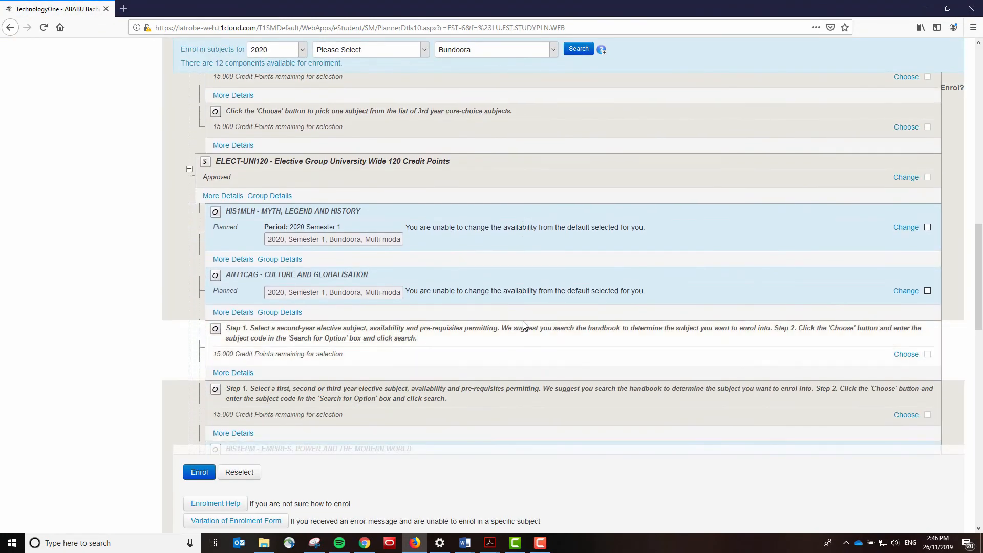
{"action": "left_click", "coordinate": [907, 415]}
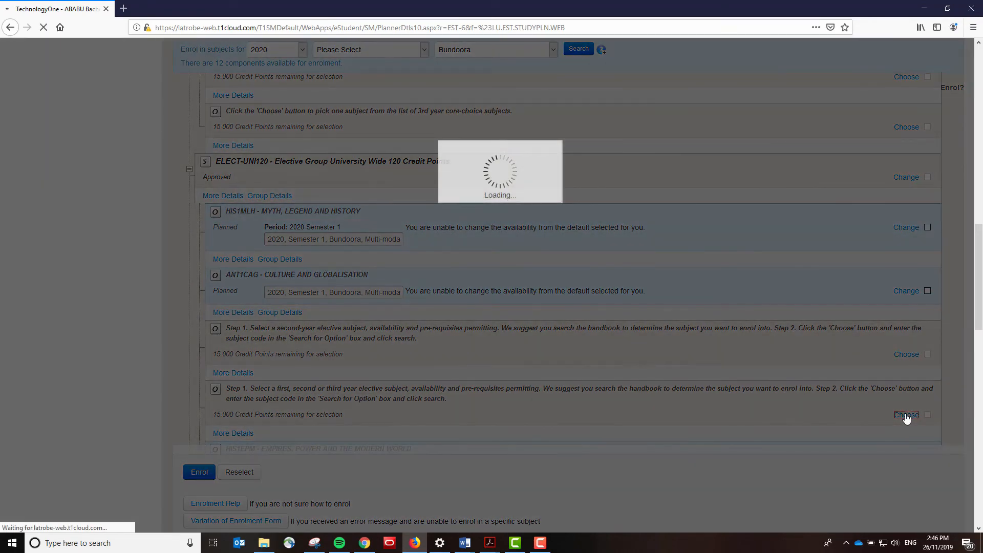
Add DST1DEV Globalisation and Development as another elective and save the study plan.
{"action": "left_click", "coordinate": [906, 415]}
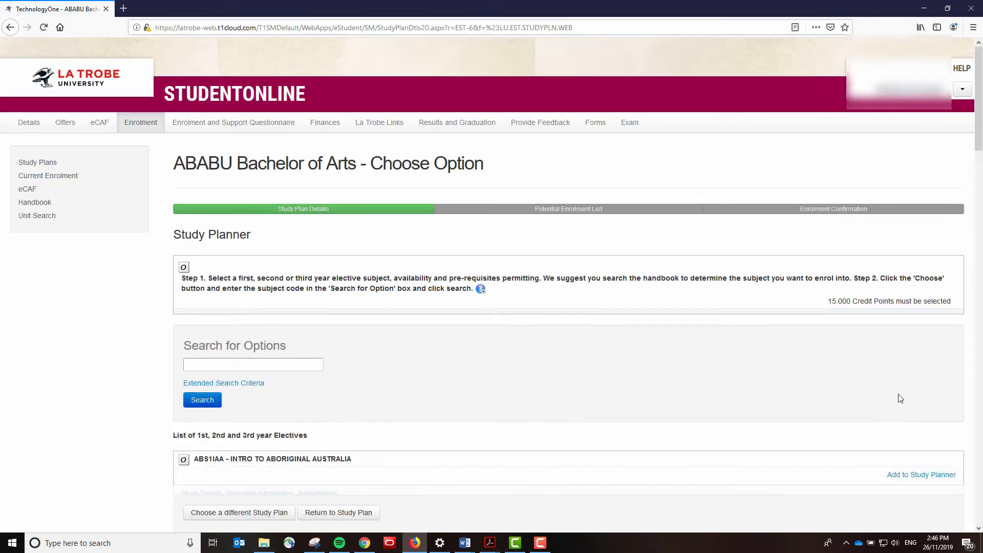
{"action": "mouse_move", "coordinate": [245, 361]}
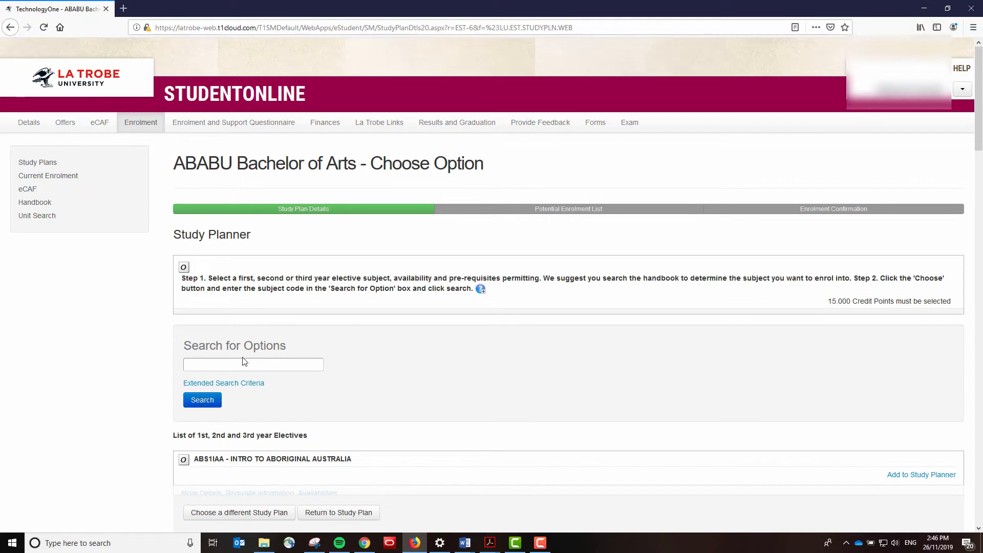
{"action": "left_click", "coordinate": [253, 365]}
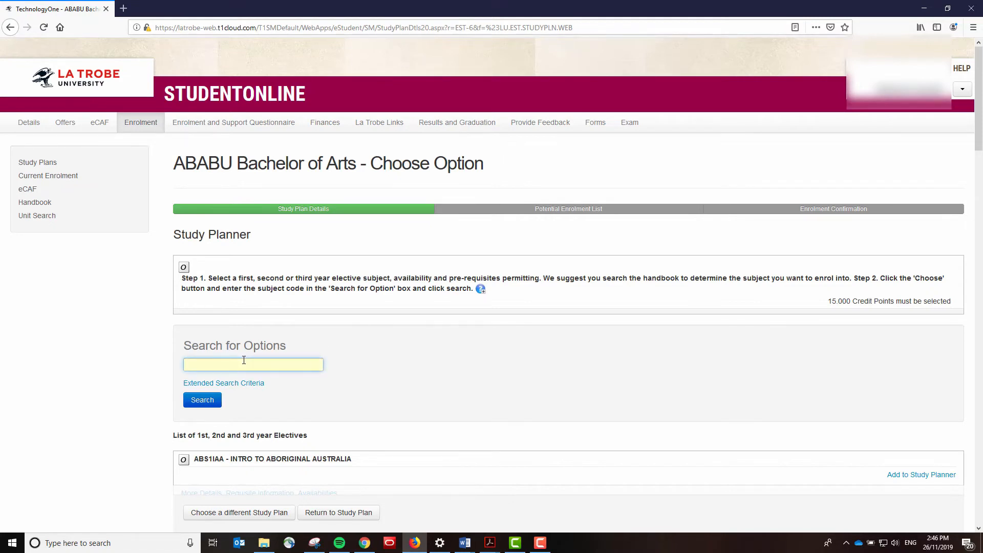
{"action": "type", "text": "DST1DEV"}
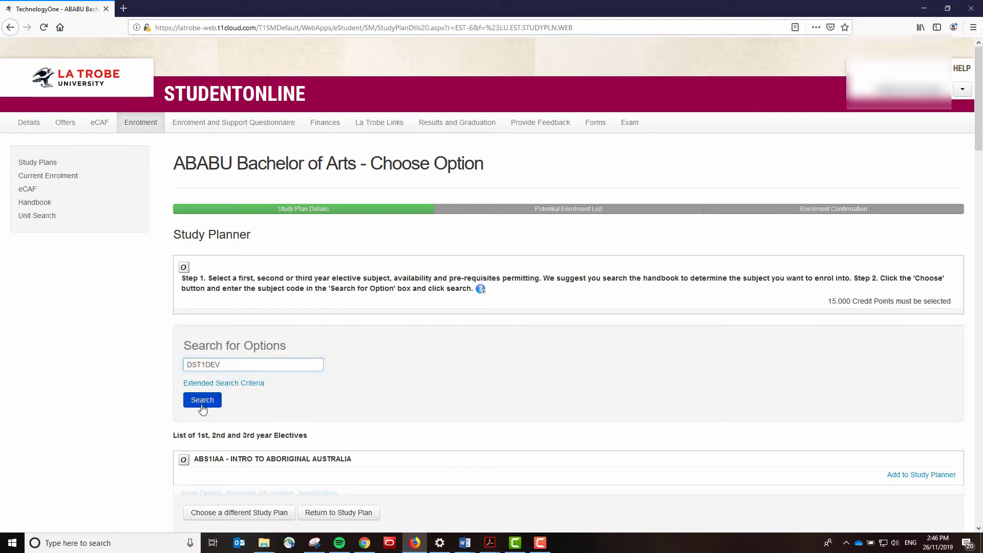
{"action": "left_click", "coordinate": [202, 401]}
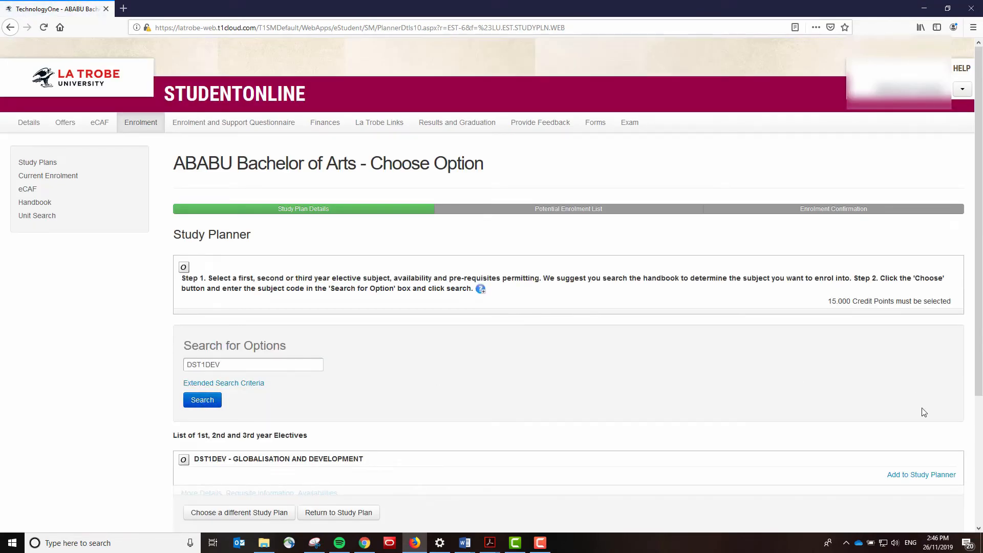
{"action": "left_click", "coordinate": [921, 474]}
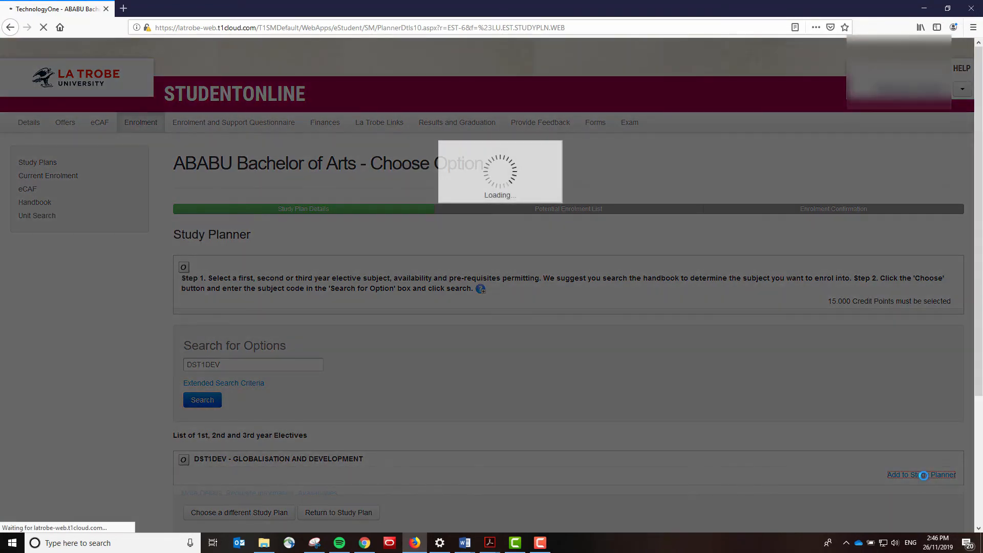
{"action": "left_click", "coordinate": [921, 474]}
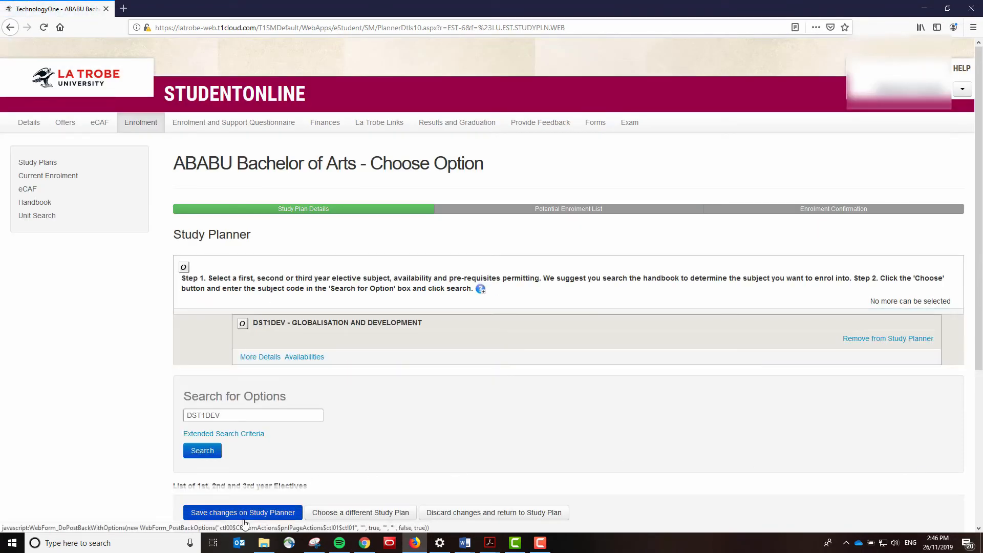
{"action": "left_click", "coordinate": [243, 513]}
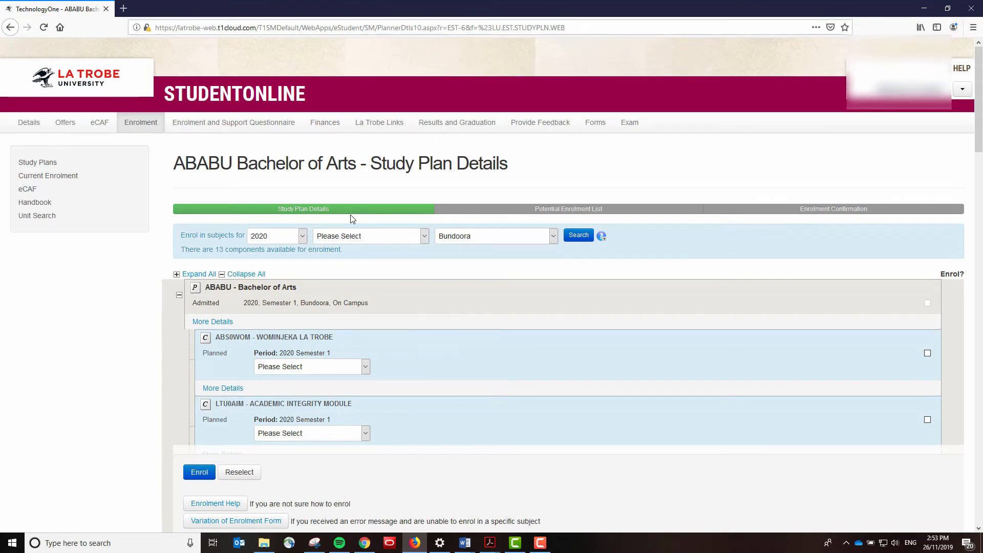
{"action": "mouse_move", "coordinate": [659, 272]}
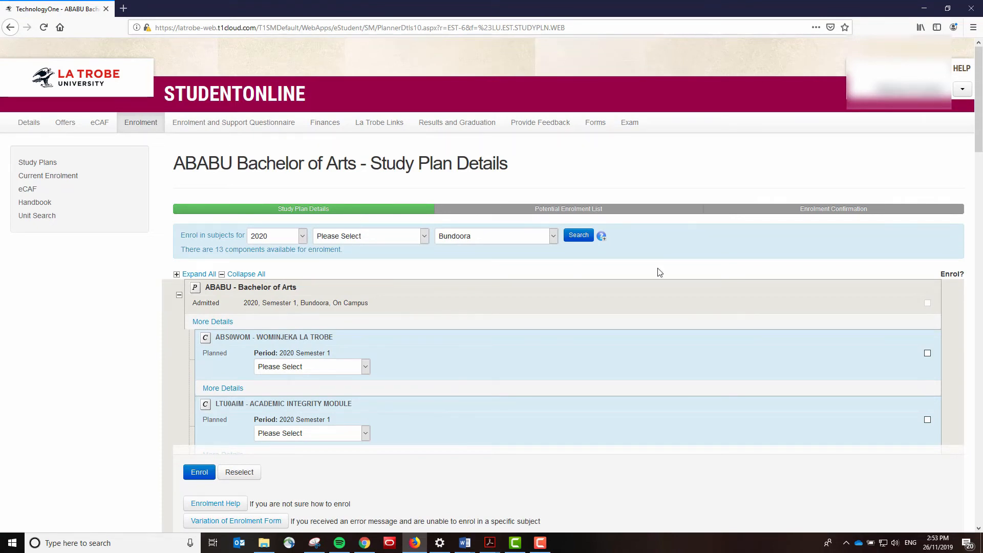
Tick Wominjeka La Trobe, Academic Integrity Module (2020 Semester 1 online) and Ancient Civilisations for enrolment.
{"action": "left_click", "coordinate": [928, 353]}
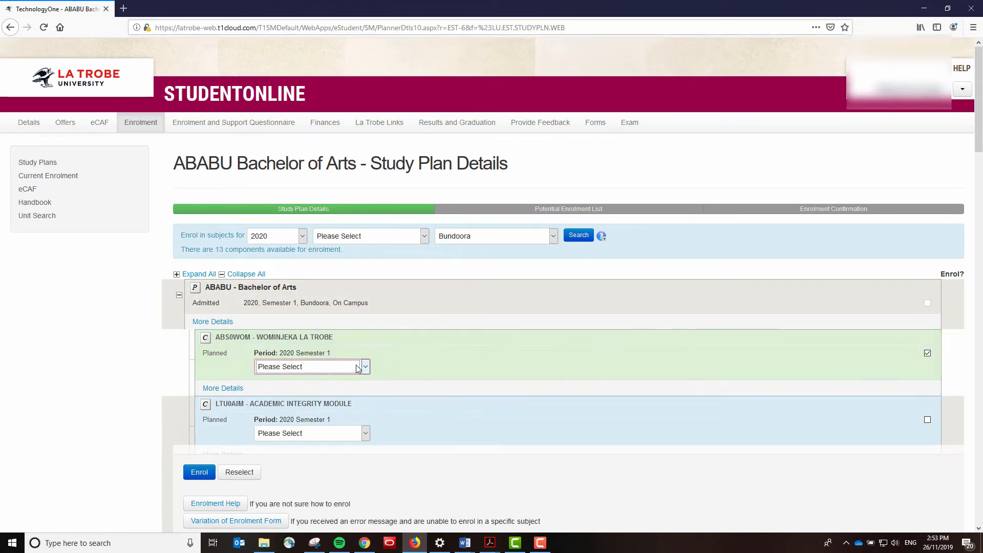
{"action": "left_click", "coordinate": [365, 433]}
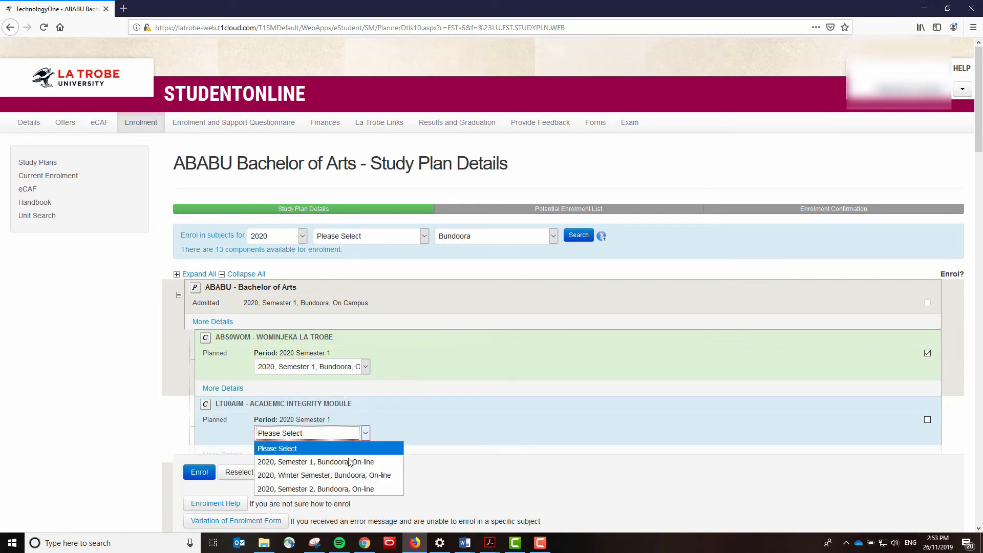
{"action": "left_click", "coordinate": [315, 462]}
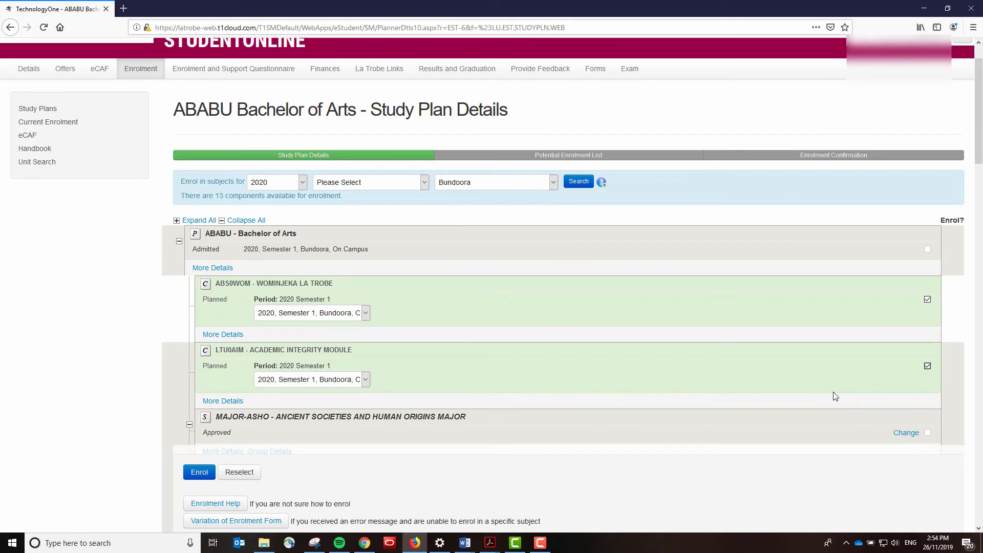
{"action": "scroll", "scroll_direction": "down", "scroll_amount": 3}
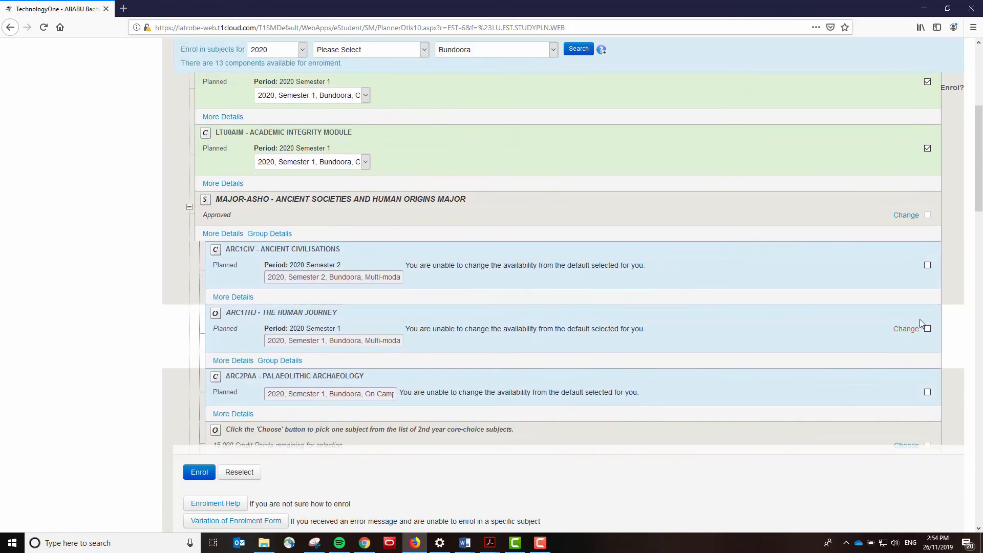
{"action": "left_click", "coordinate": [929, 264]}
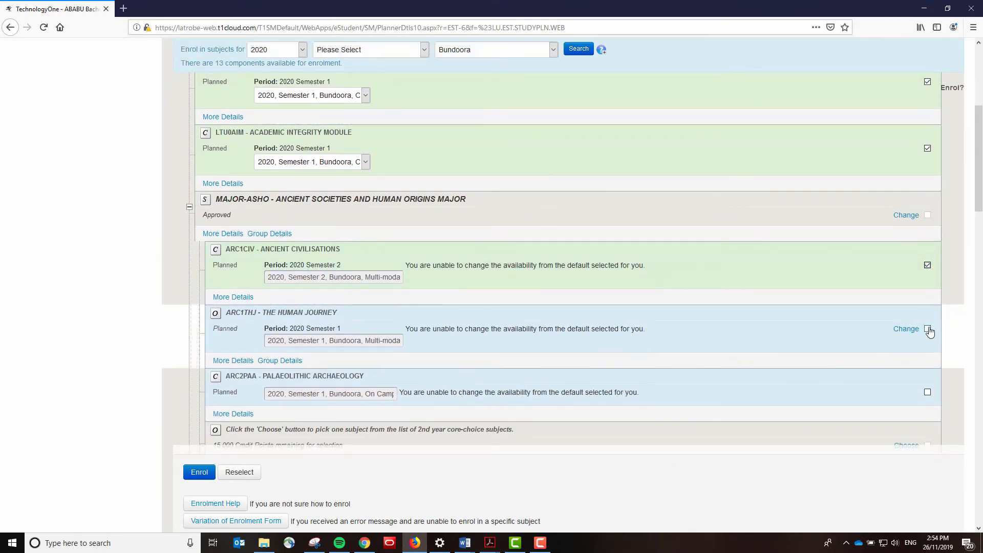
Scroll through the remaining planned subjects down to the Enrol button.
{"action": "scroll", "scroll_direction": "down", "scroll_amount": 3}
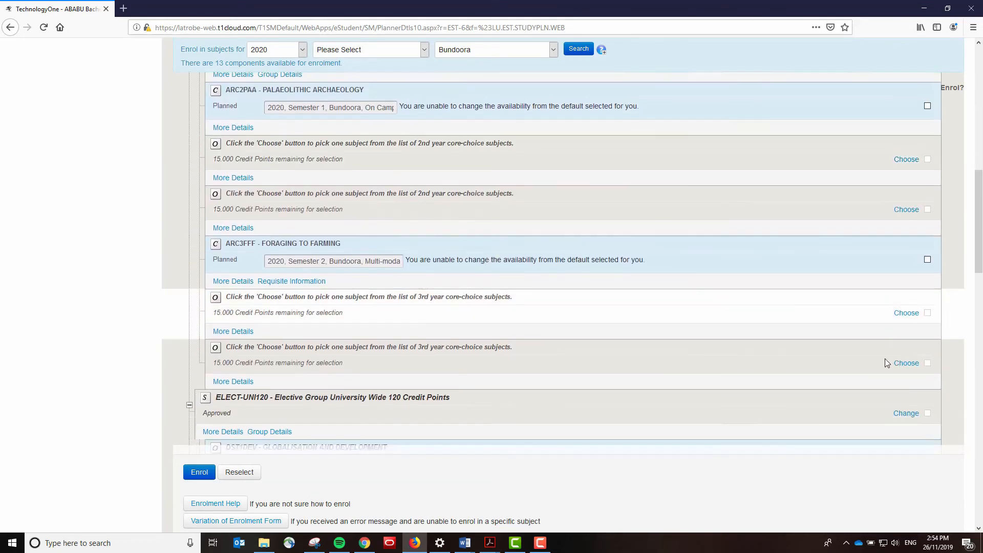
{"action": "scroll", "scroll_direction": "down", "scroll_amount": 3}
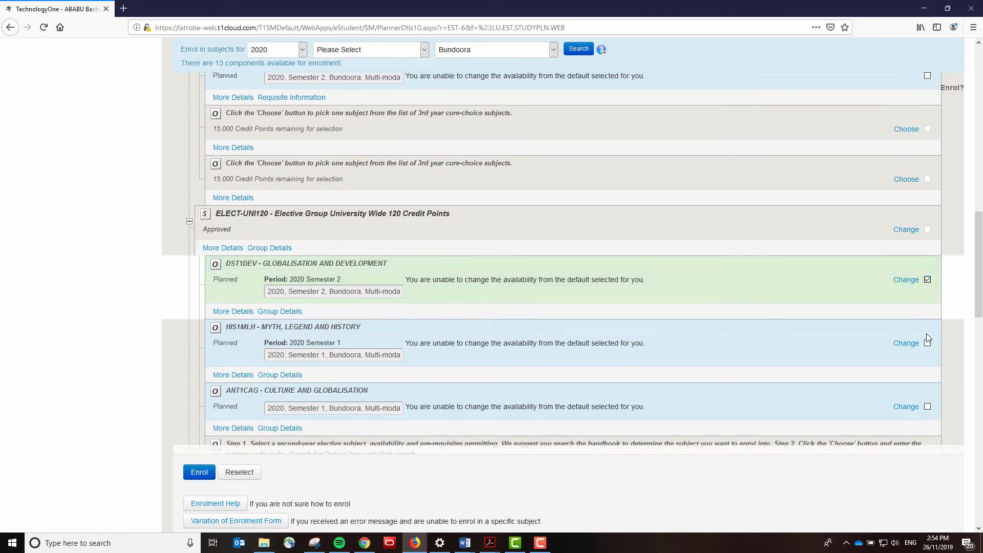
{"action": "scroll", "scroll_direction": "down", "scroll_amount": 3}
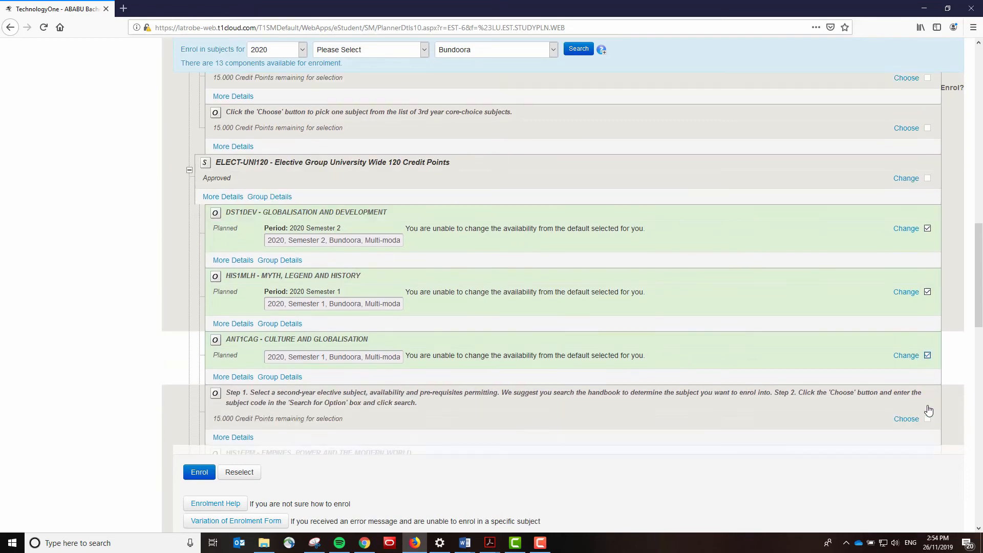
{"action": "scroll", "scroll_direction": "down", "scroll_amount": 3}
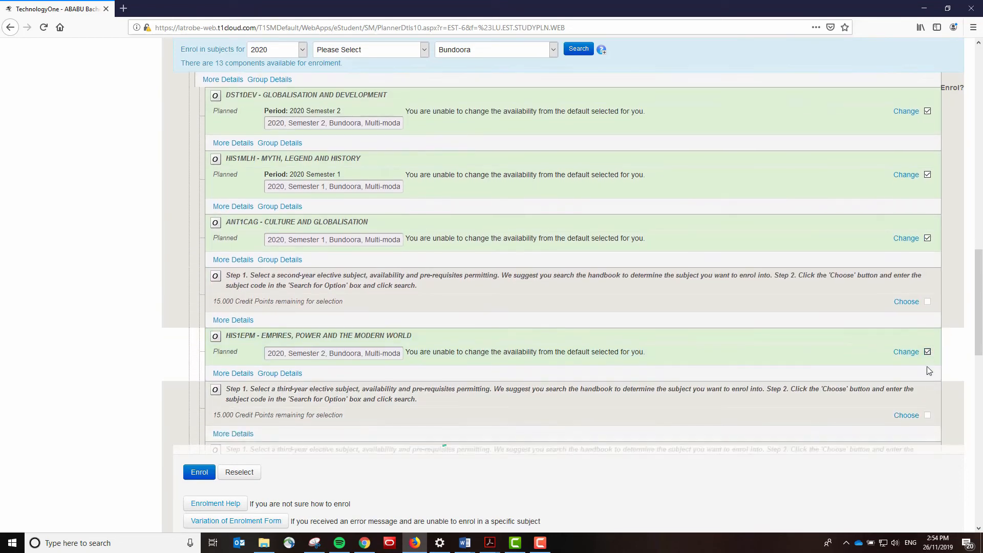
{"action": "scroll", "scroll_direction": "down", "scroll_amount": 3}
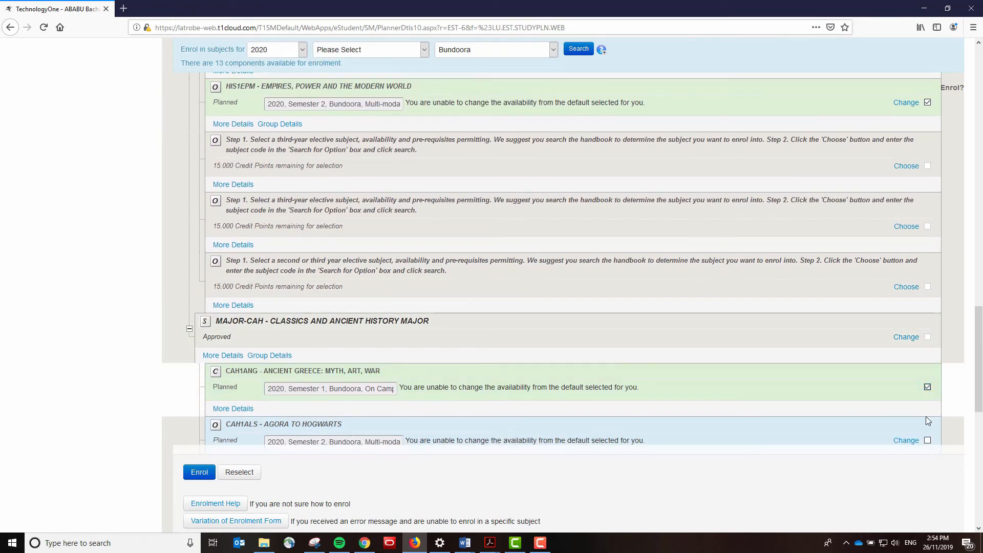
{"action": "scroll", "scroll_direction": "down", "scroll_amount": 3}
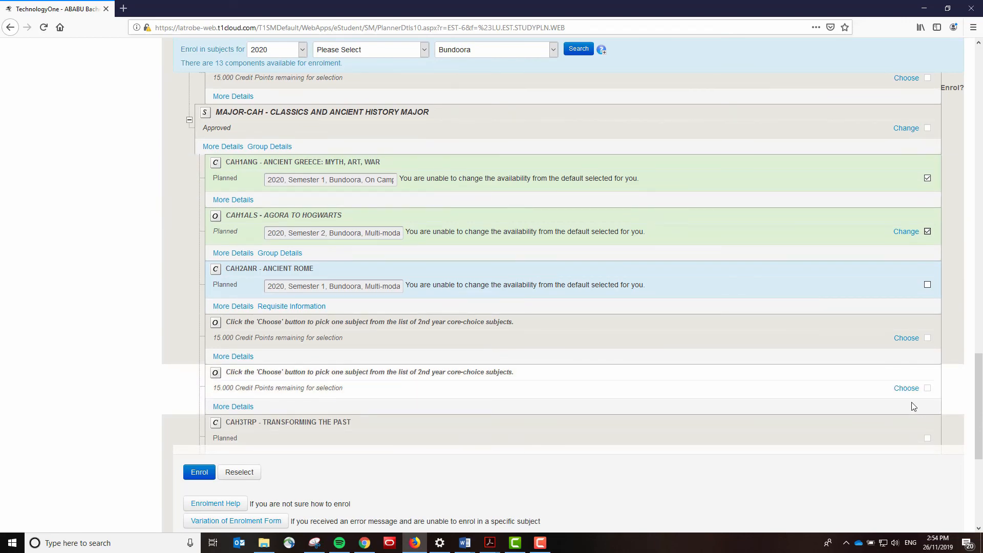
{"action": "scroll", "scroll_direction": "down", "scroll_amount": 3}
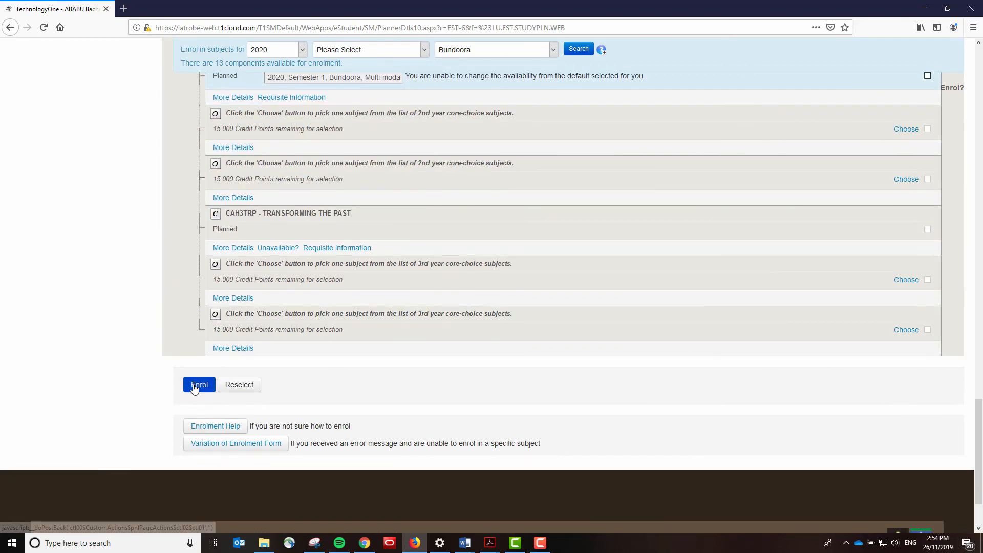
Submit the ticked subjects and confirm enrolment on the Potential Enrolment List.
{"action": "left_click", "coordinate": [199, 384]}
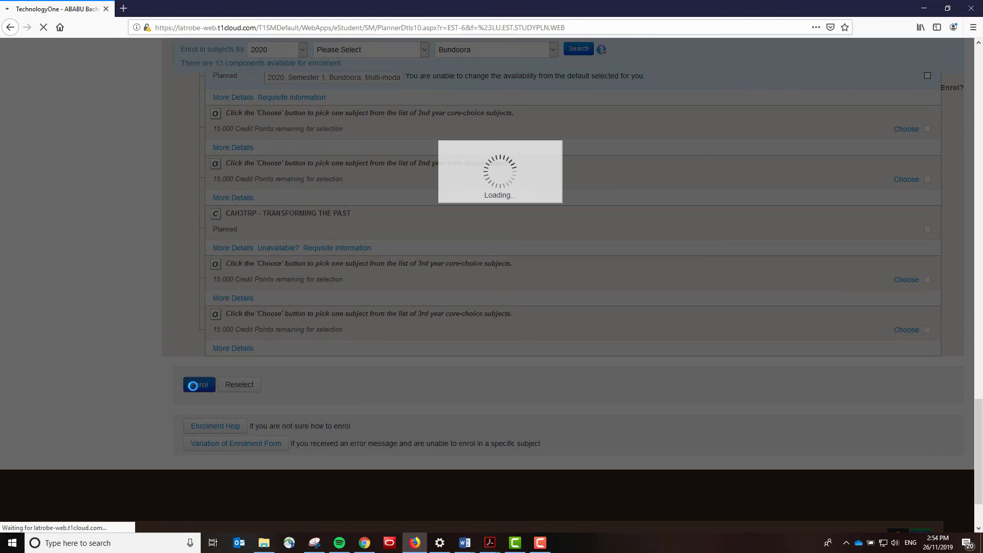
{"action": "left_click", "coordinate": [199, 385]}
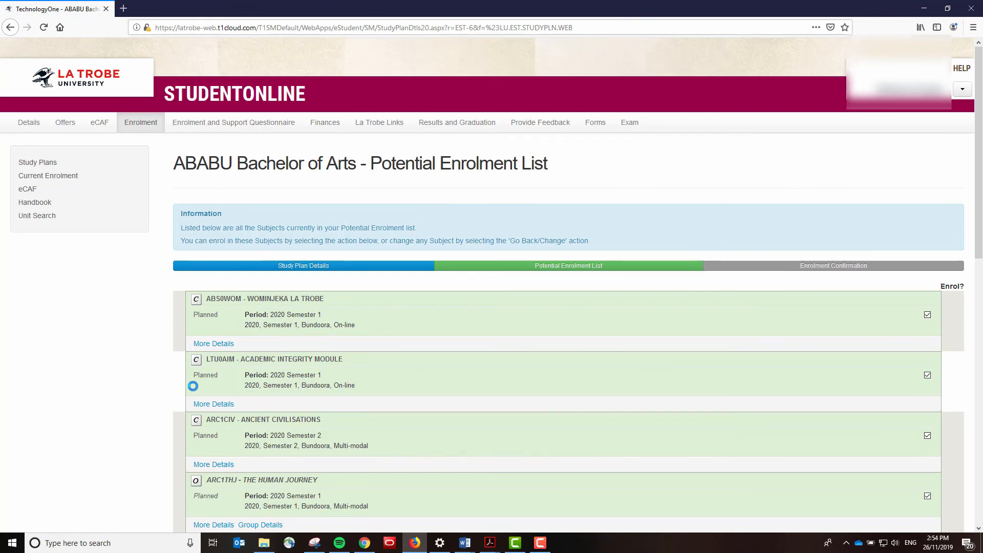
{"action": "scroll", "scroll_direction": "down", "scroll_amount": 3}
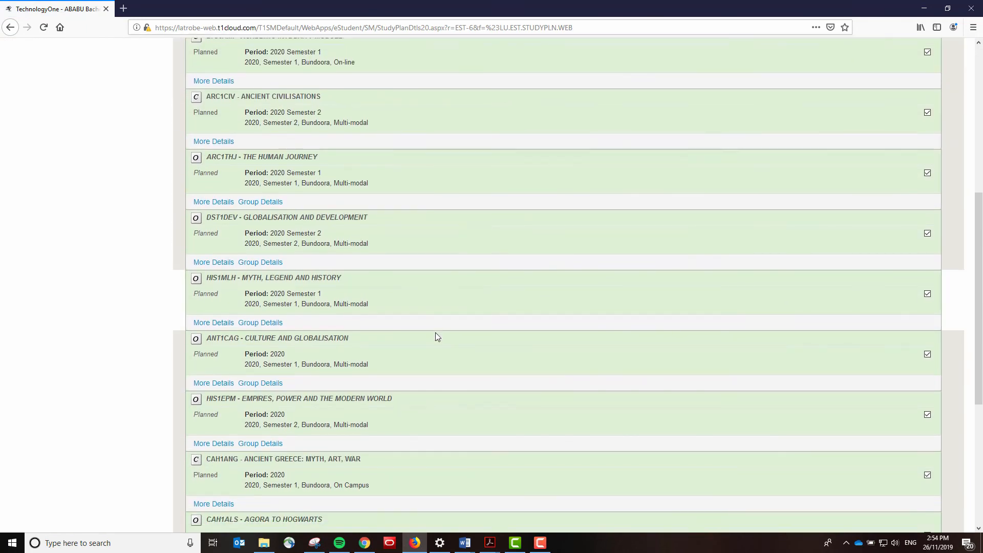
{"action": "left_click", "coordinate": [221, 349]}
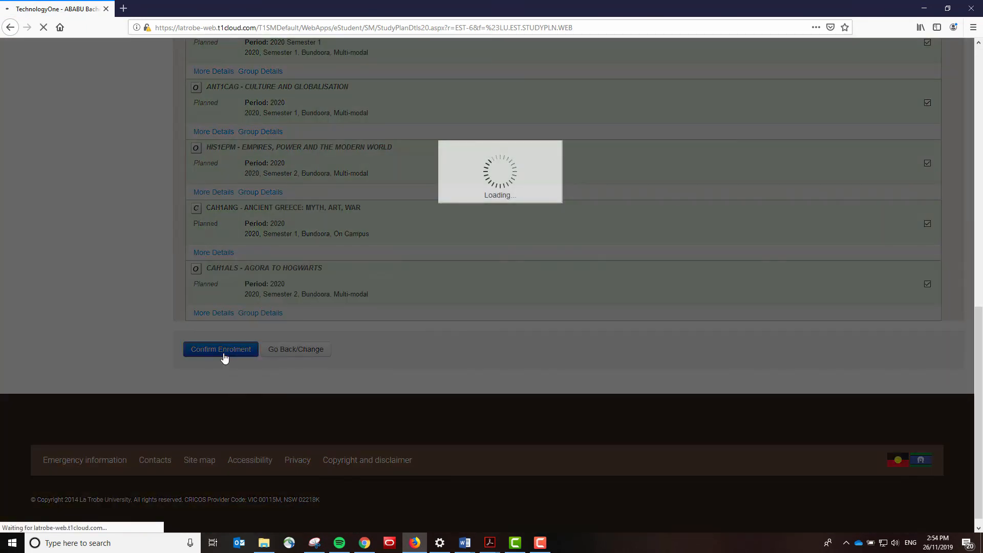
{"action": "left_click", "coordinate": [220, 349]}
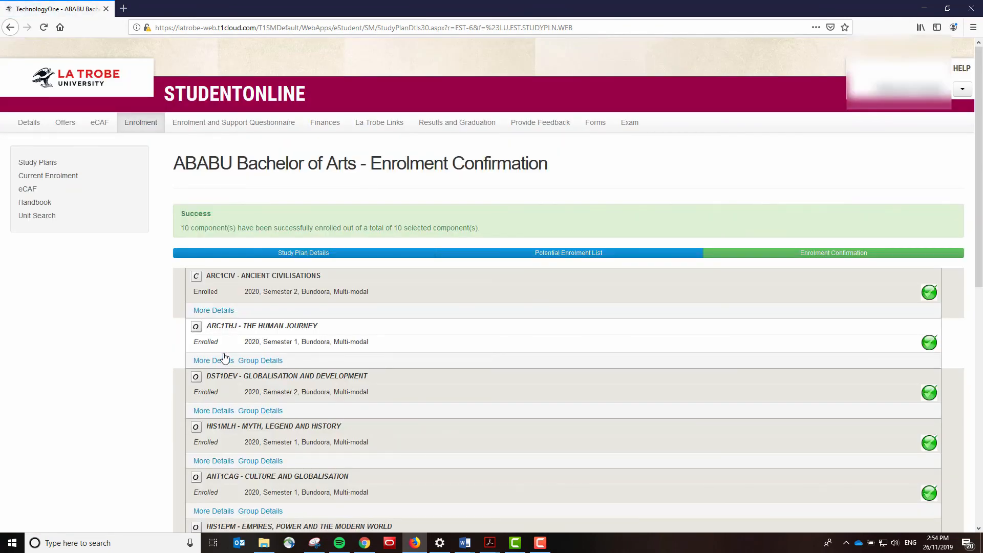
Review the green ticks on the Enrolment Confirmation and close it.
{"action": "scroll", "scroll_direction": "down", "scroll_amount": 3}
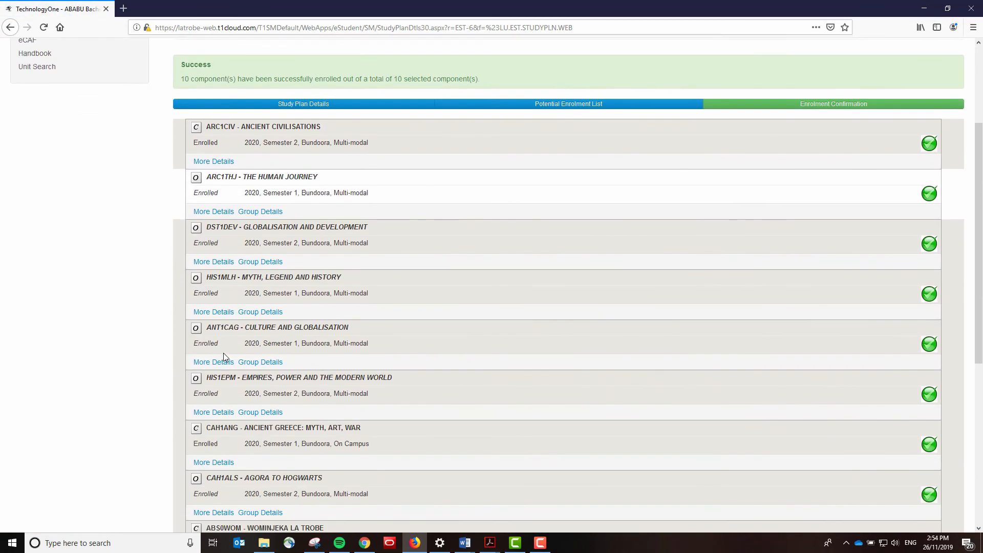
{"action": "scroll", "scroll_direction": "down", "scroll_amount": 3}
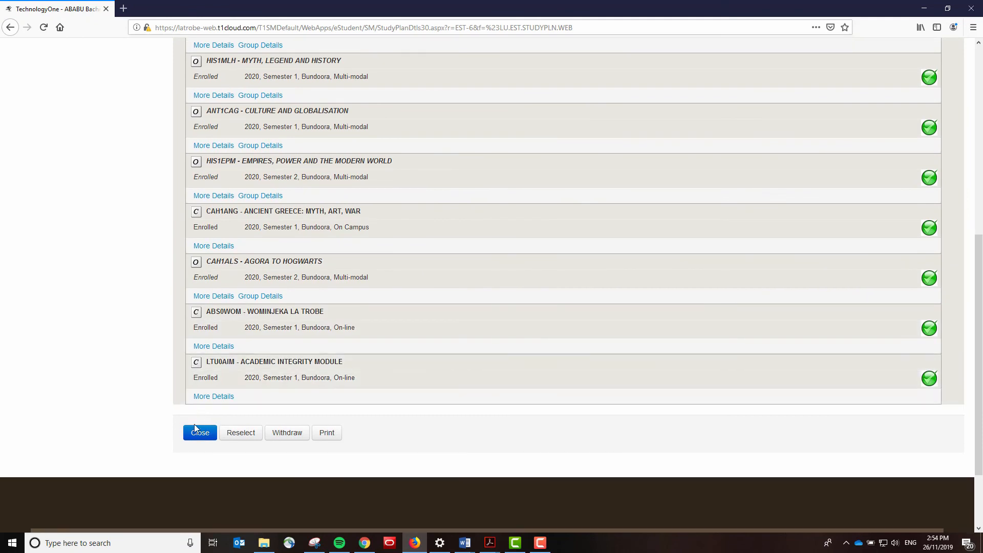
{"action": "left_click", "coordinate": [200, 432]}
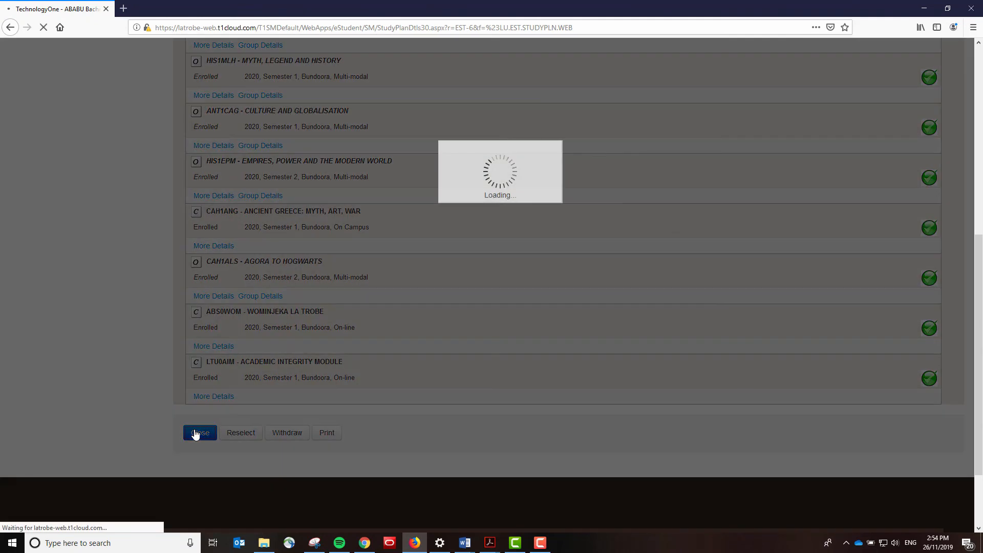